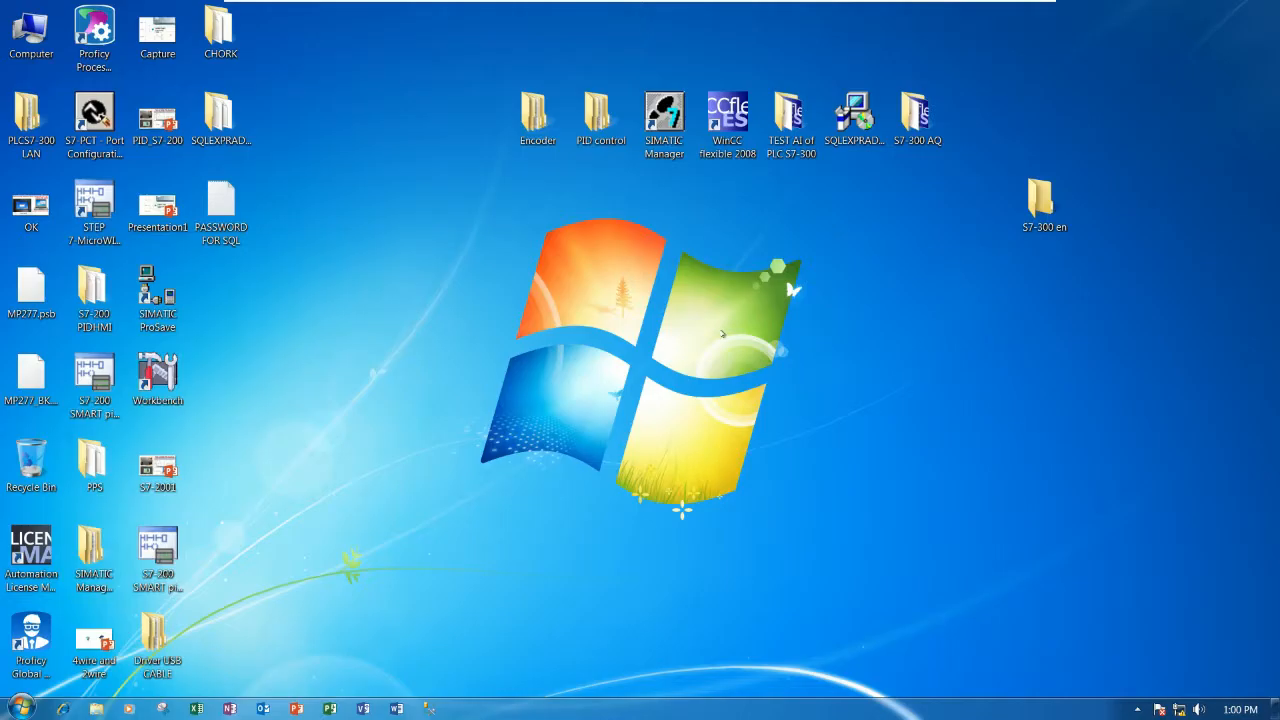
# Launch SIMATIC Manager from its desktop shortcut.
pyautogui.click(664, 114)
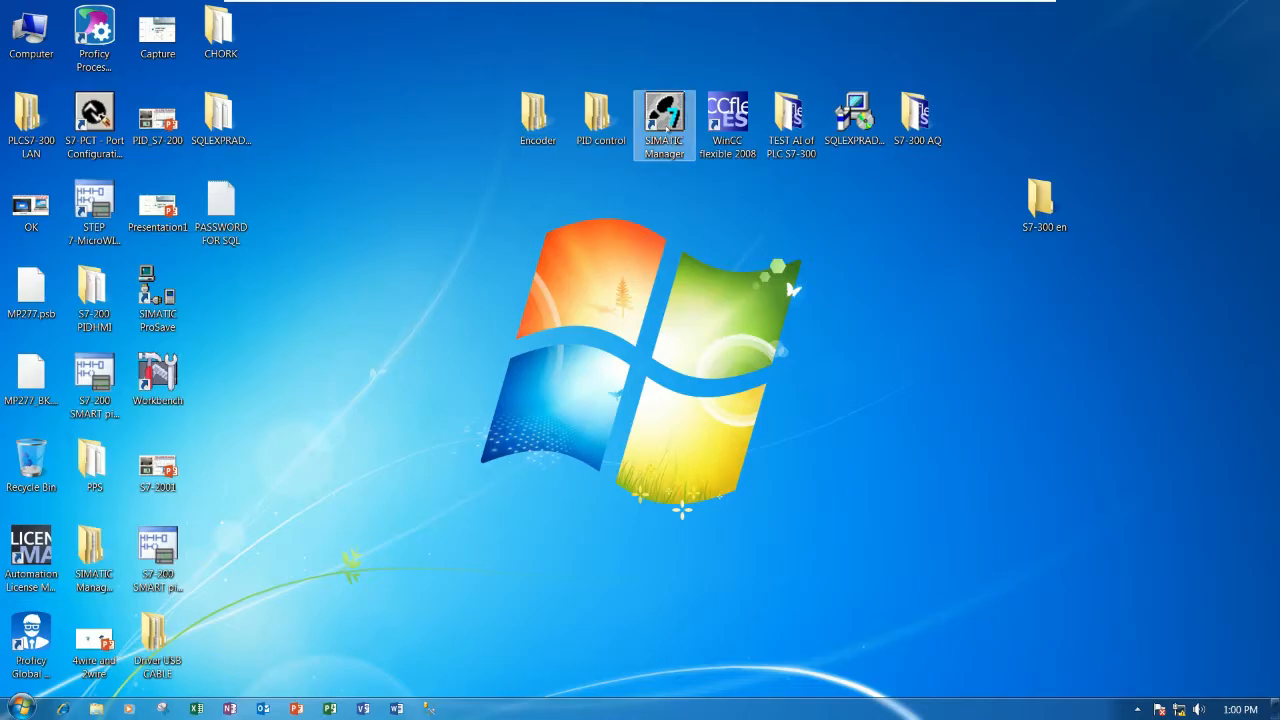
pyautogui.moveTo(664, 112)
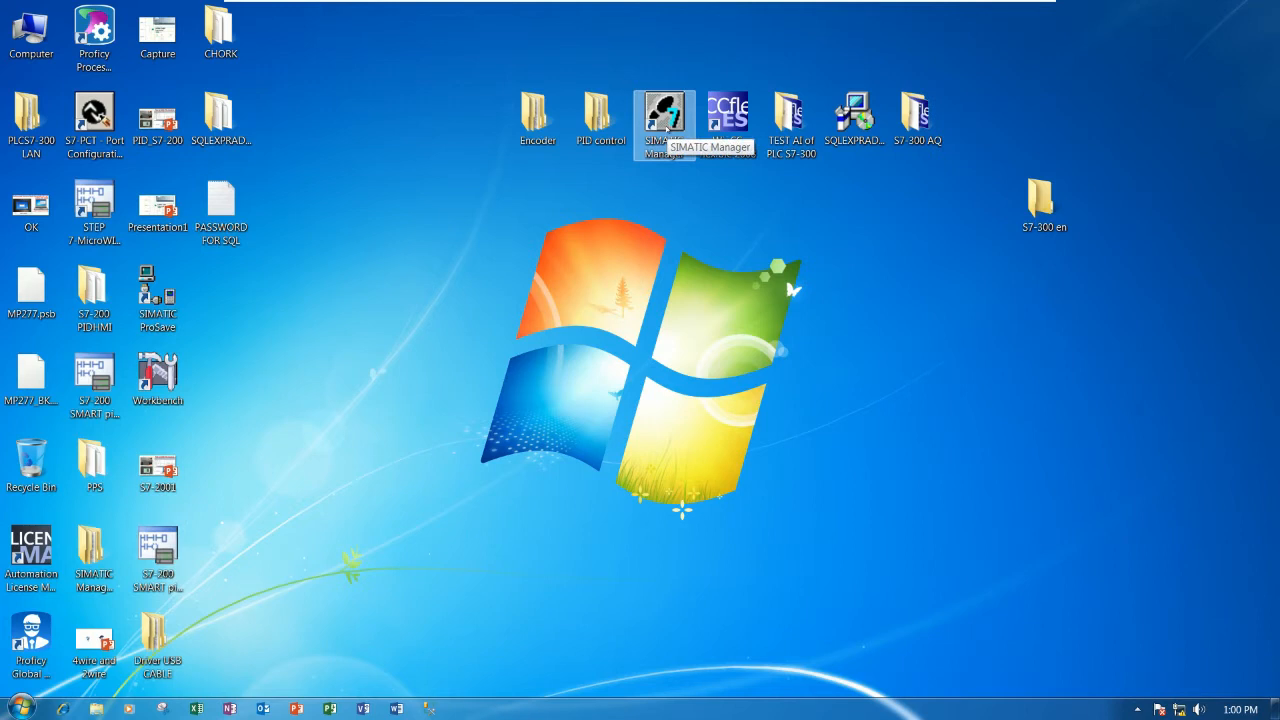
pyautogui.doubleClick(664, 112)
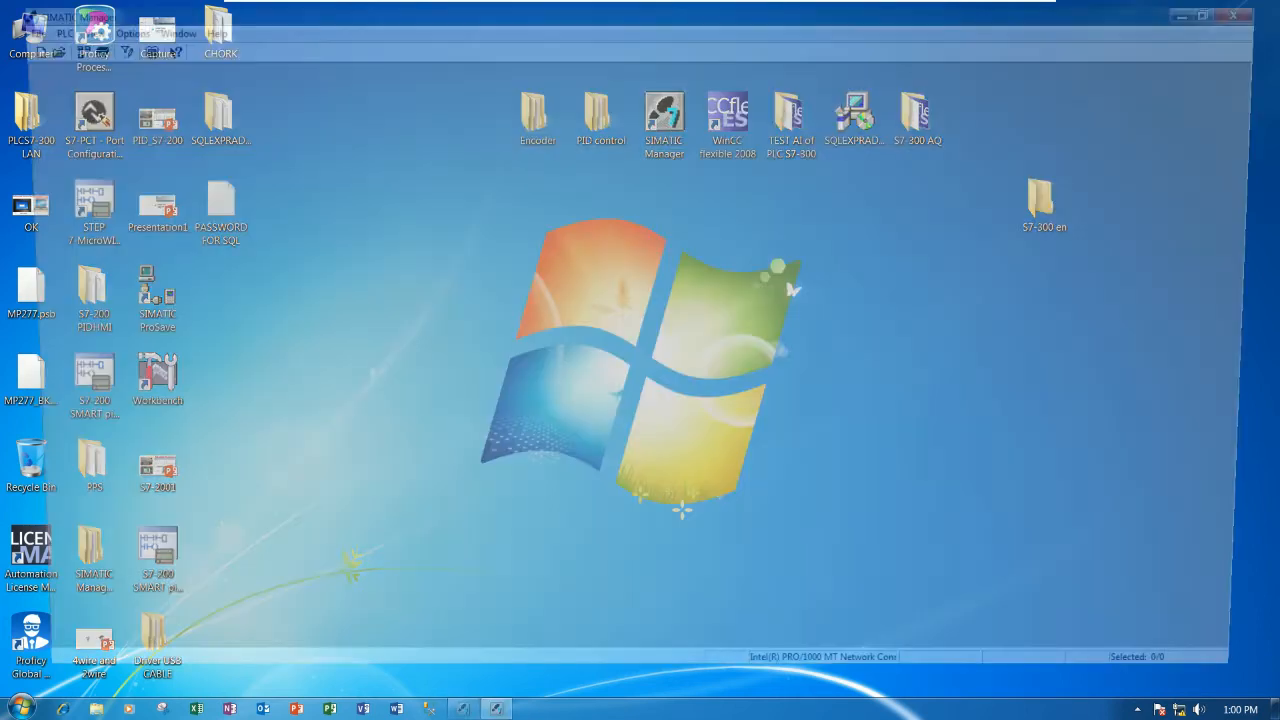
# Create a desktop folder named PLC S7-300 Encoder via the desktop New > Folder option.
pyautogui.rightClick(790, 290)
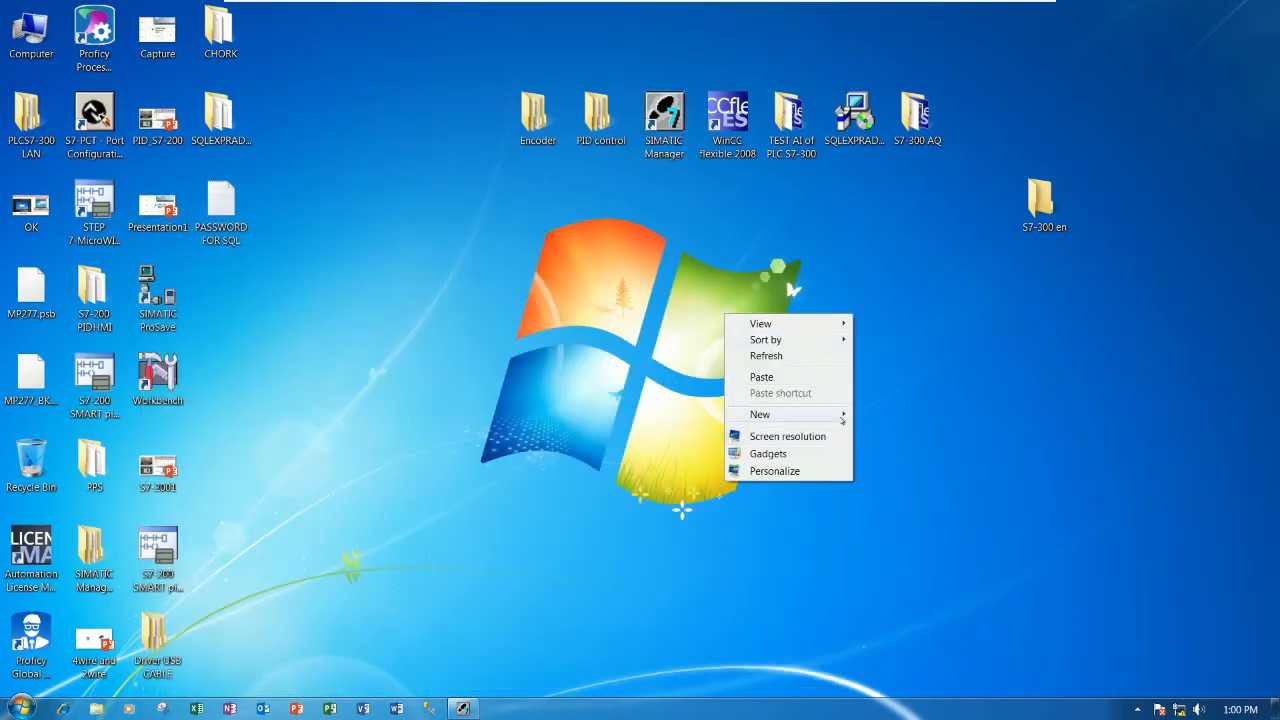
pyautogui.click(760, 414)
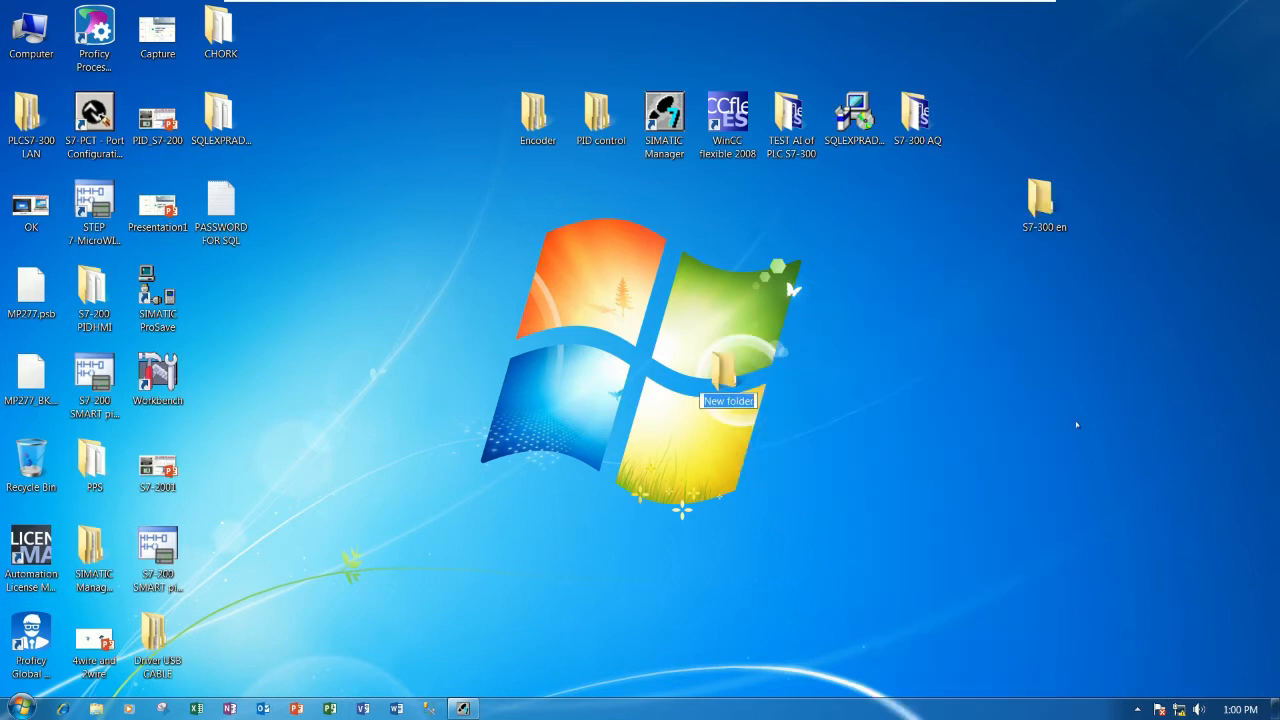
pyautogui.write('S')
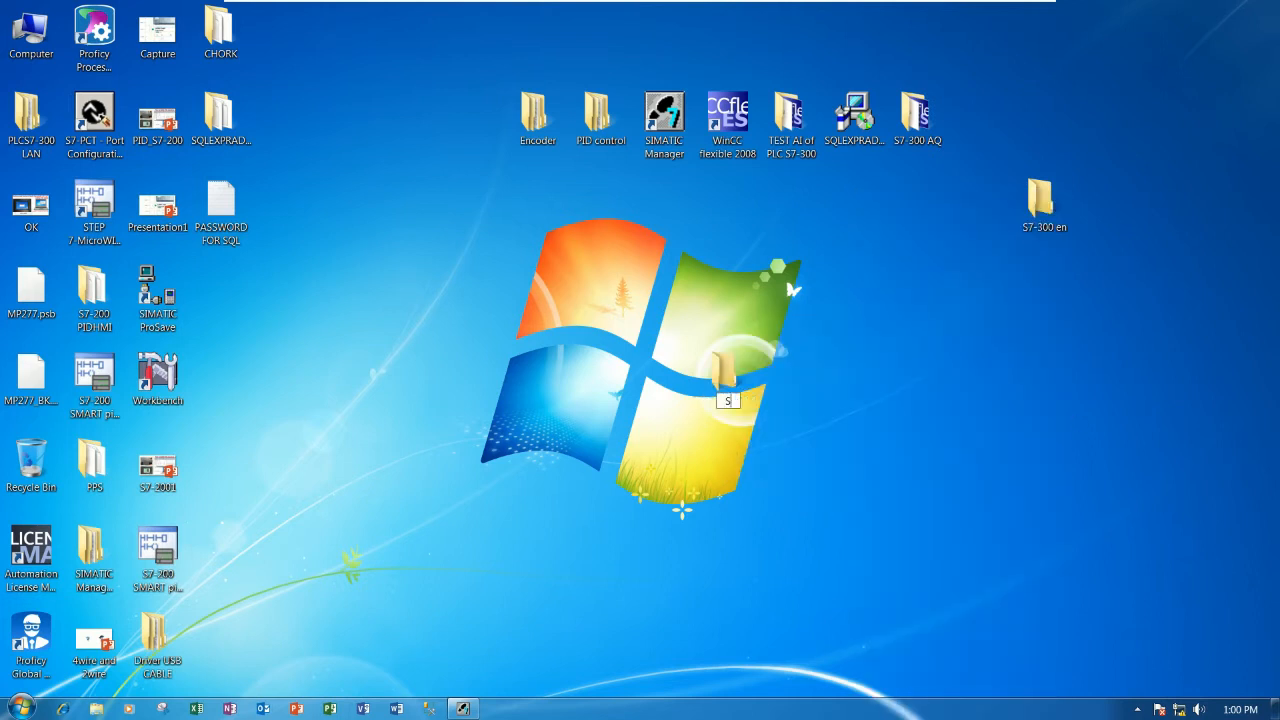
pyautogui.write('PLC S7-300')
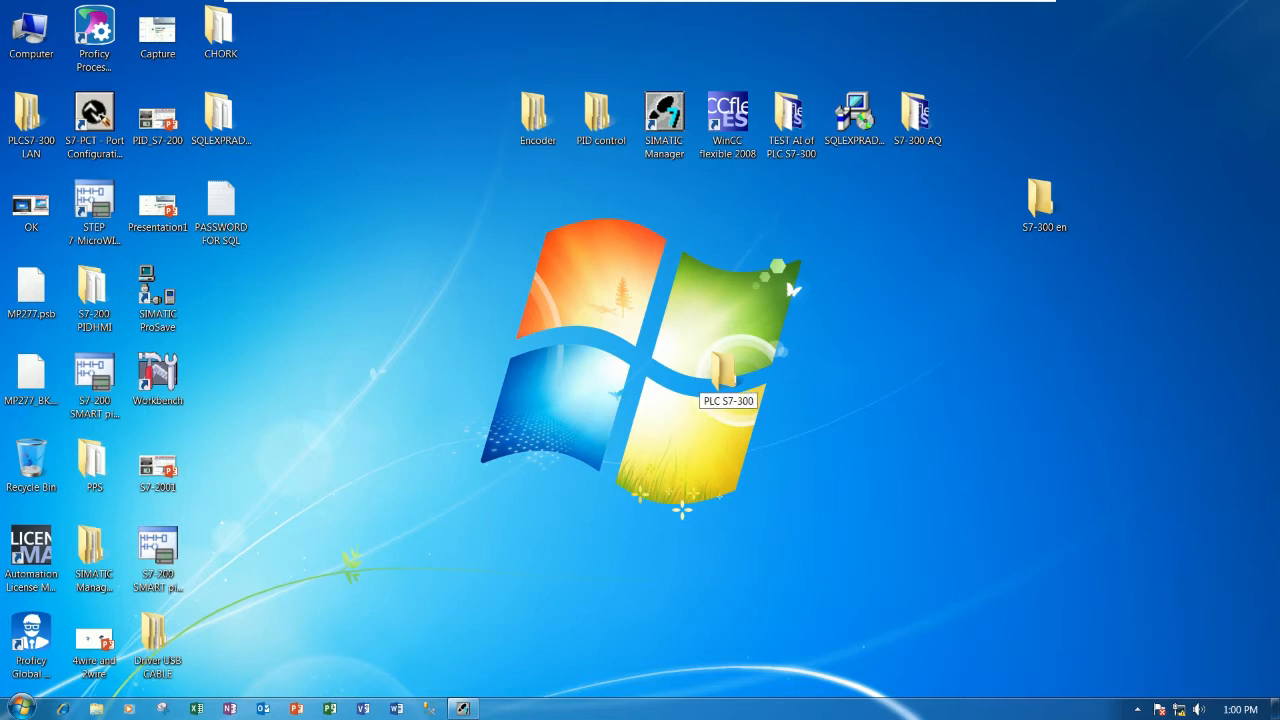
pyautogui.write('E')
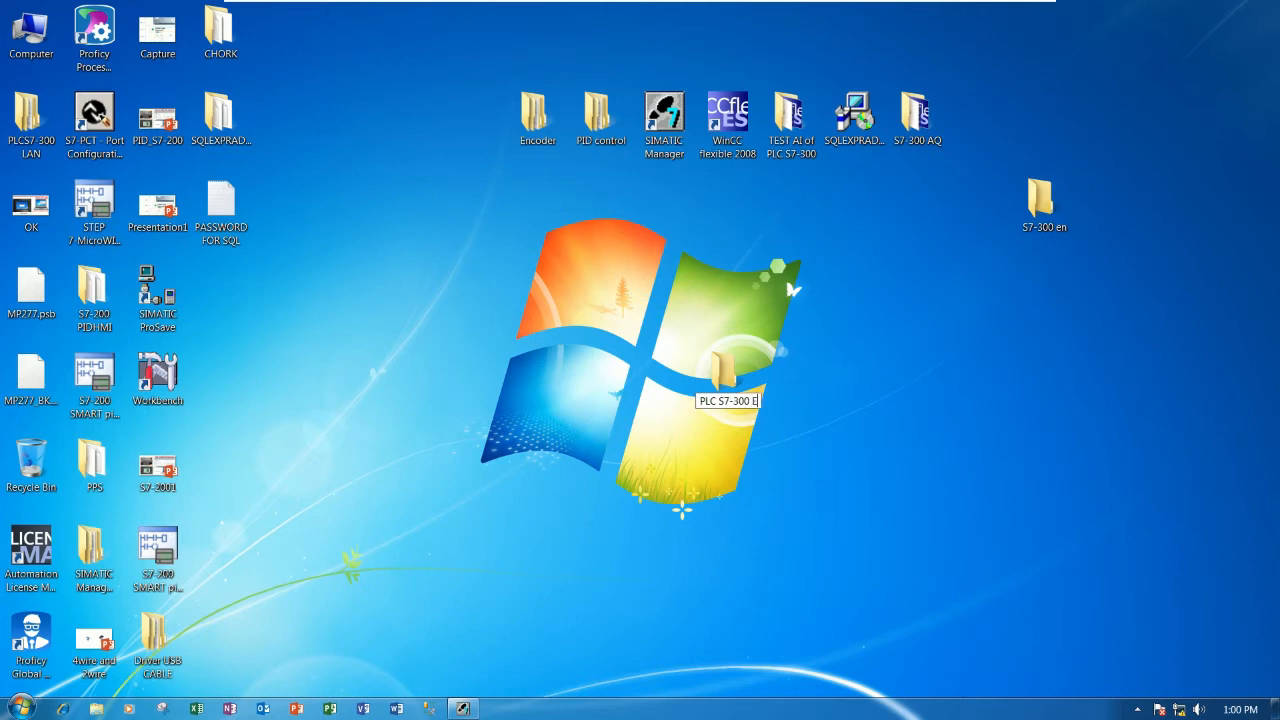
pyautogui.write('Encoder')
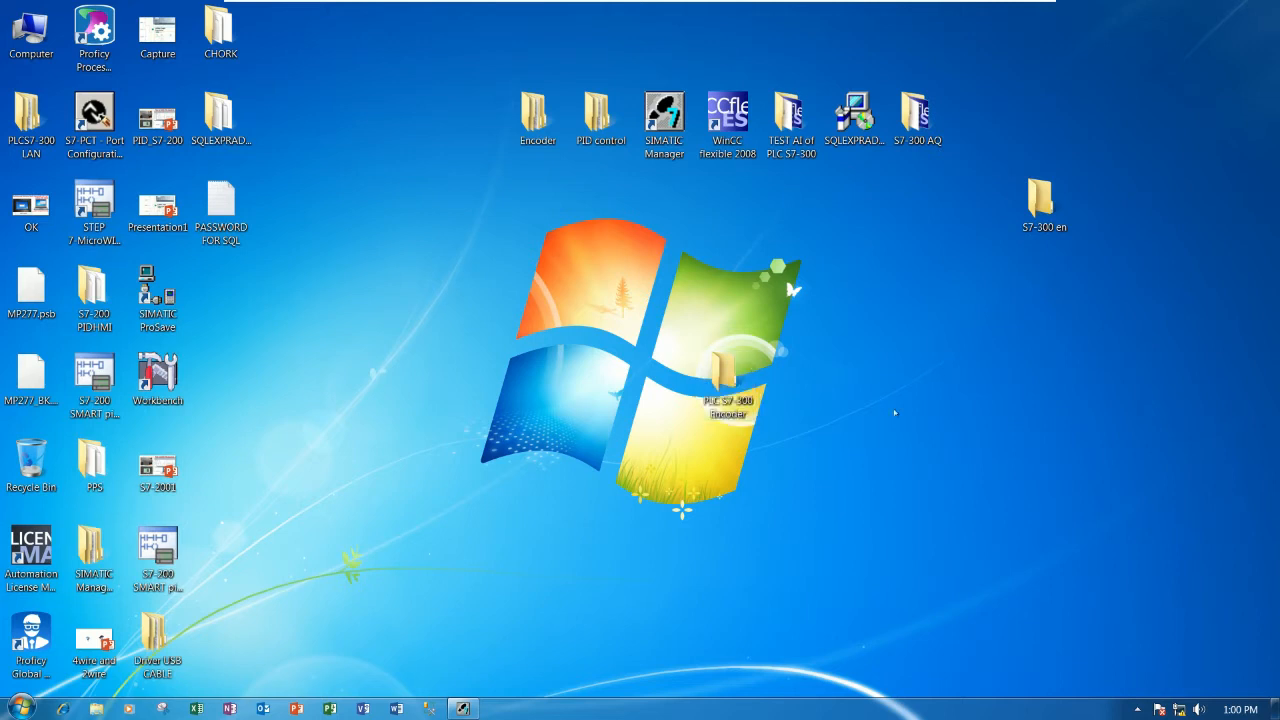
pyautogui.moveTo(728, 390); pyautogui.dragTo(476, 120)
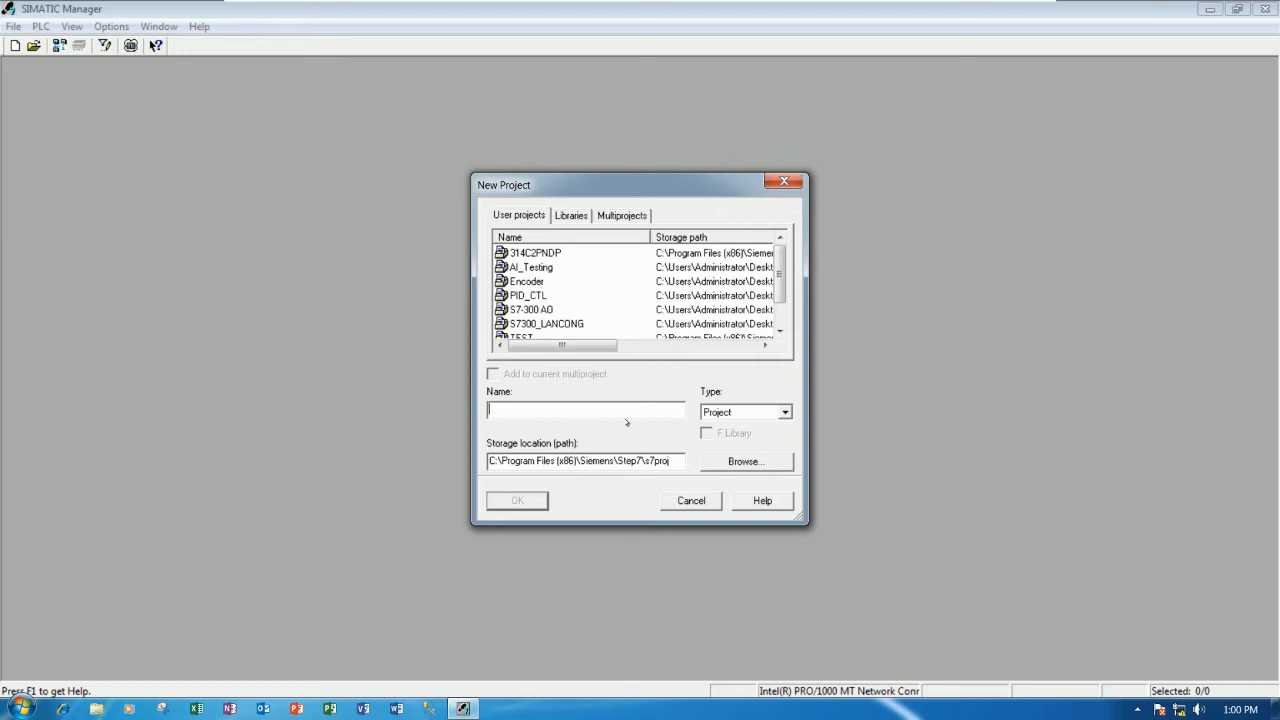
# Name the project S7-300ENCODER, store it in the PLC S7-300 Encoder folder, and create it.
pyautogui.write('SY')
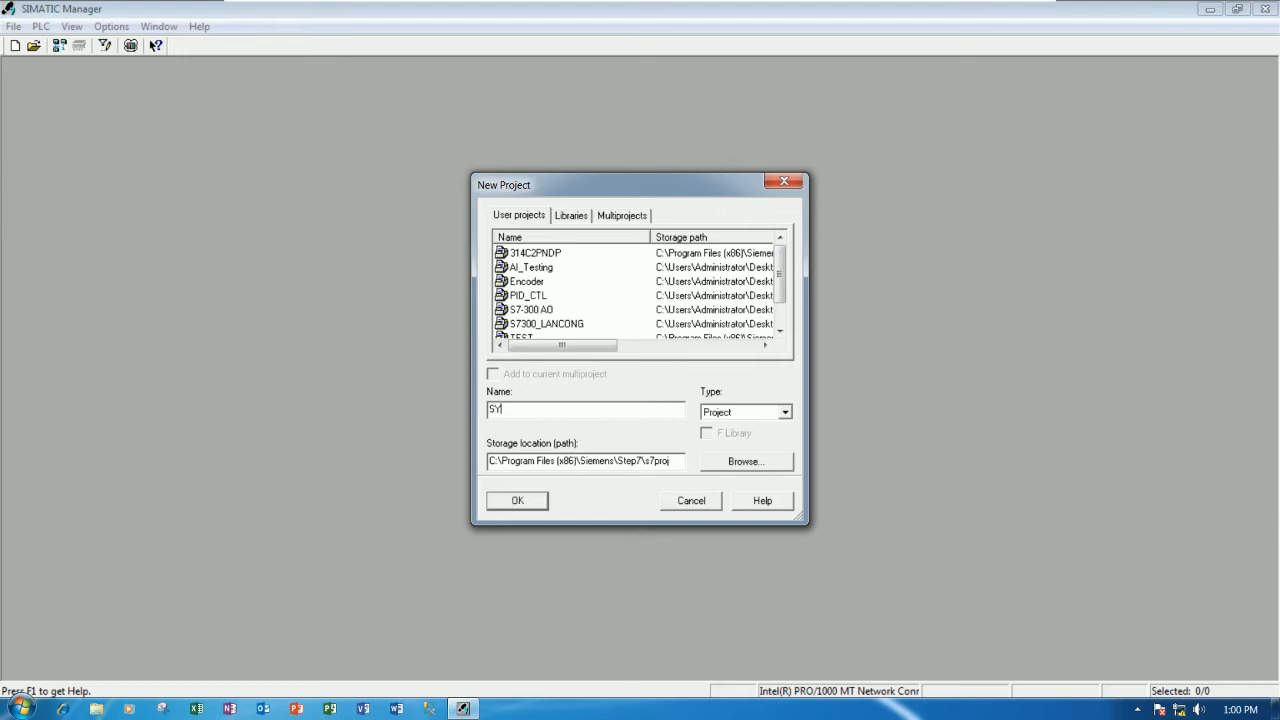
pyautogui.write('S7-300ENCOD')
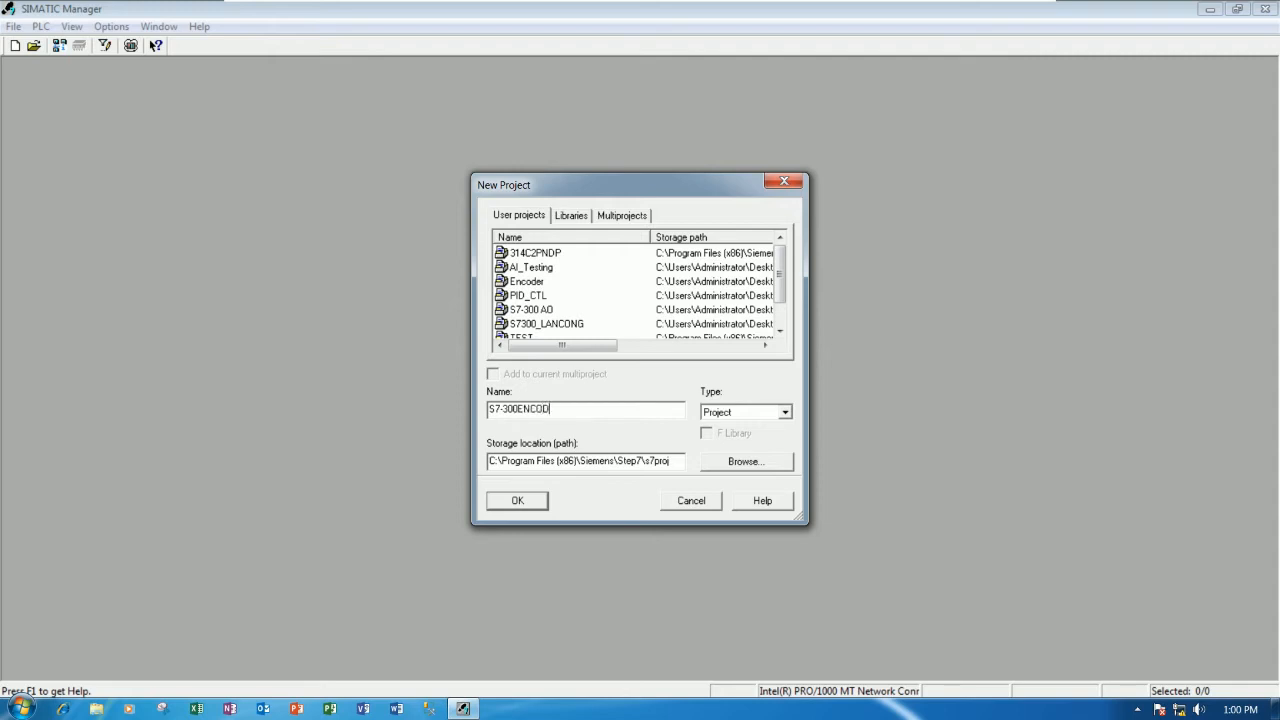
pyautogui.write('ER')
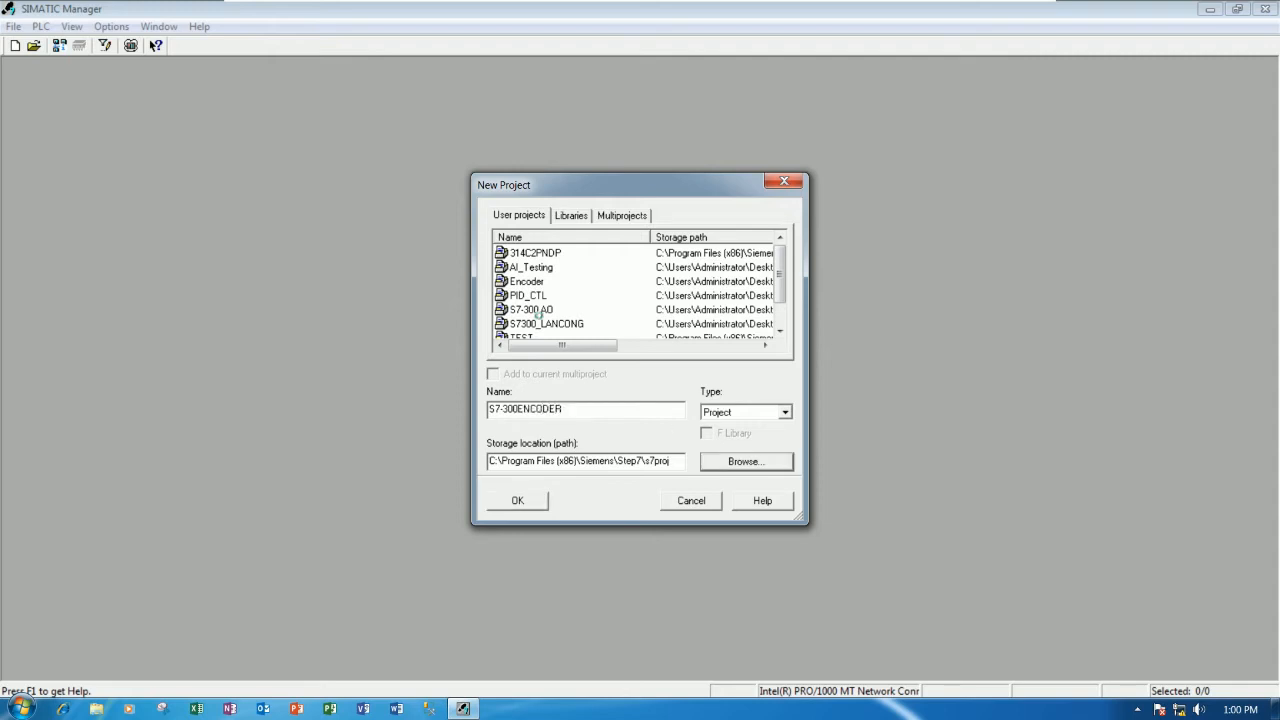
pyautogui.click(744, 460)
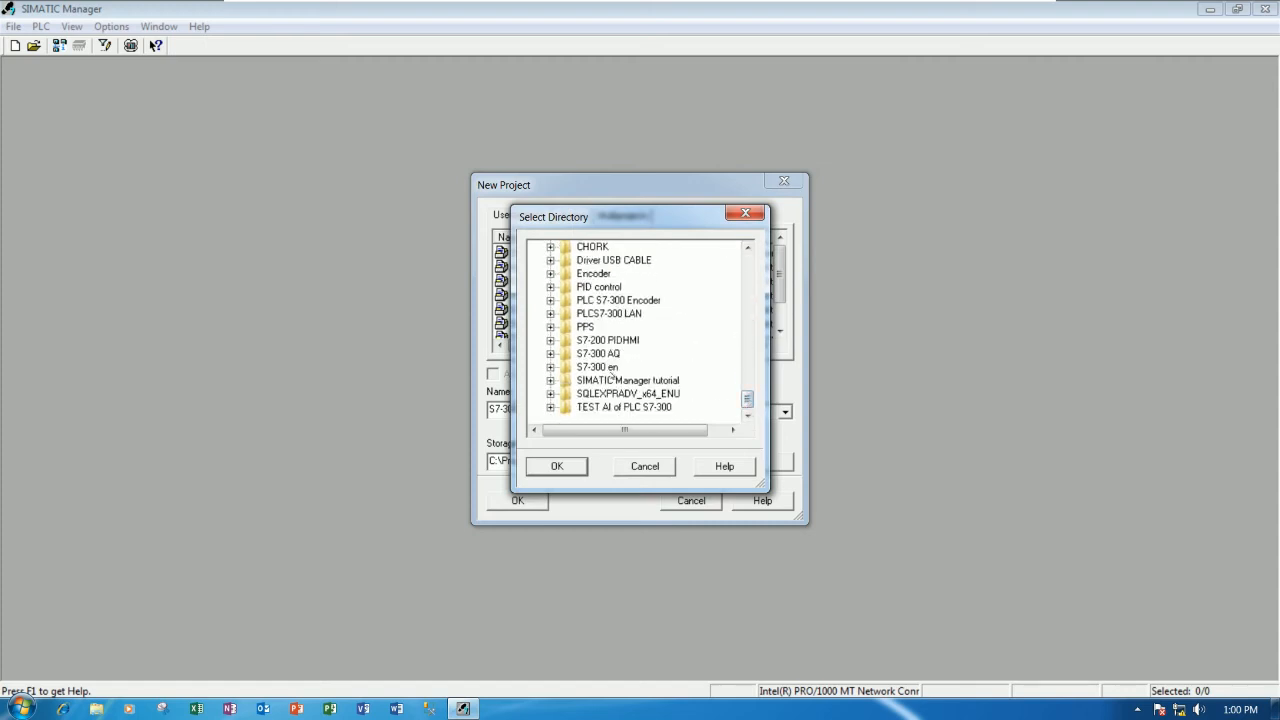
pyautogui.click(618, 300)
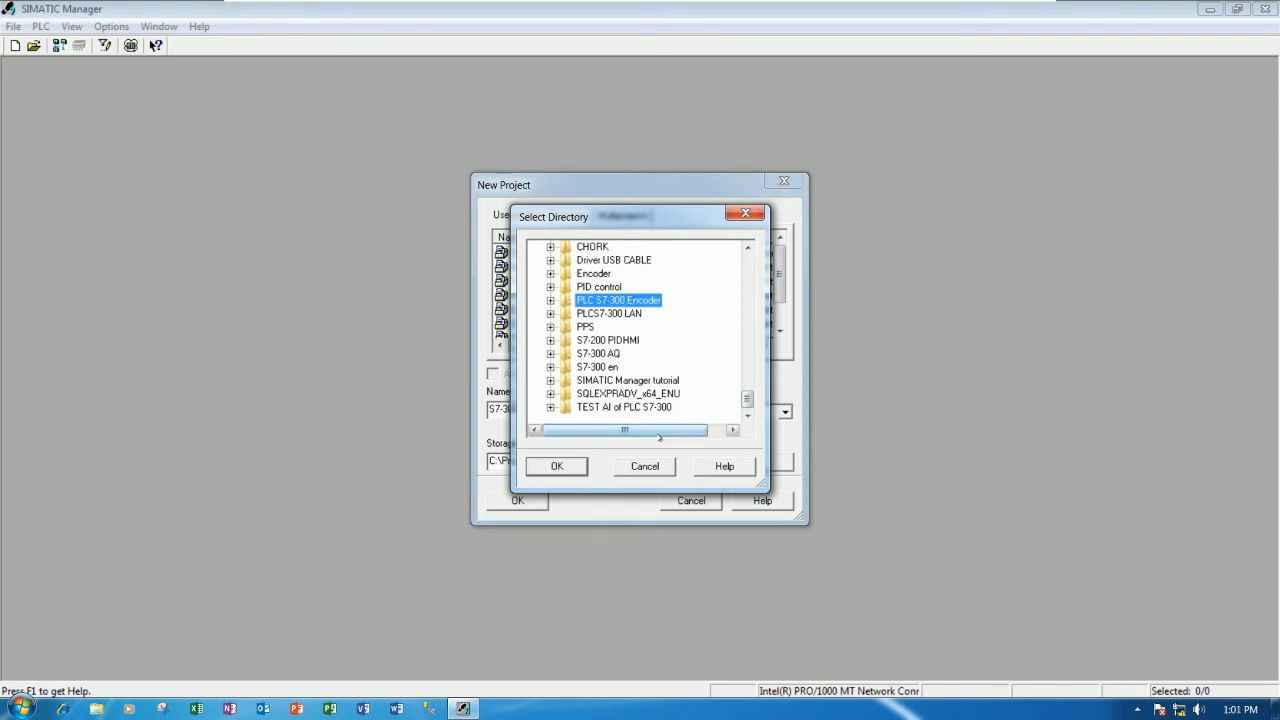
pyautogui.click(556, 466)
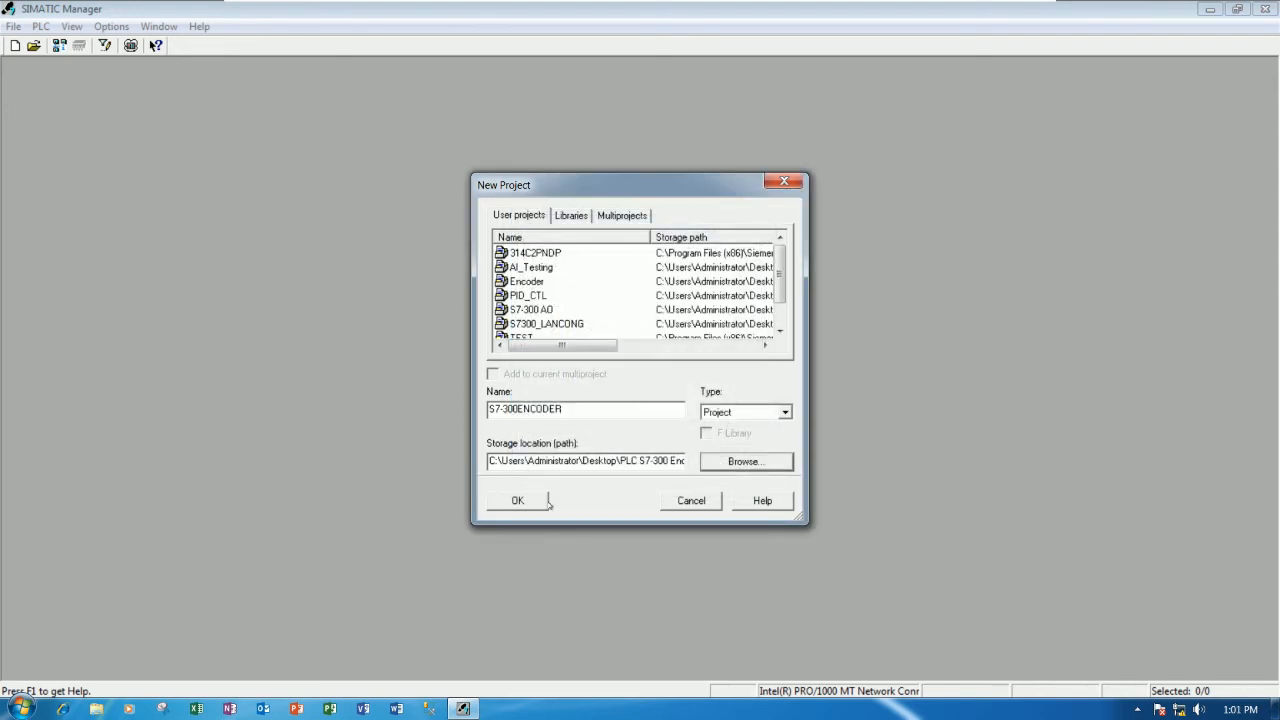
pyautogui.click(516, 500)
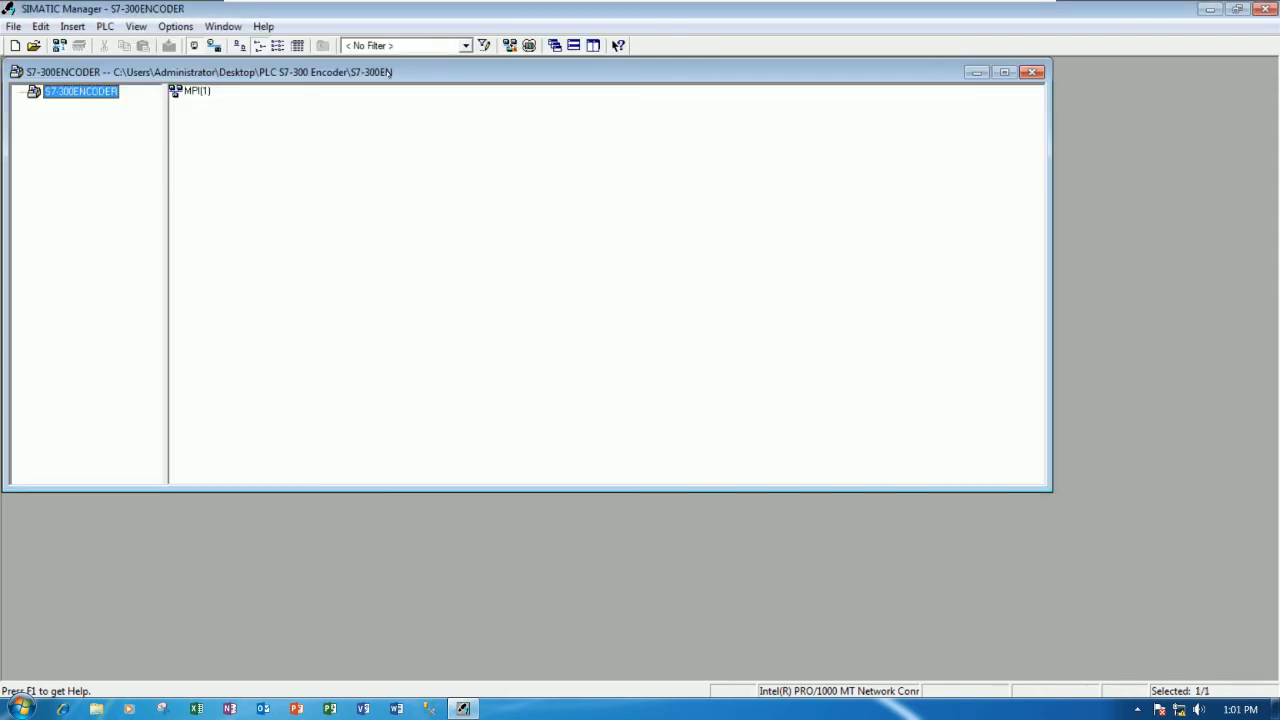
# Insert a SIMATIC 300 station into S7-300ENCODER and open its hardware configuration.
pyautogui.rightClick(80, 92)
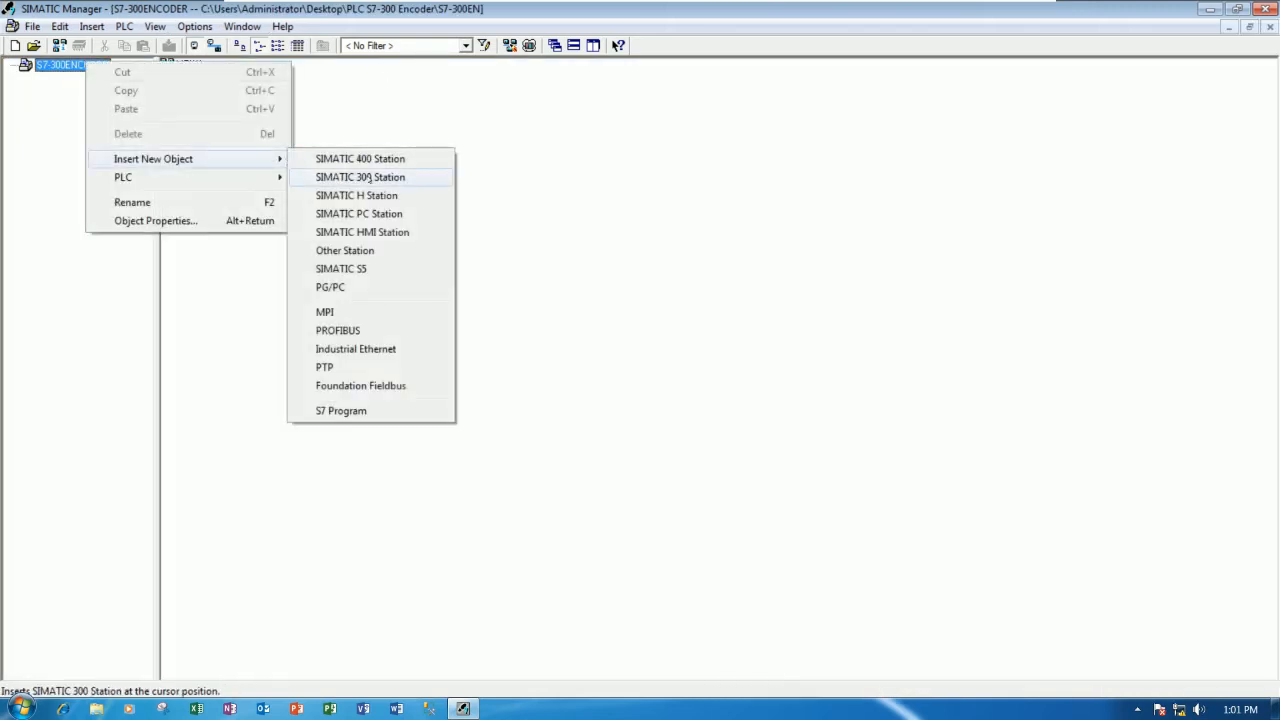
pyautogui.click(360, 176)
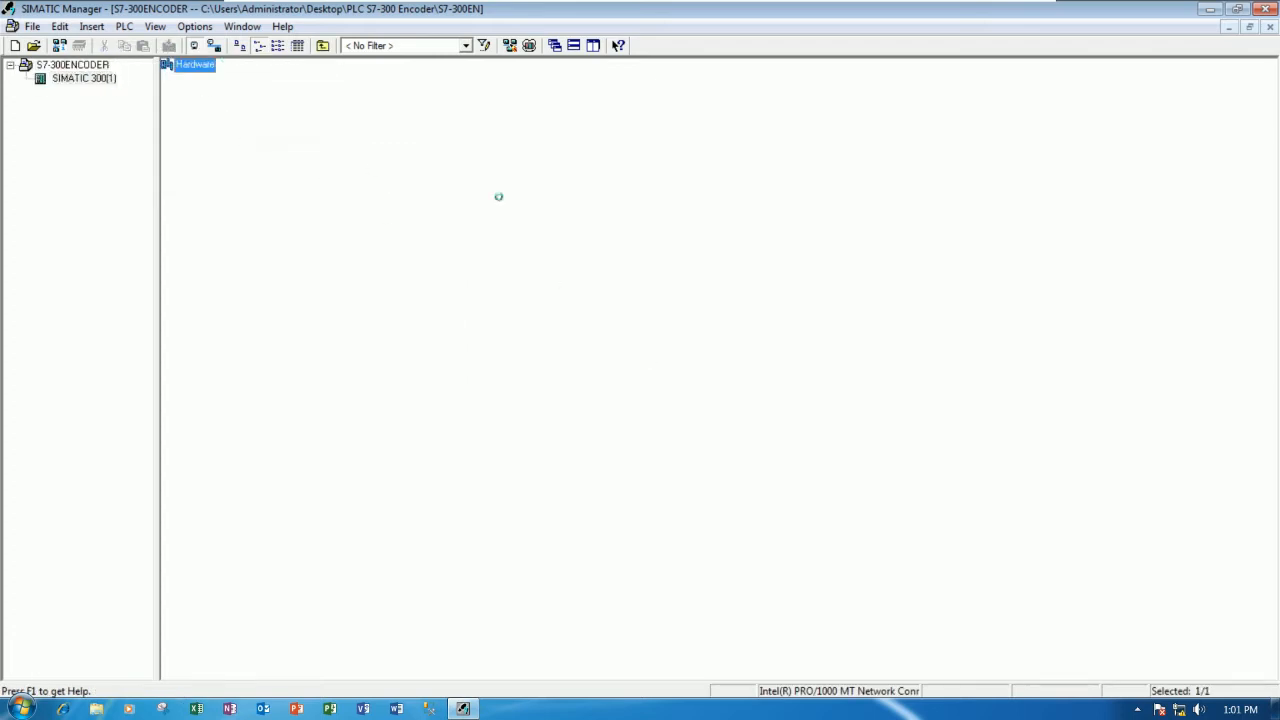
pyautogui.doubleClick(194, 64)
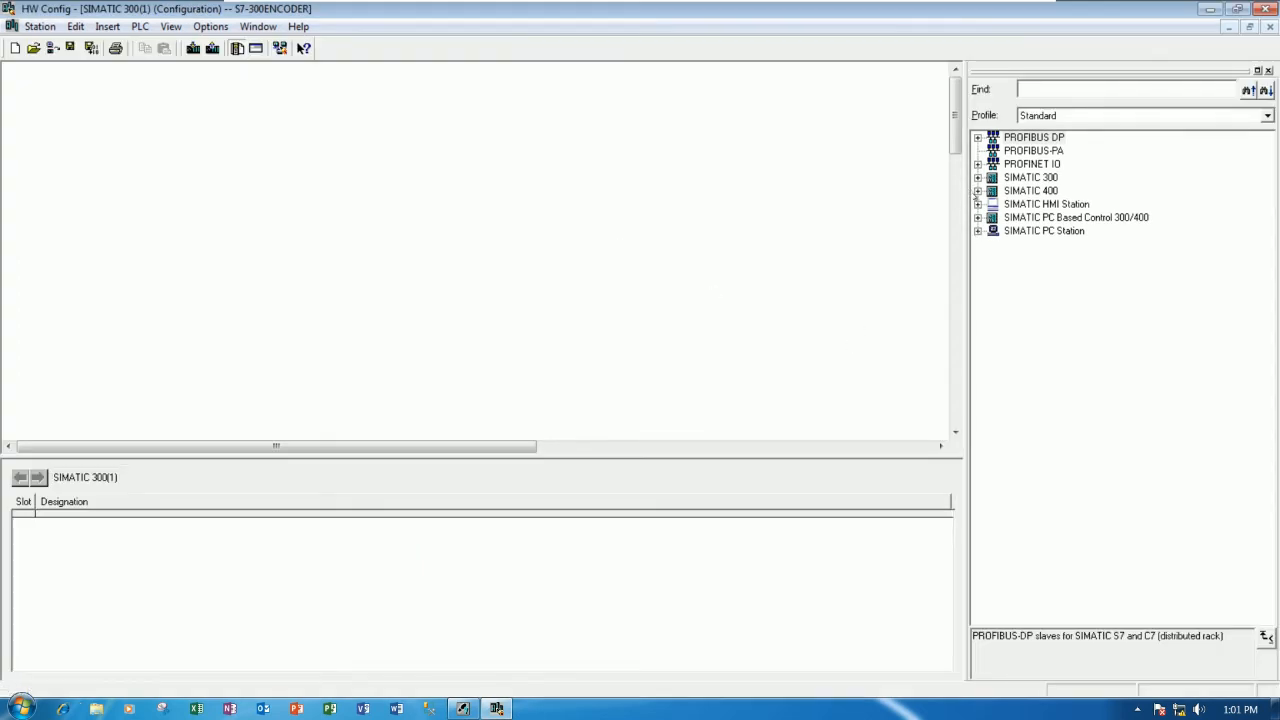
# Place a Rail from SIMATIC 300 > RACK-300 into the empty station.
pyautogui.click(976, 176)
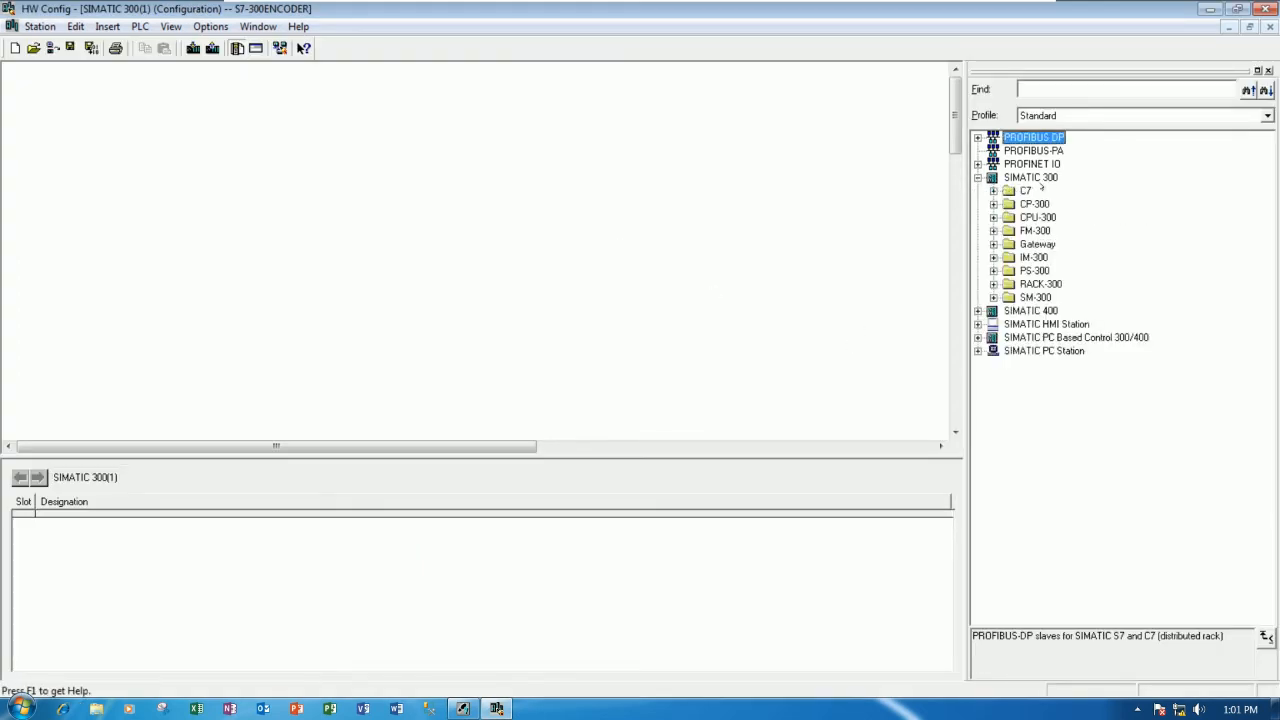
pyautogui.click(1032, 176)
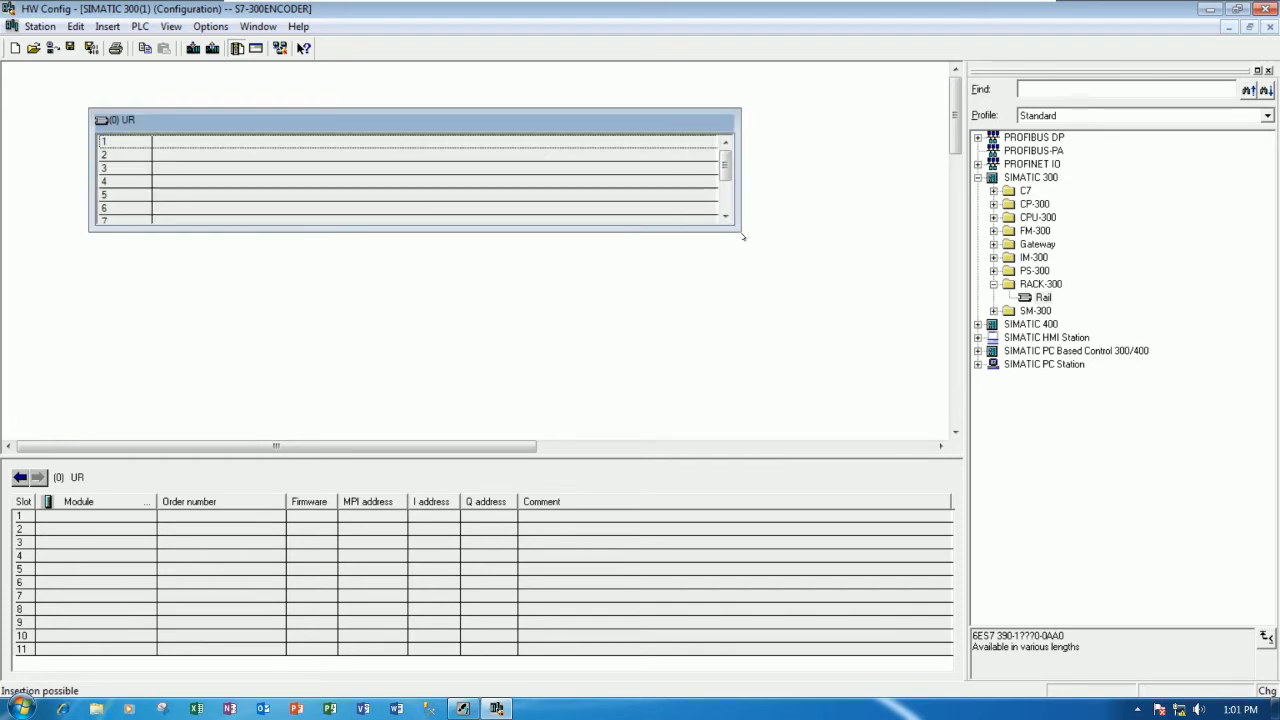
pyautogui.moveTo(742, 236); pyautogui.dragTo(936, 432)
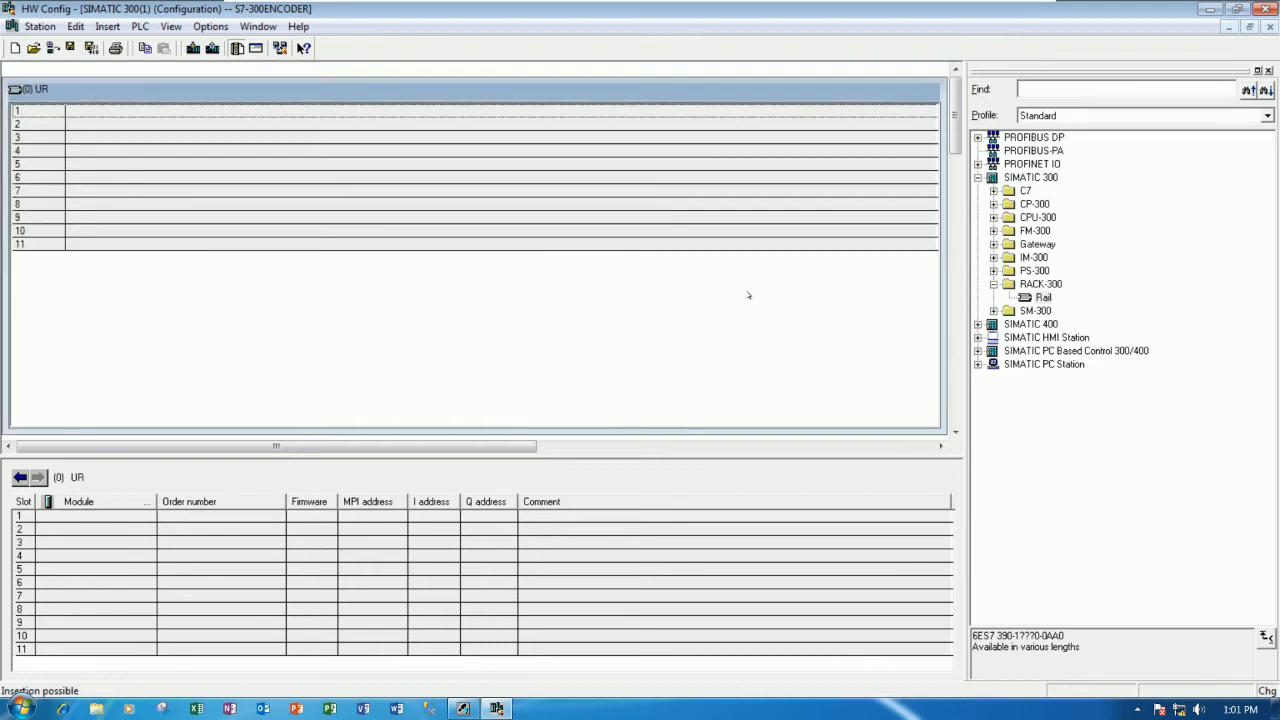
pyautogui.moveTo(802, 318)
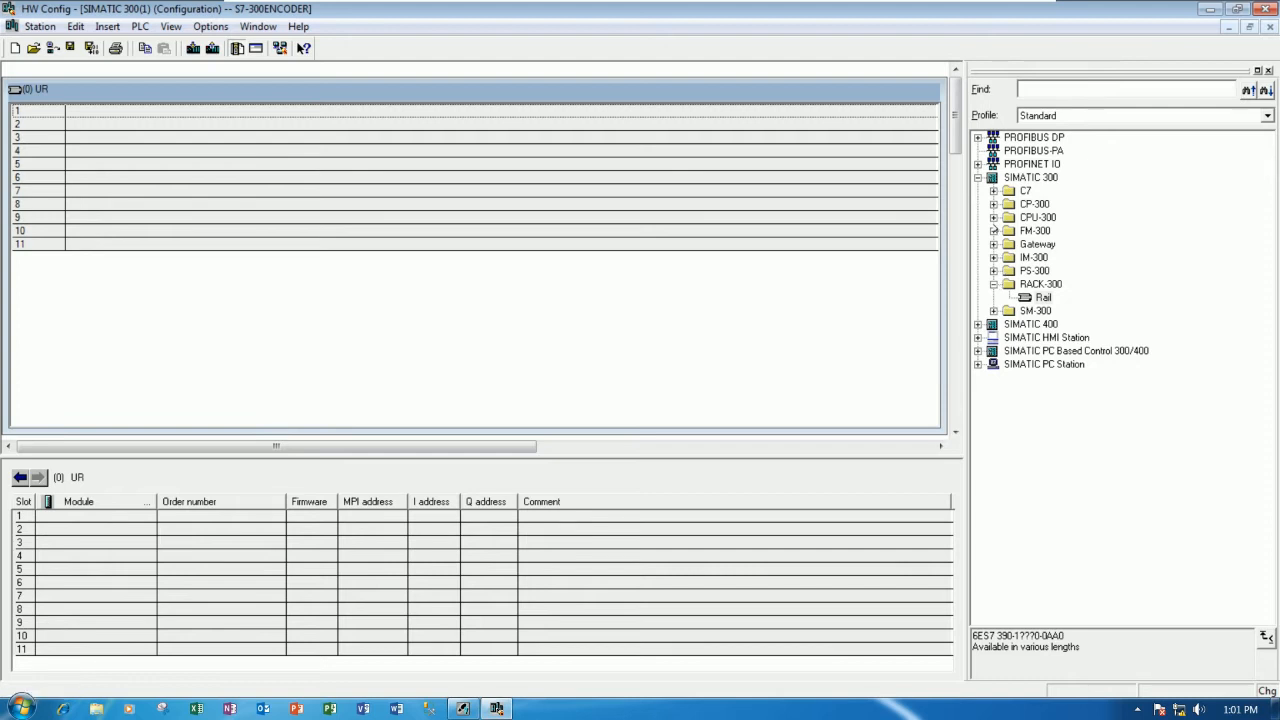
pyautogui.moveTo(996, 230)
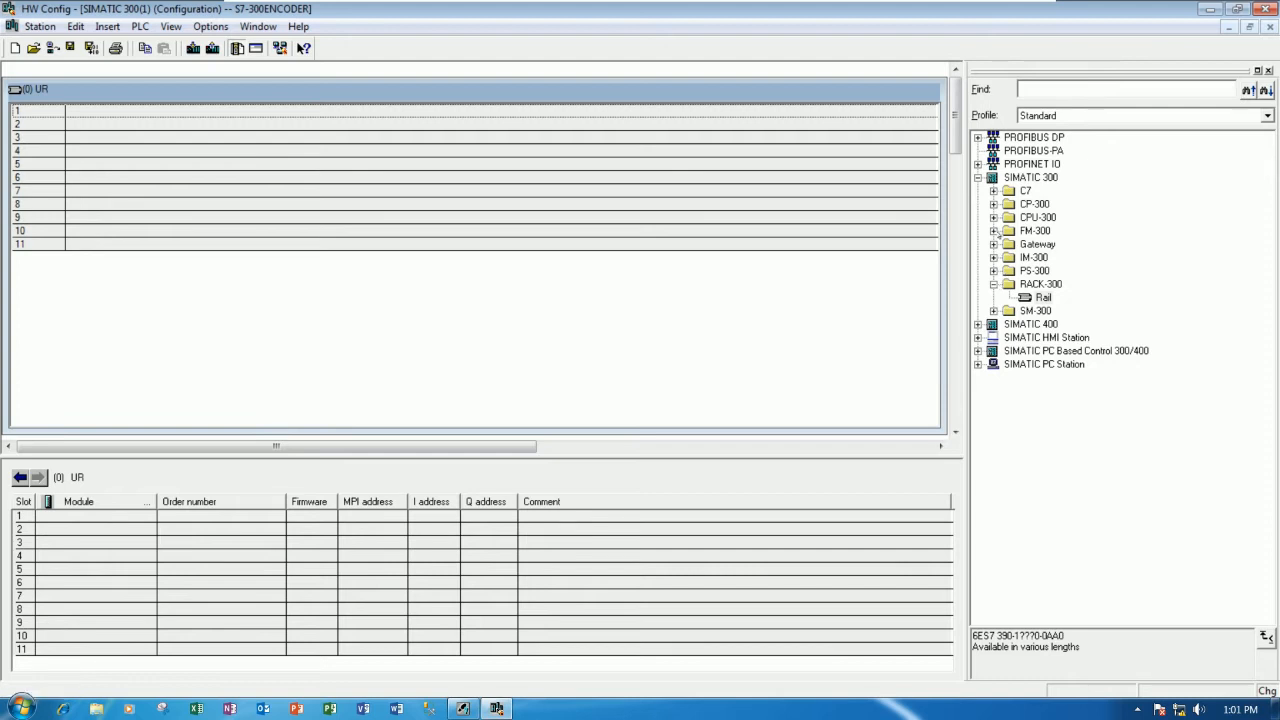
# Add CPU 314C-2 PN/DP 6ES7 314-6EH04-0AB0 V3.3 to slot 2, accepting the Ethernet properties.
pyautogui.click(994, 216)
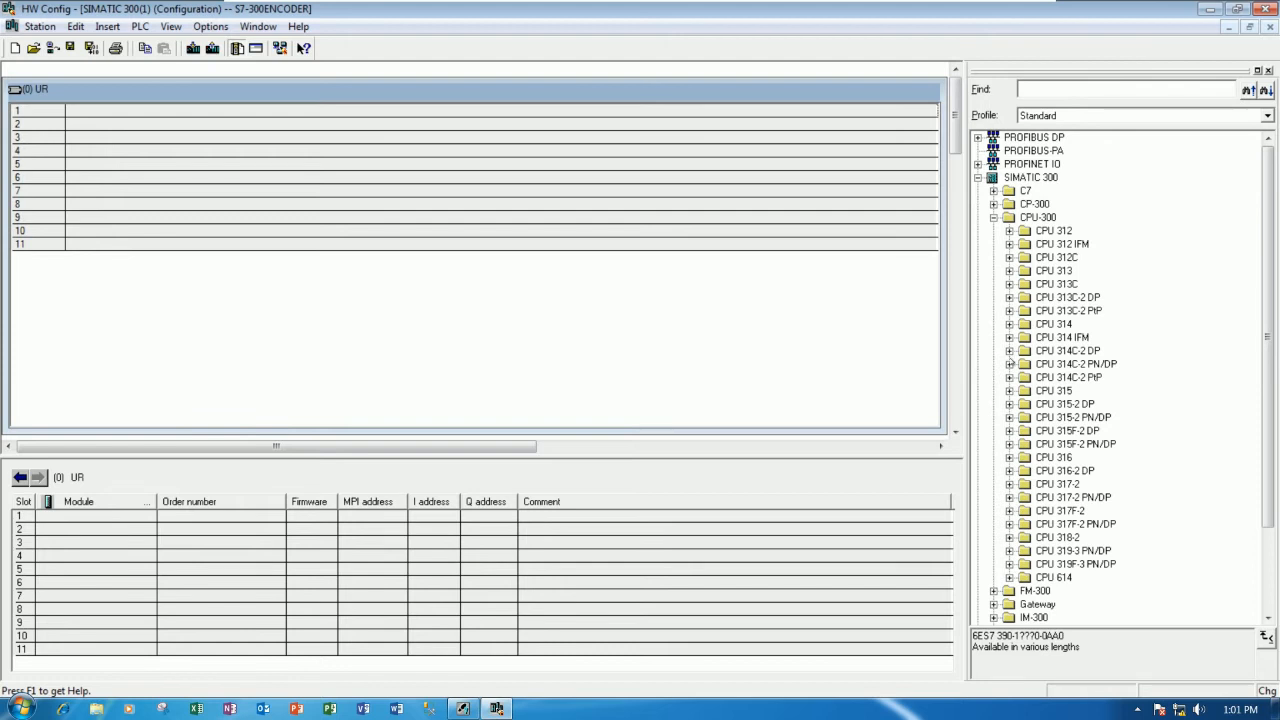
pyautogui.click(1010, 350)
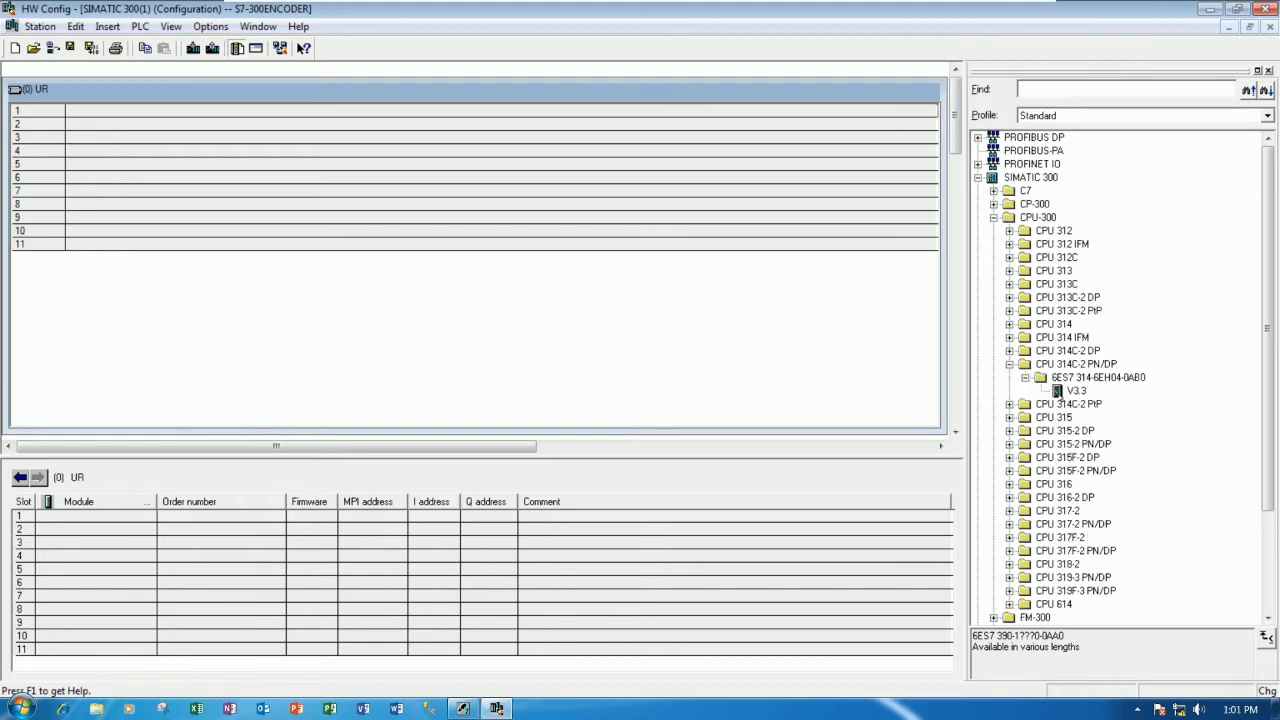
pyautogui.click(1076, 390)
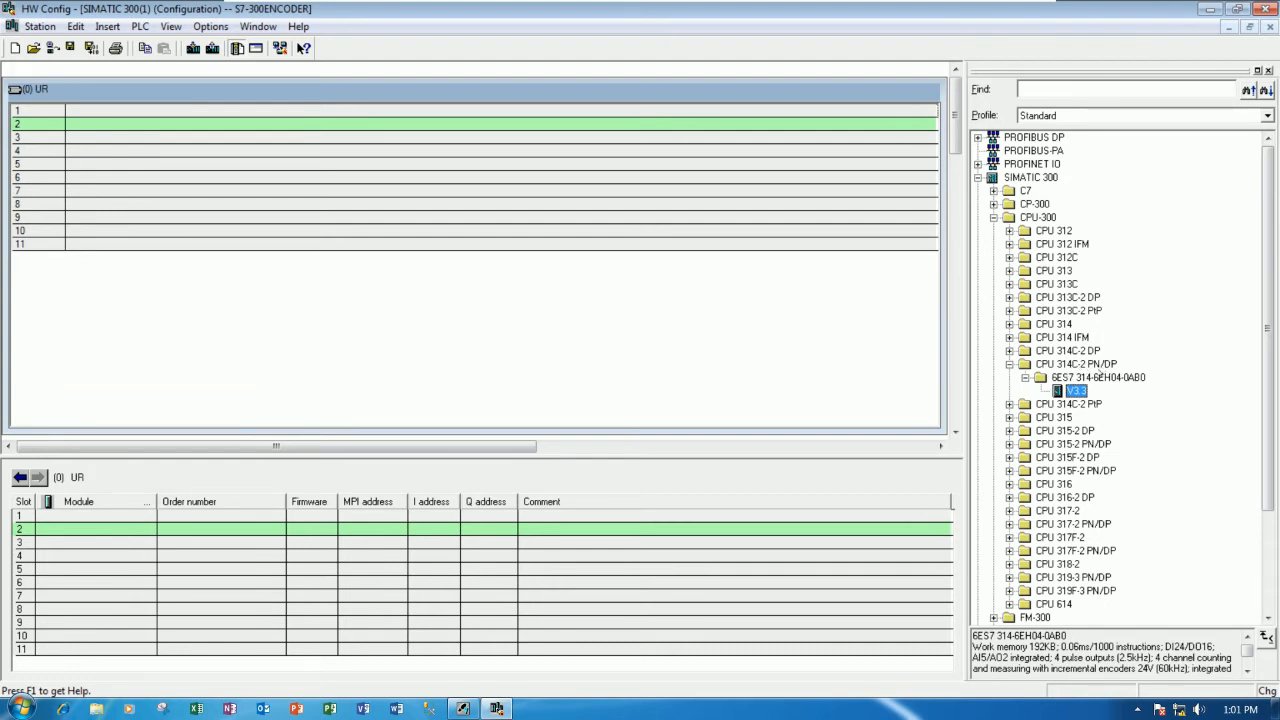
pyautogui.moveTo(720, 380)
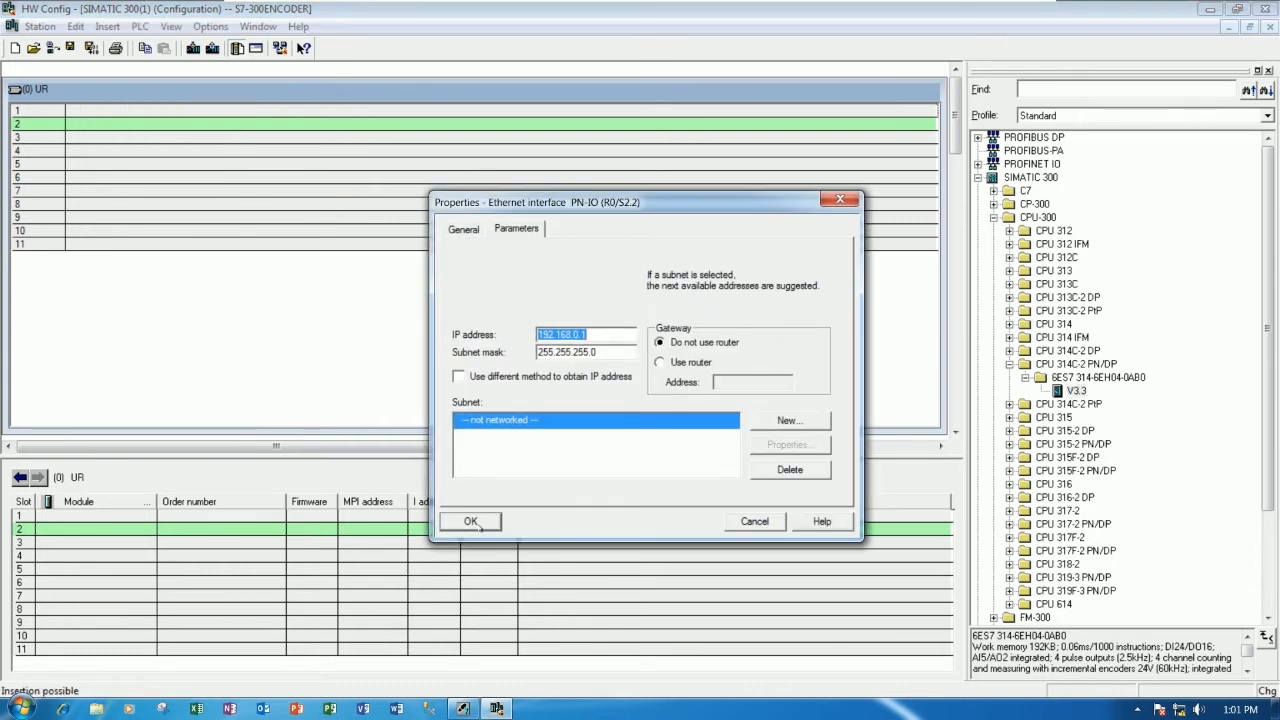
pyautogui.click(470, 520)
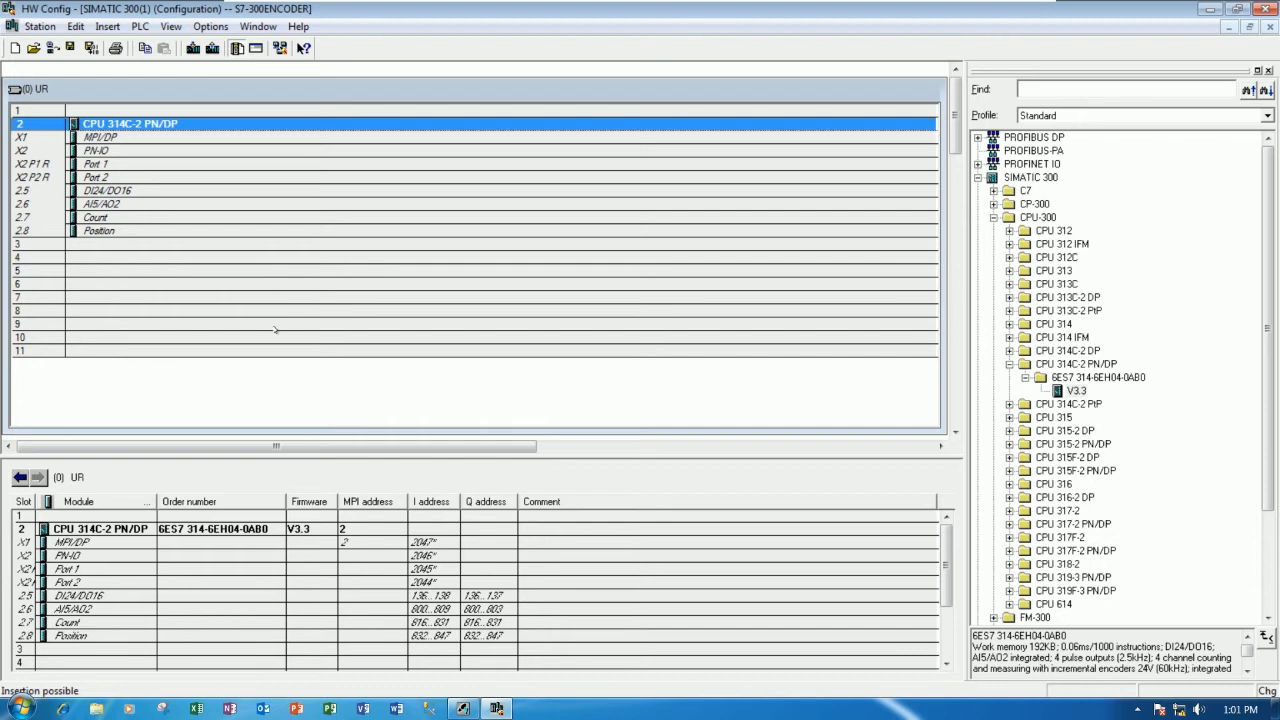
# Open the Properties - Count dialog for the CPU's integrated Count submodule in slot 2.7.
pyautogui.click(96, 216)
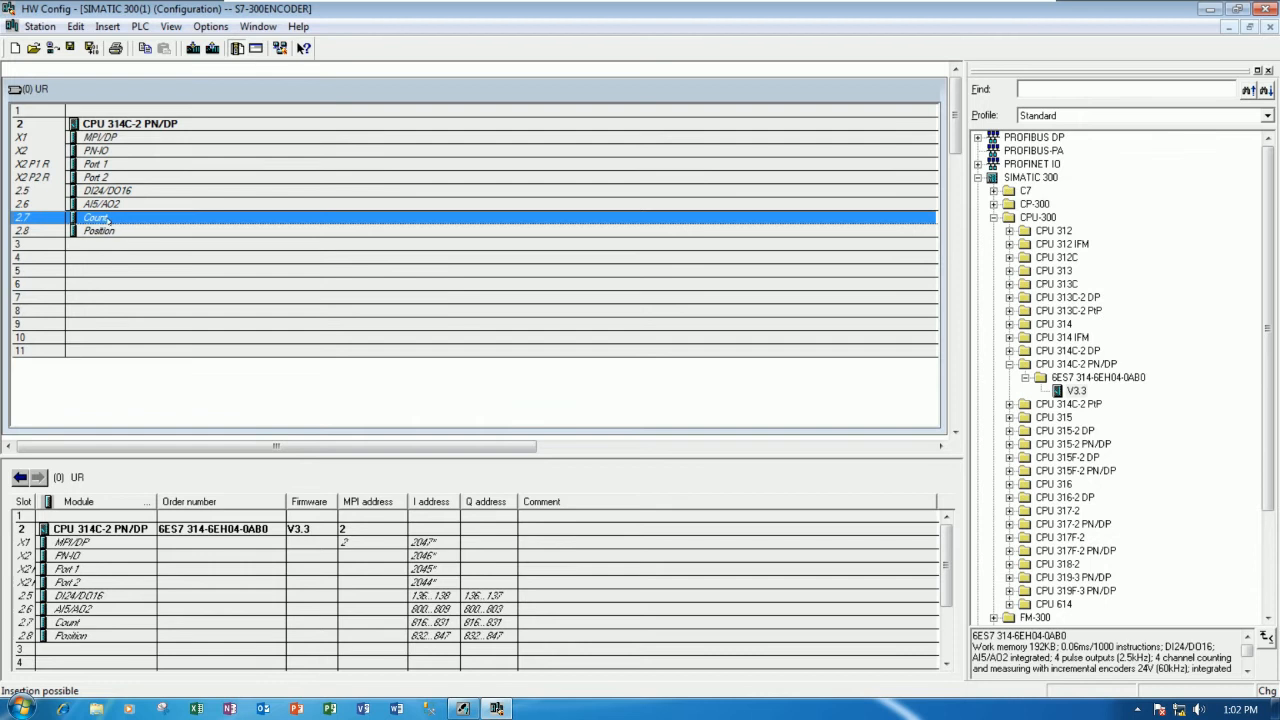
pyautogui.doubleClick(96, 216)
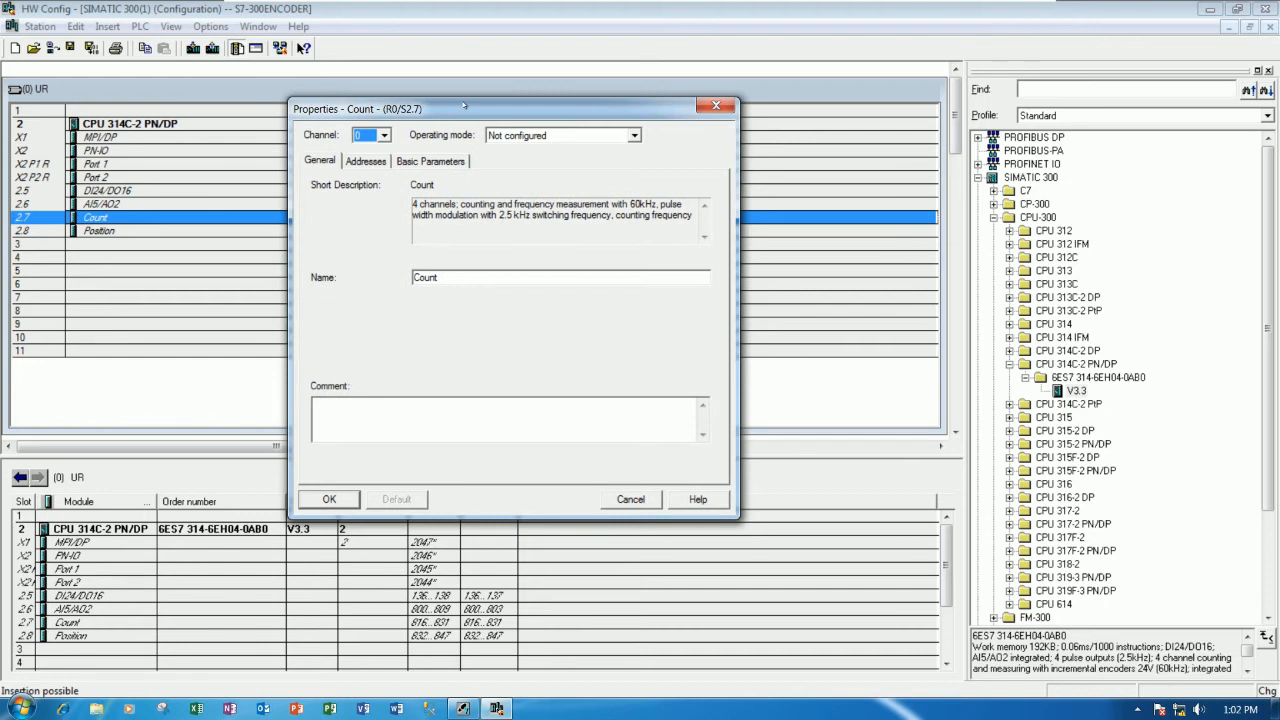
pyautogui.moveTo(160, 224)
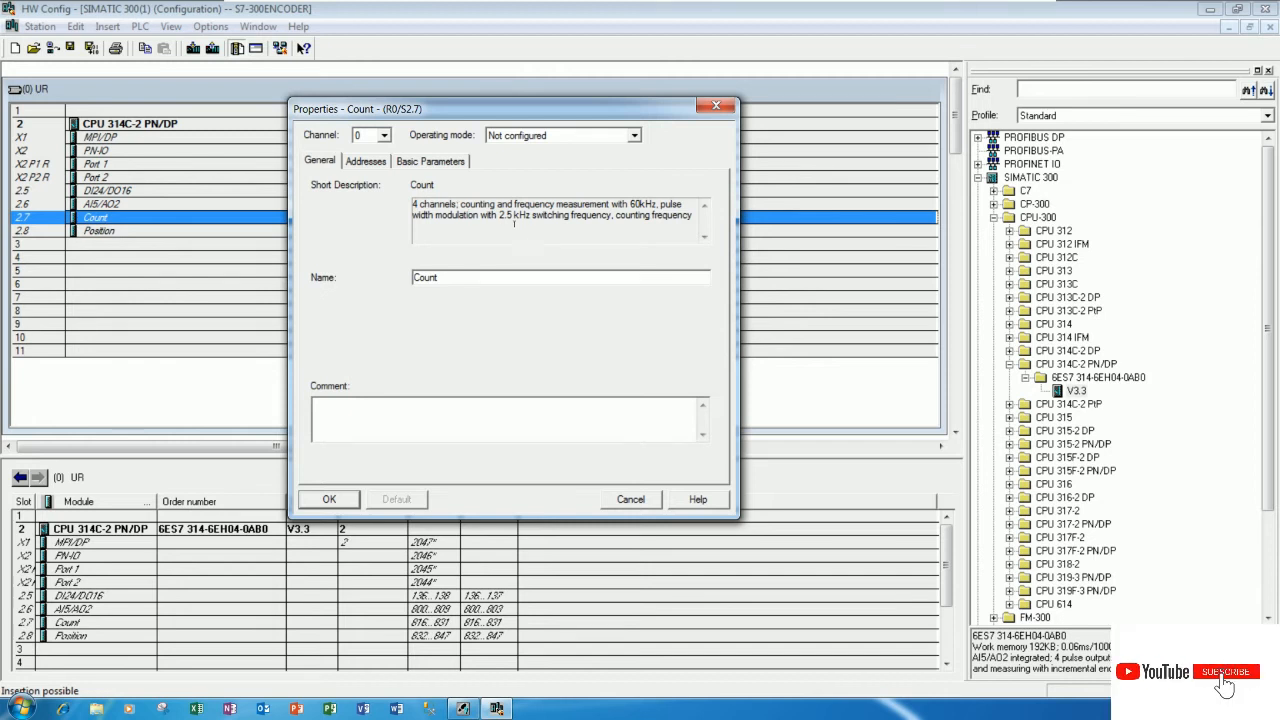
pyautogui.click(1224, 672)
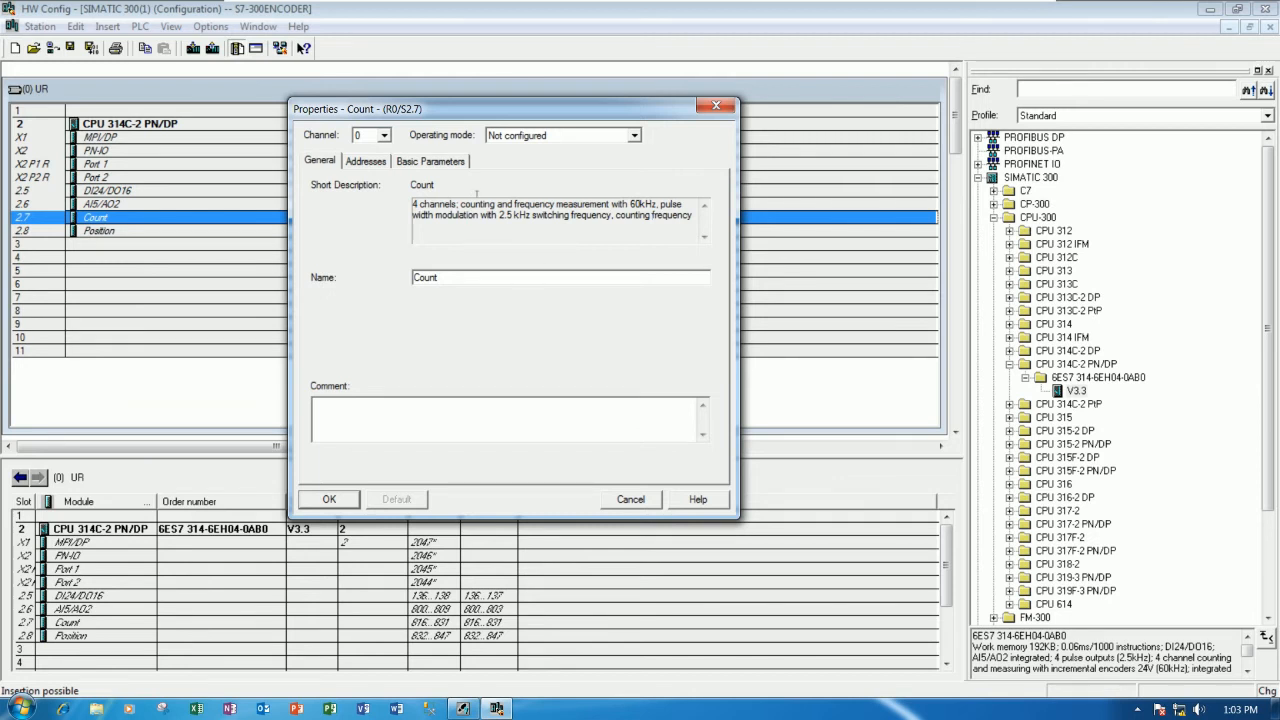
# Set counter channel 0 to Count continuously, accept its defaults and review its parameters.
pyautogui.click(384, 136)
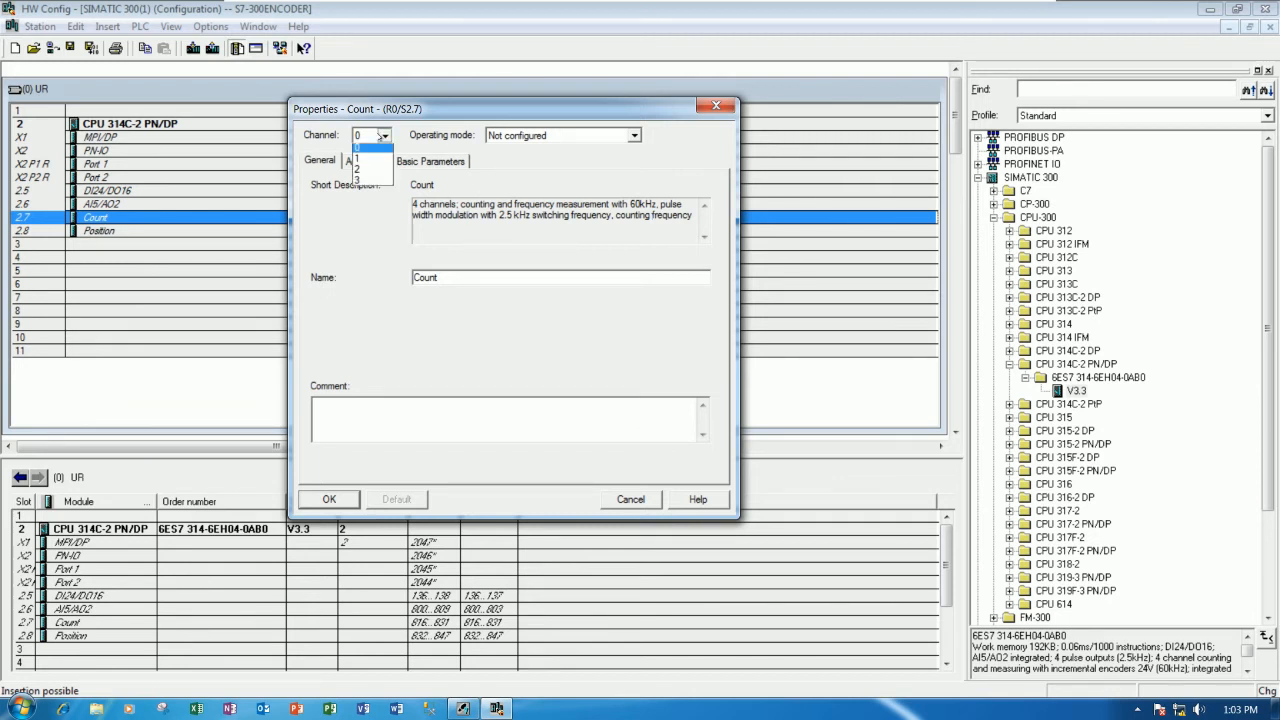
pyautogui.click(384, 136)
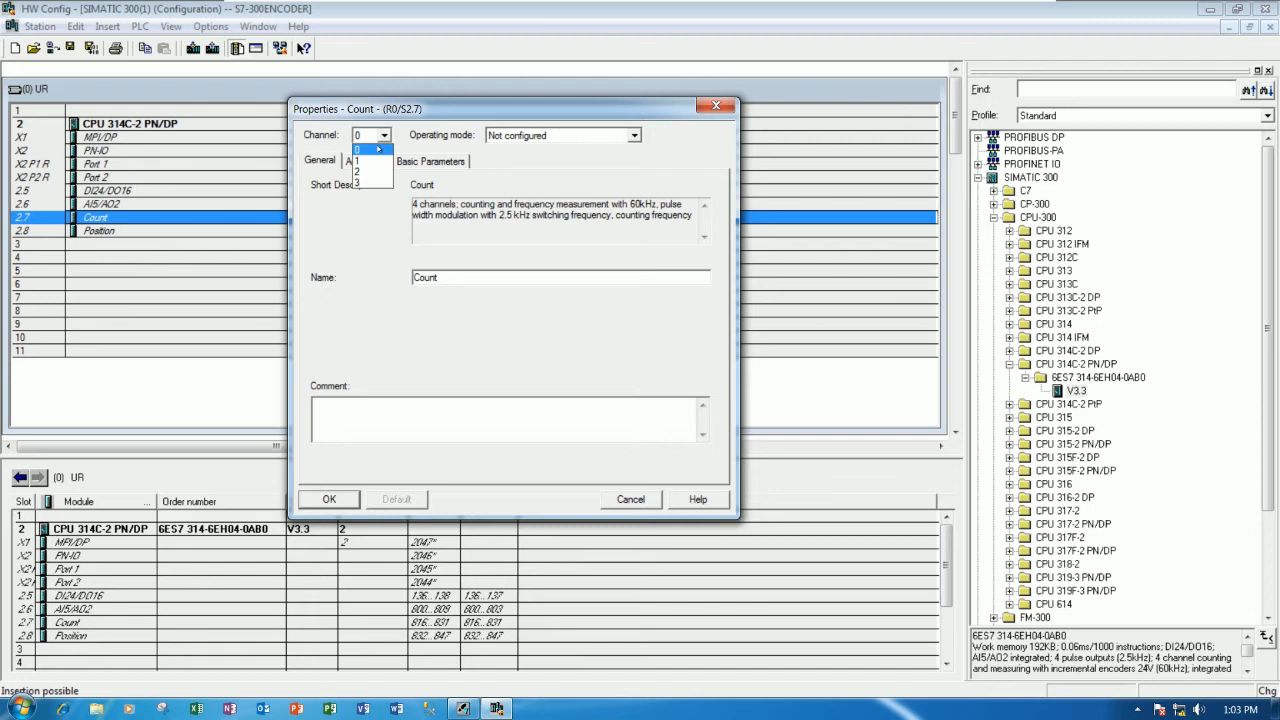
pyautogui.click(360, 148)
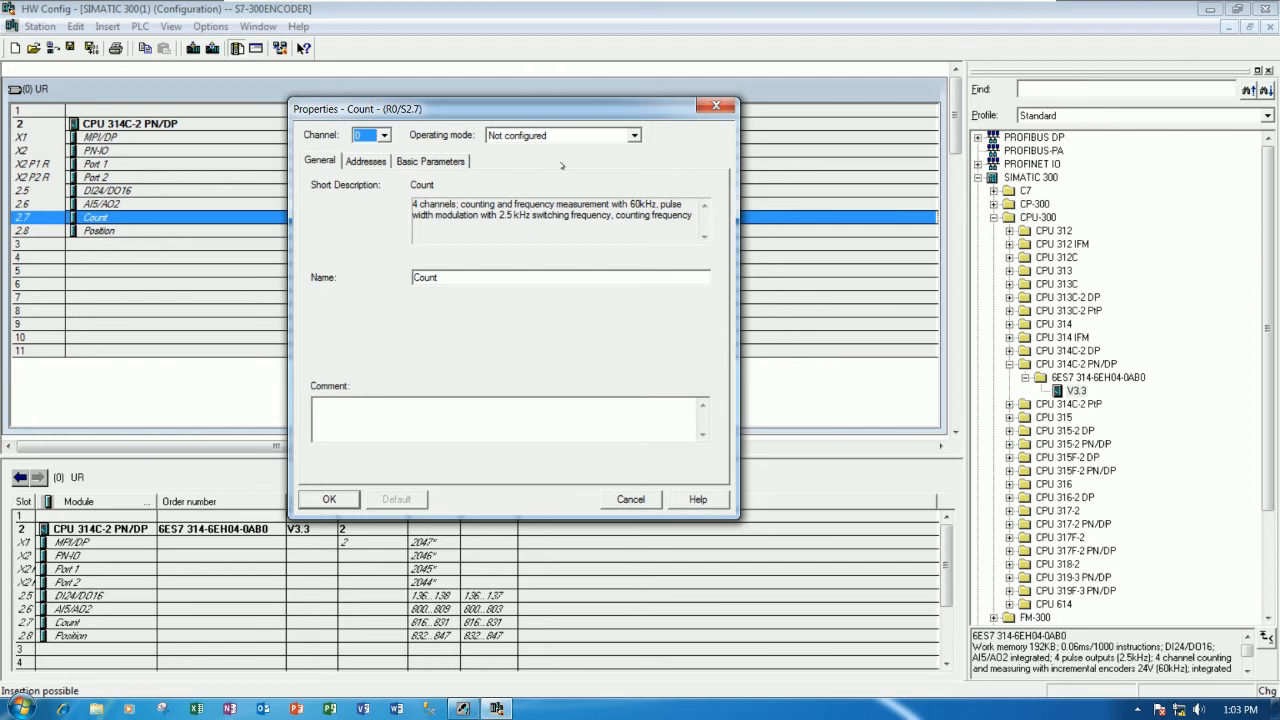
pyautogui.click(632, 136)
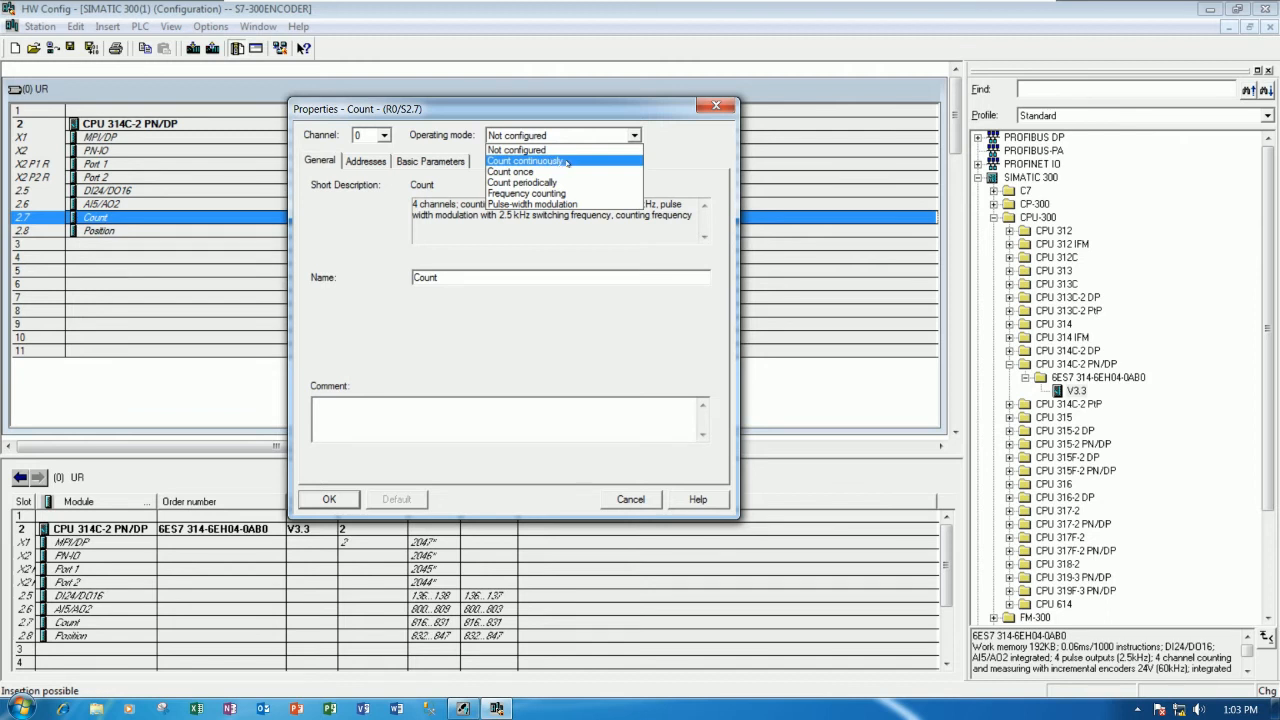
pyautogui.click(524, 160)
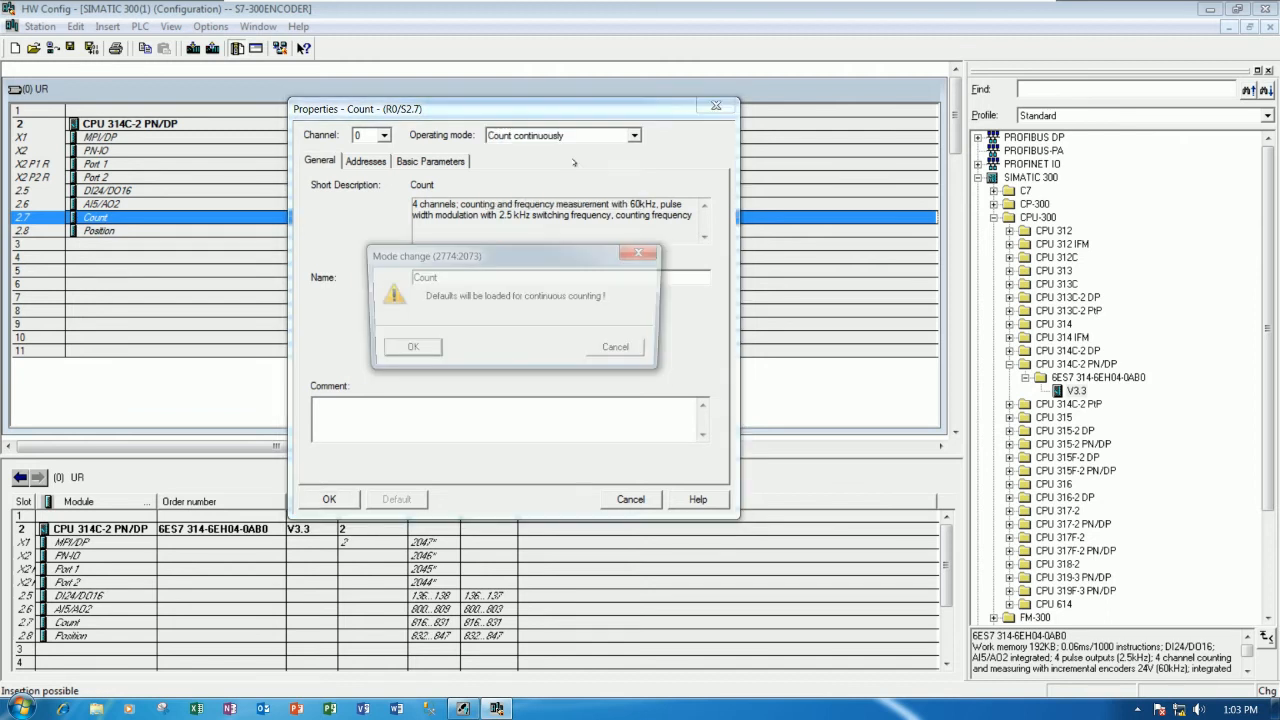
pyautogui.click(412, 346)
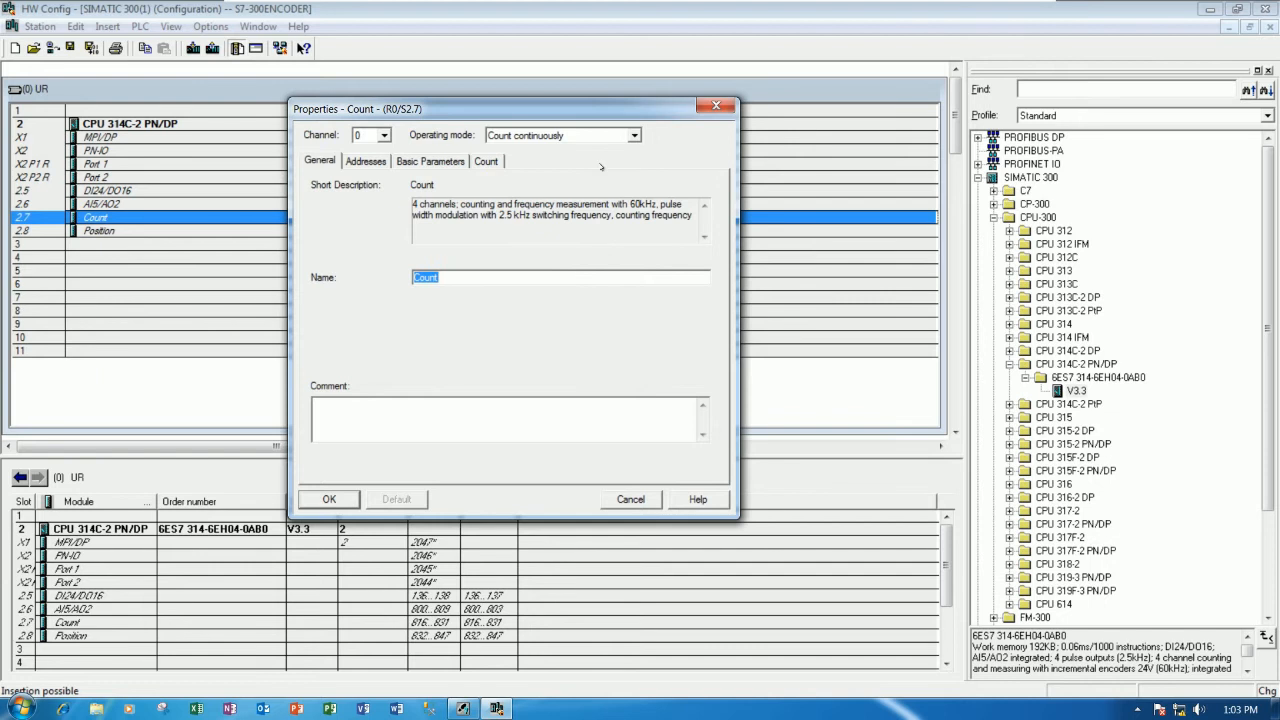
pyautogui.moveTo(546, 172)
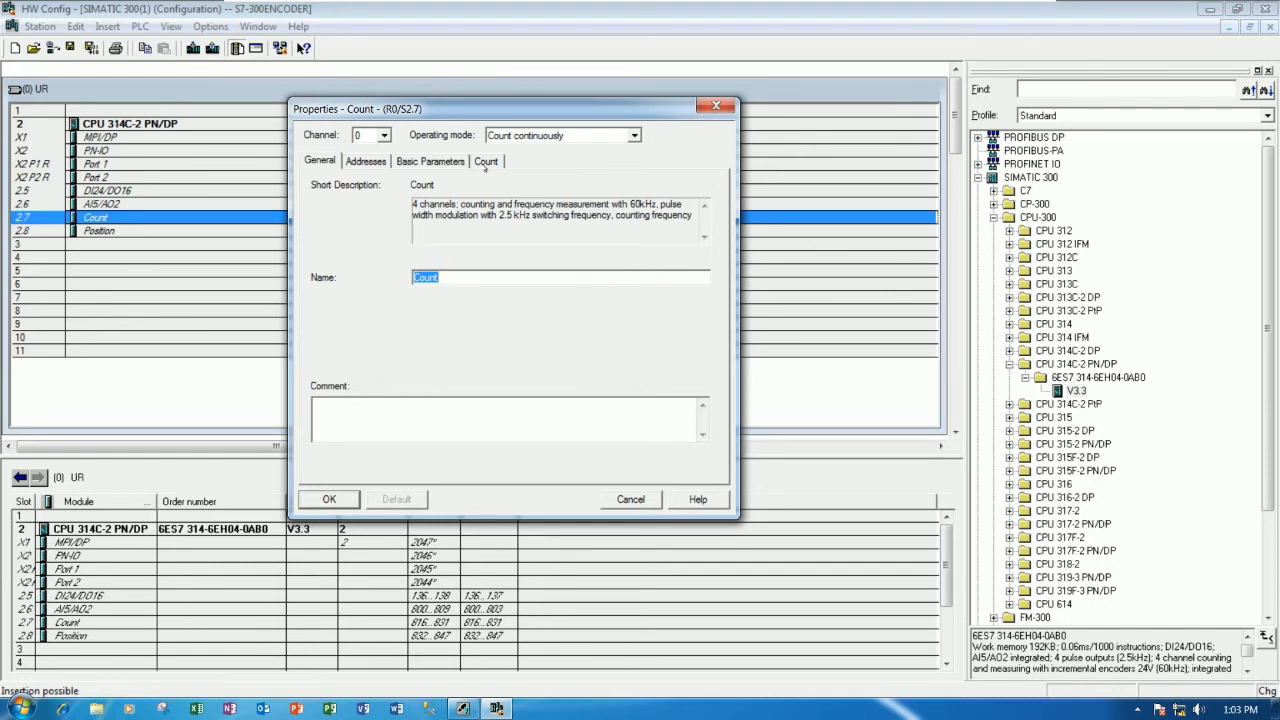
pyautogui.click(486, 160)
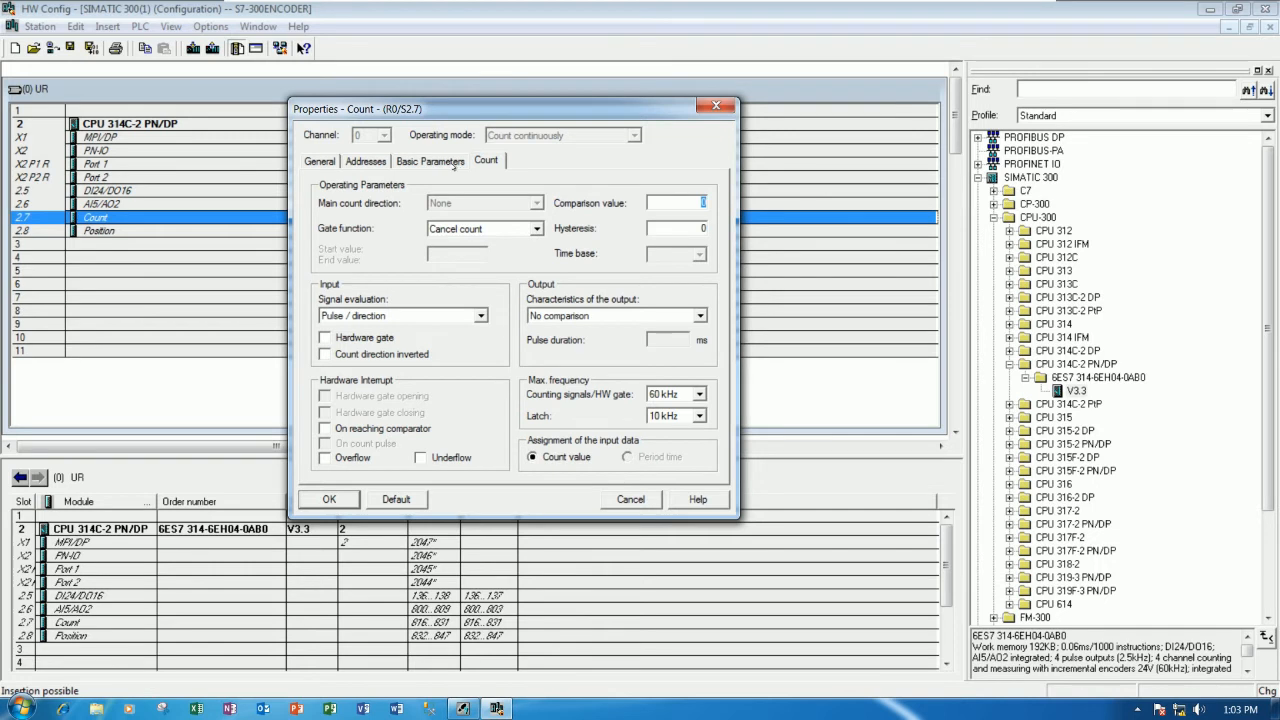
pyautogui.click(430, 160)
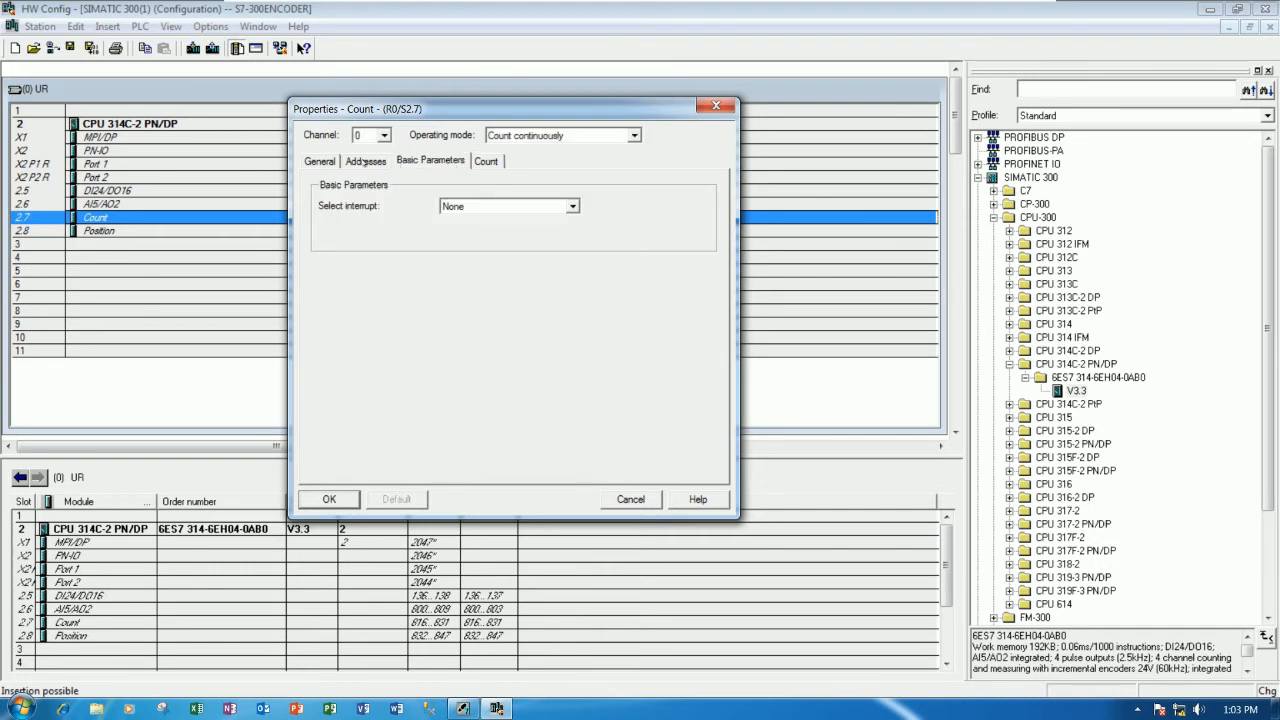
# Set channels 1, 2 and 3 to Count continuously and show the counter's address settings.
pyautogui.click(320, 160)
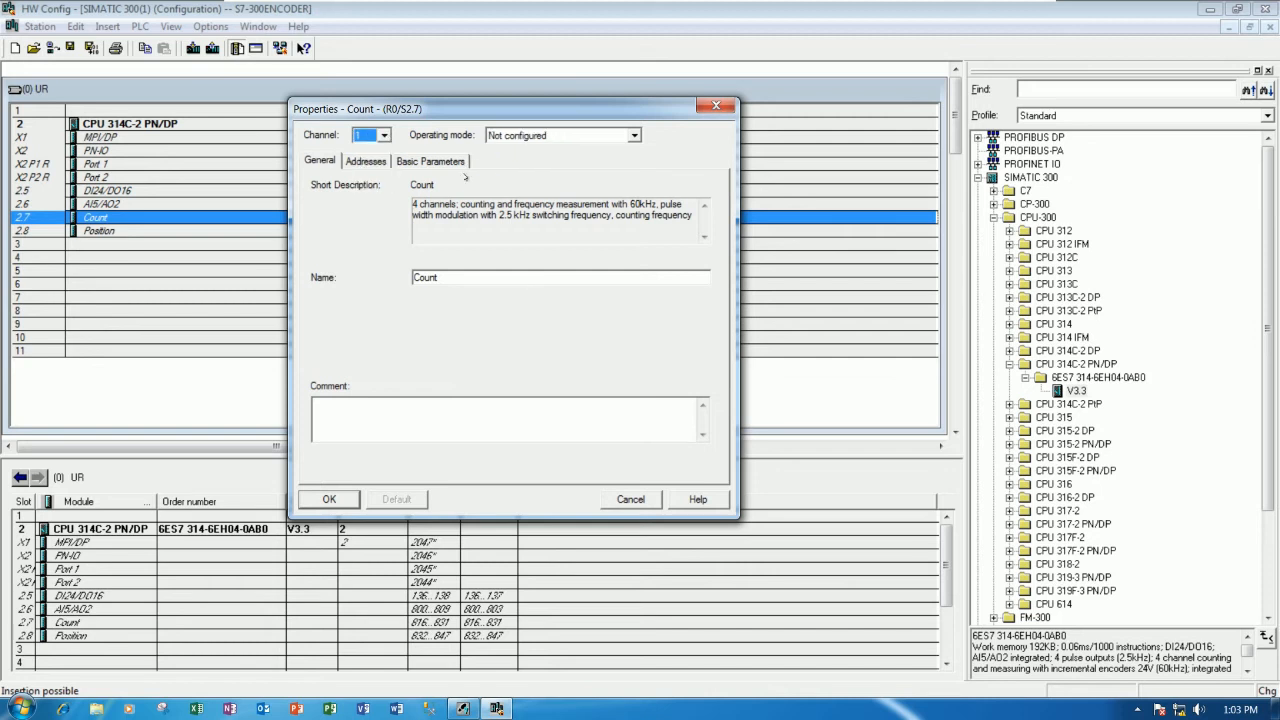
pyautogui.click(634, 136)
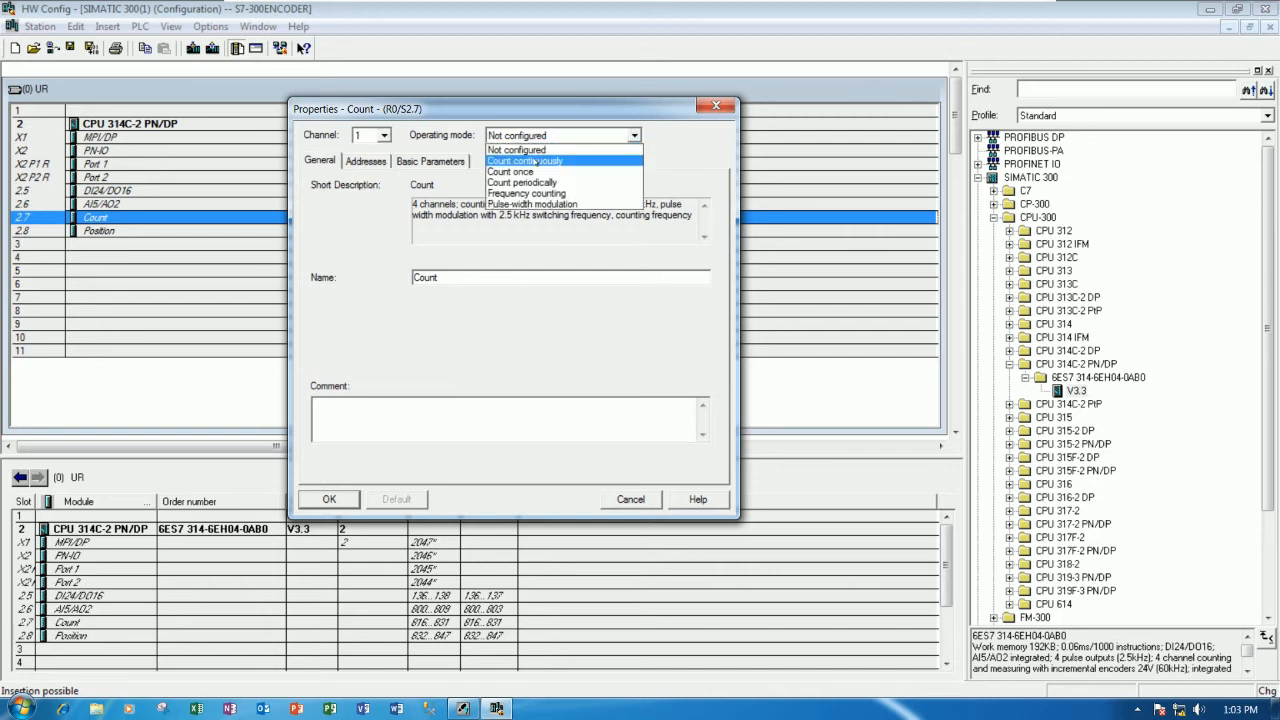
pyautogui.click(524, 160)
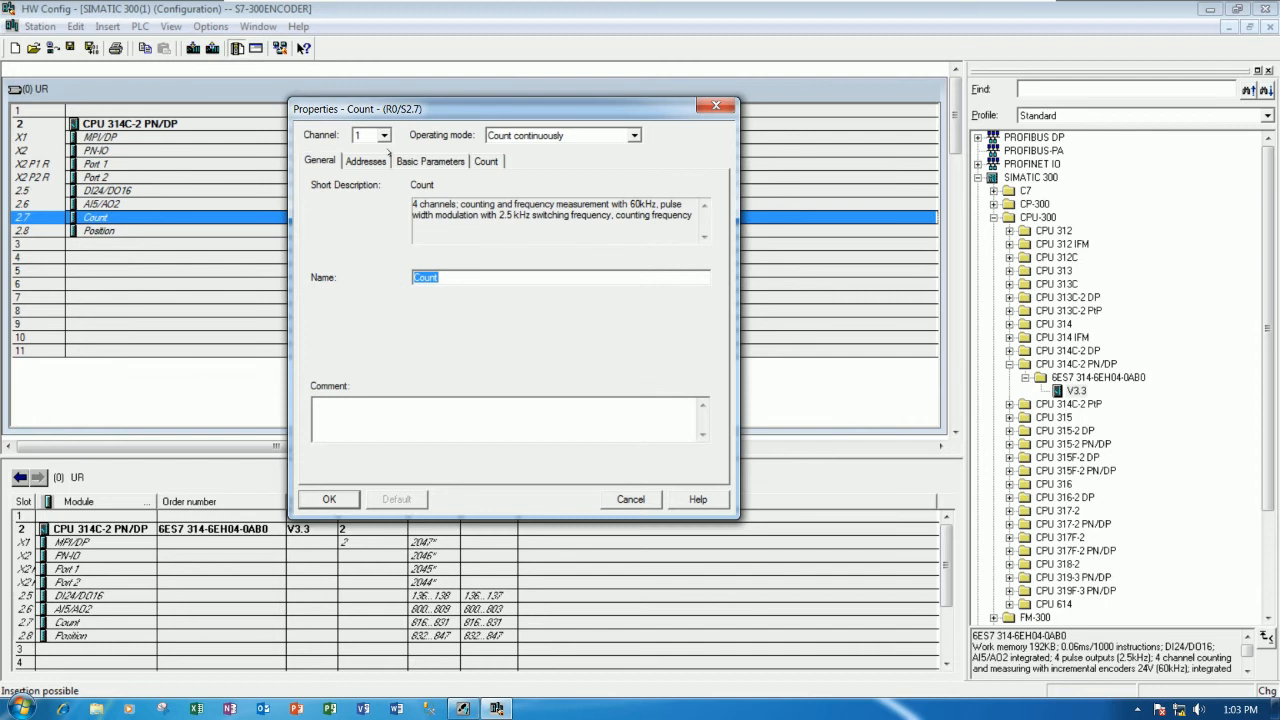
pyautogui.click(430, 160)
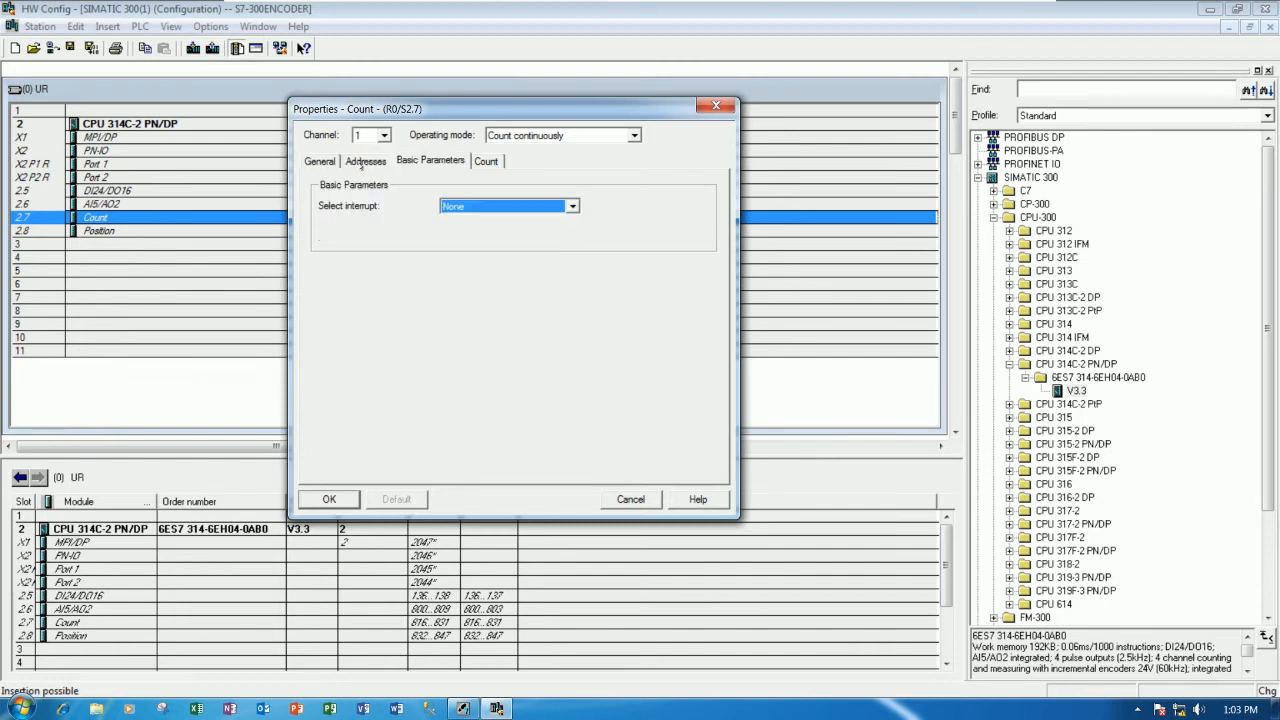
pyautogui.click(320, 160)
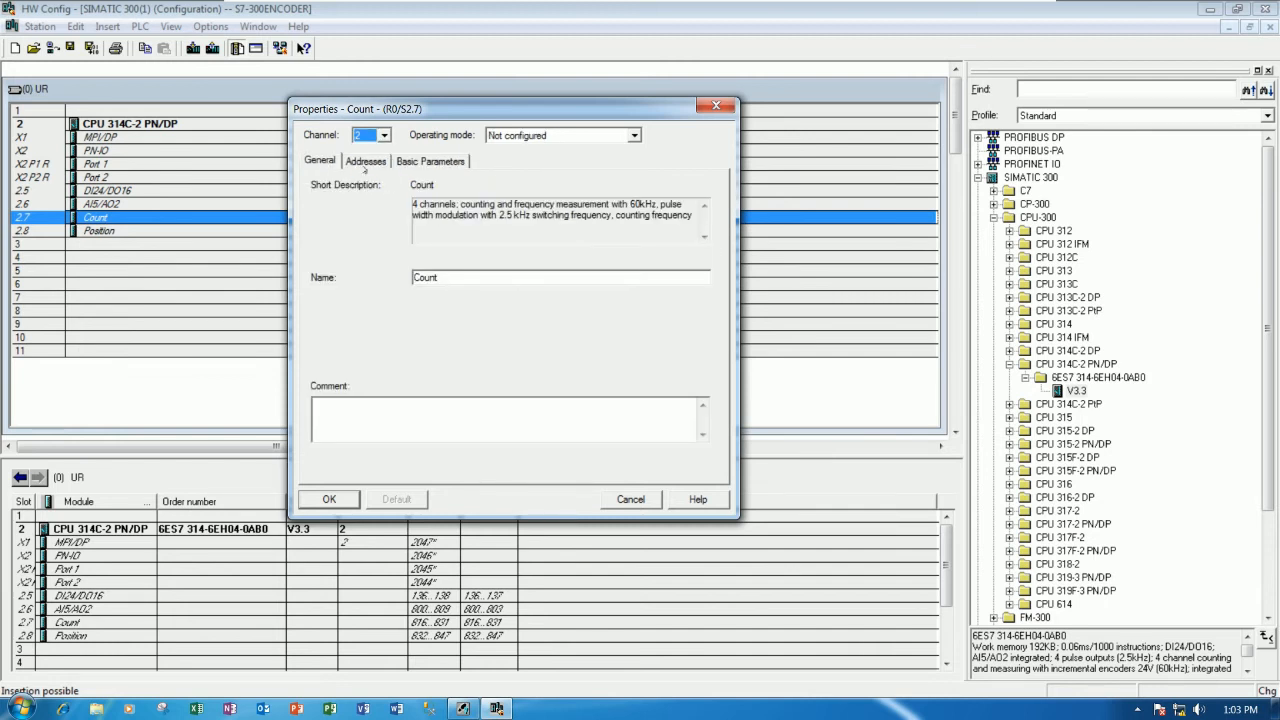
pyautogui.click(634, 136)
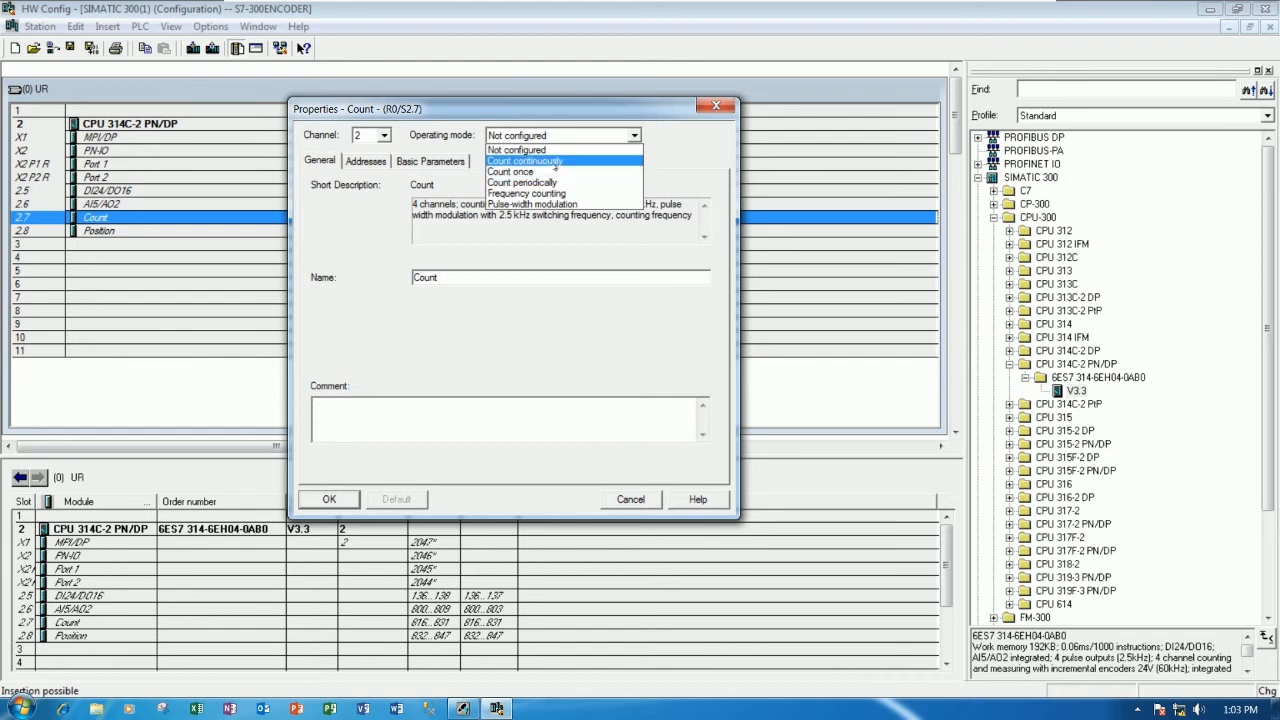
pyautogui.click(524, 160)
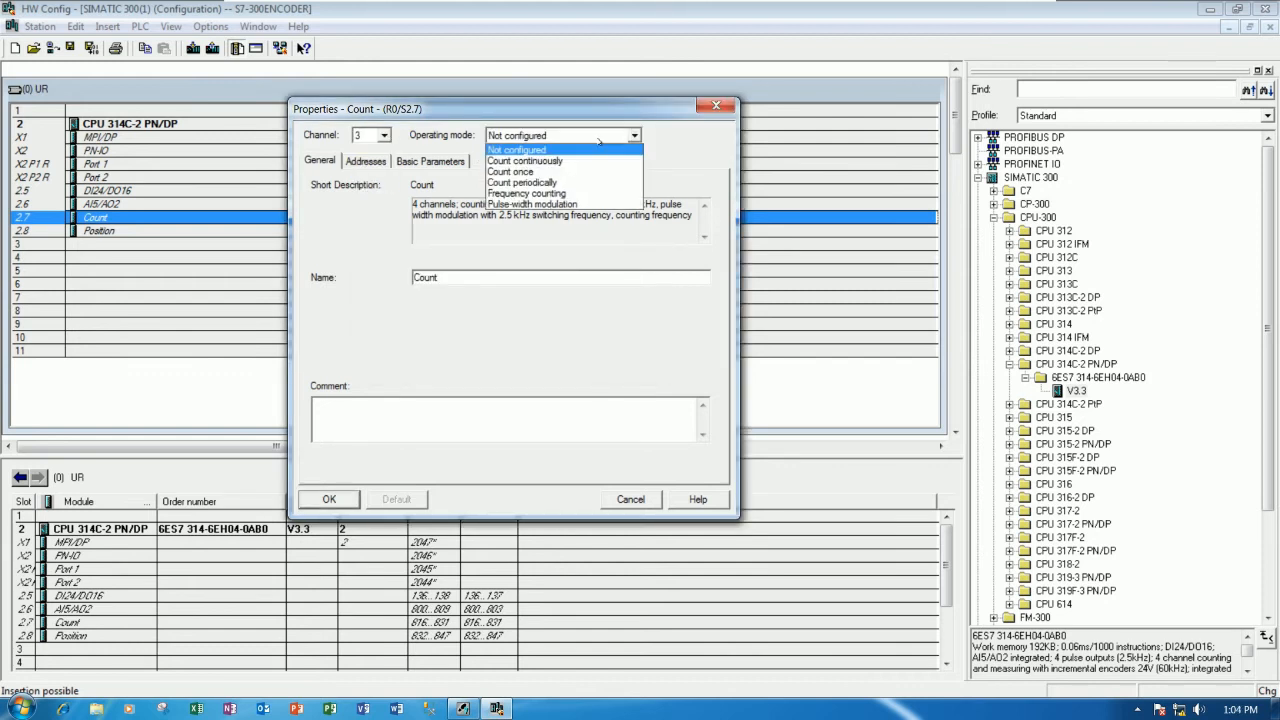
pyautogui.click(524, 160)
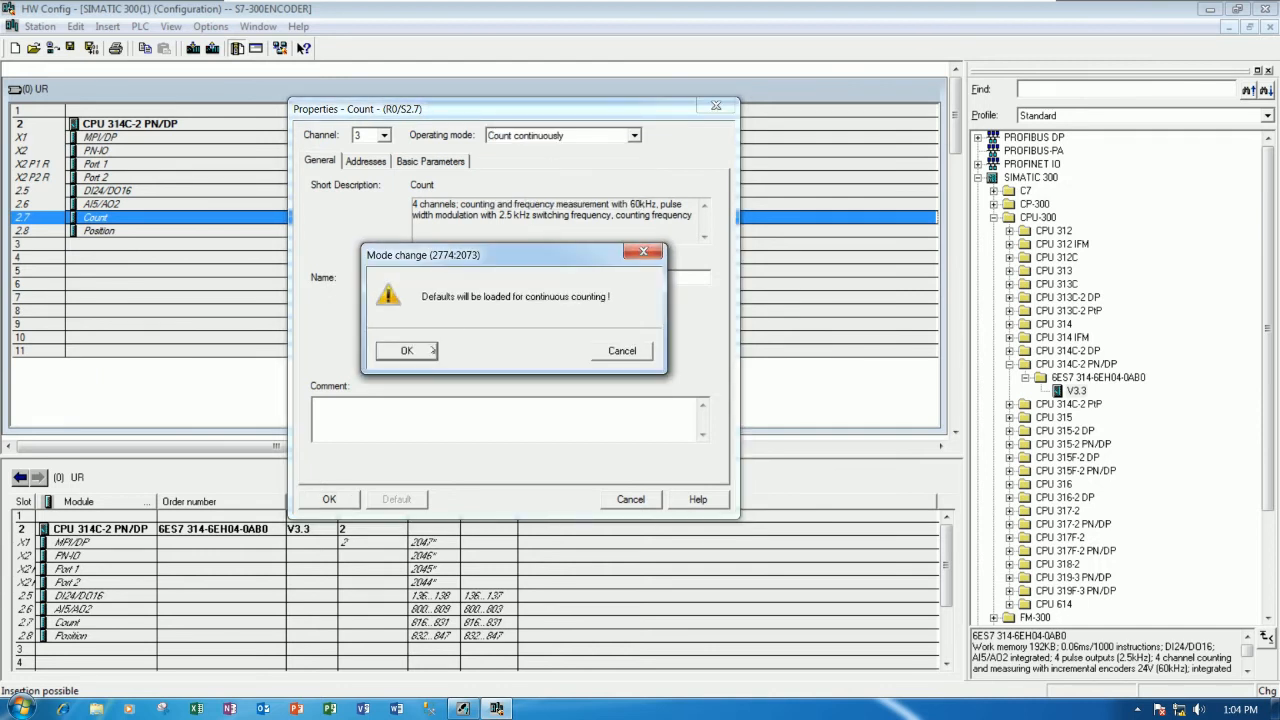
pyautogui.click(406, 352)
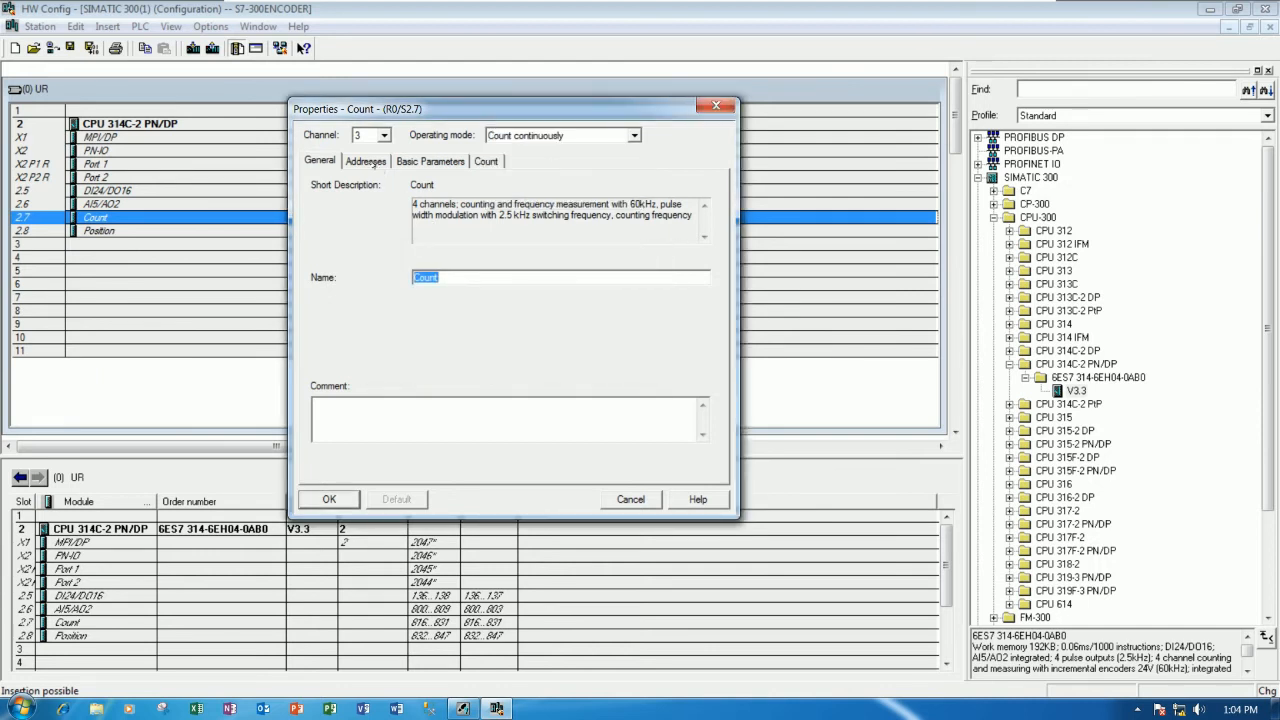
pyautogui.click(366, 160)
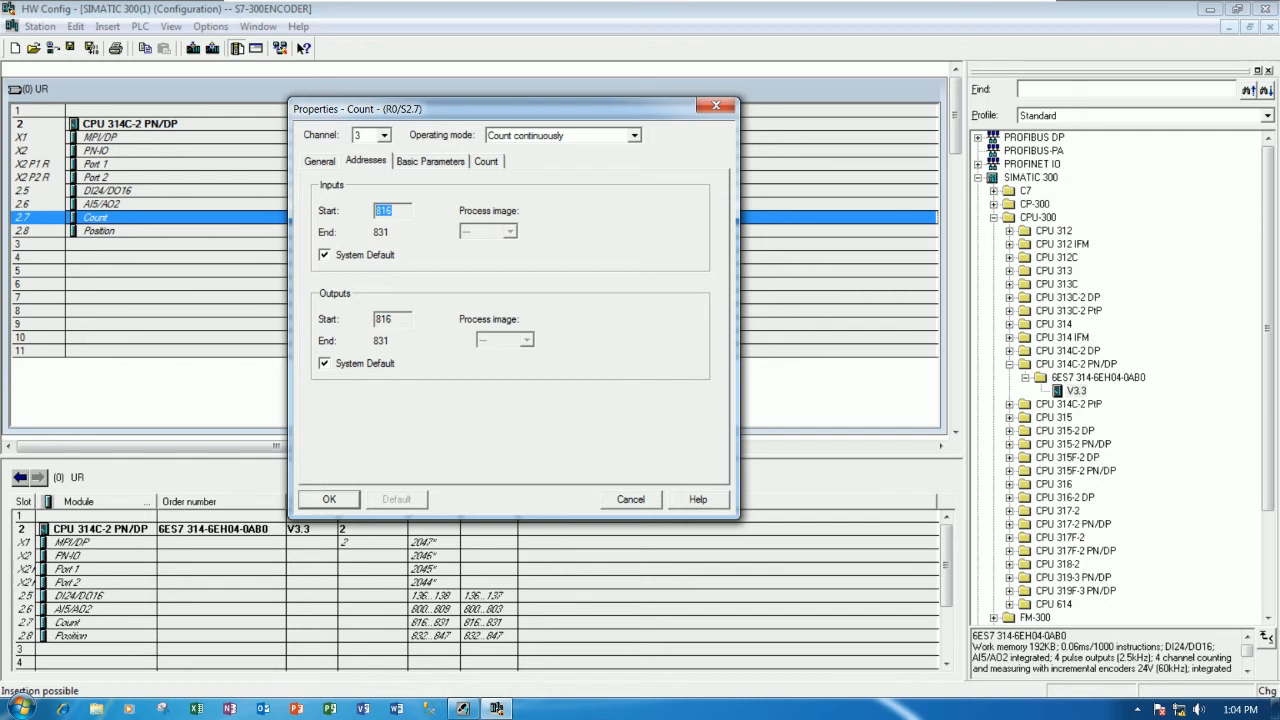
pyautogui.moveTo(432, 246)
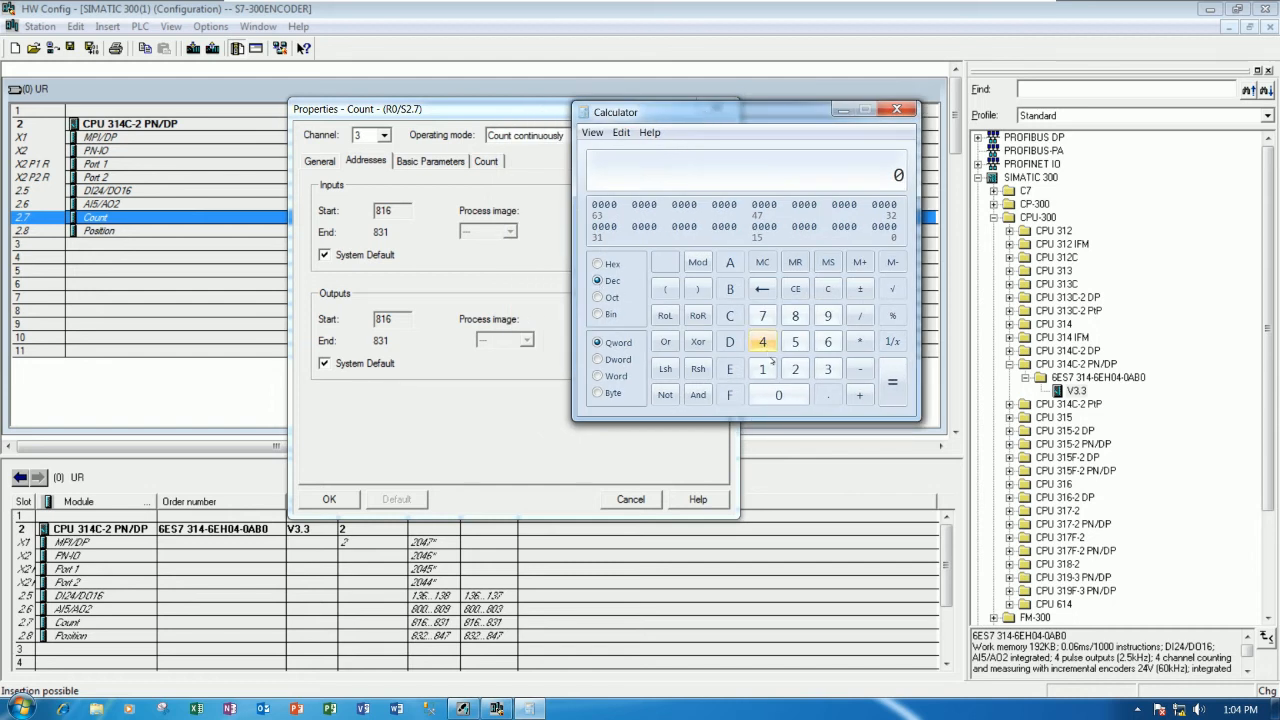
# Work out offsets for the counter address range 816–831 in Windows Calculator.
pyautogui.click(796, 316)
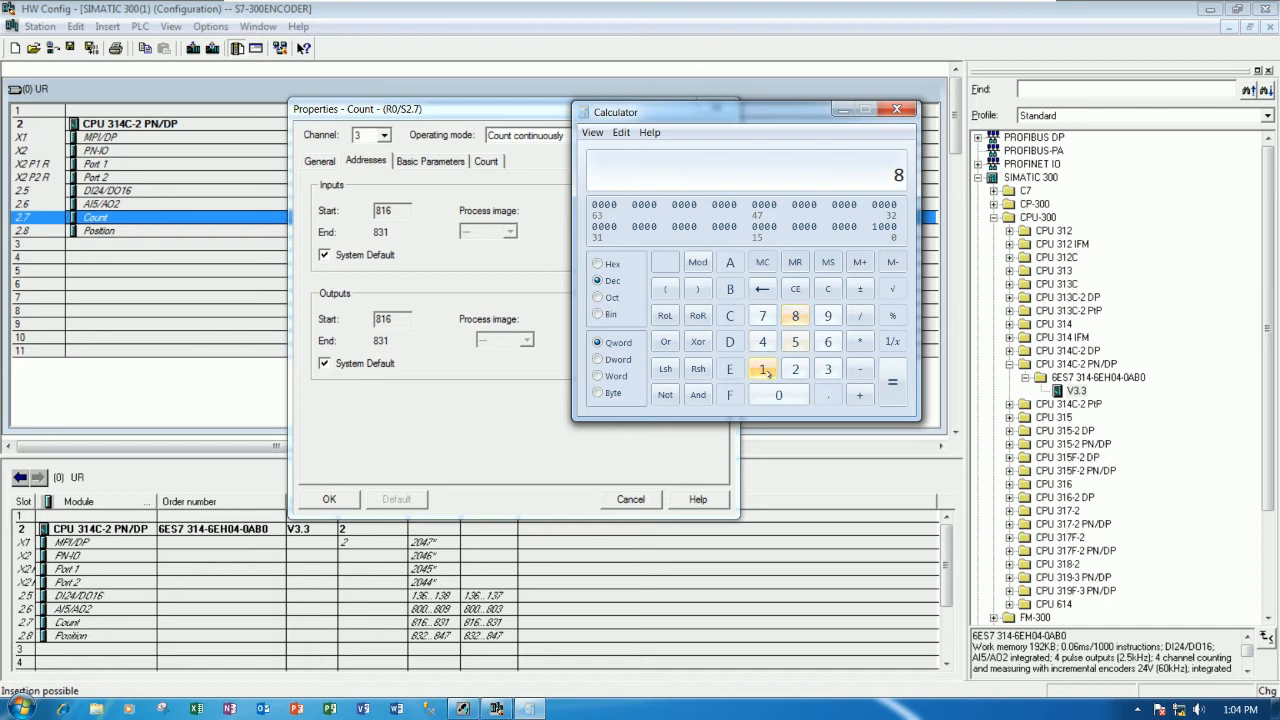
pyautogui.click(828, 340)
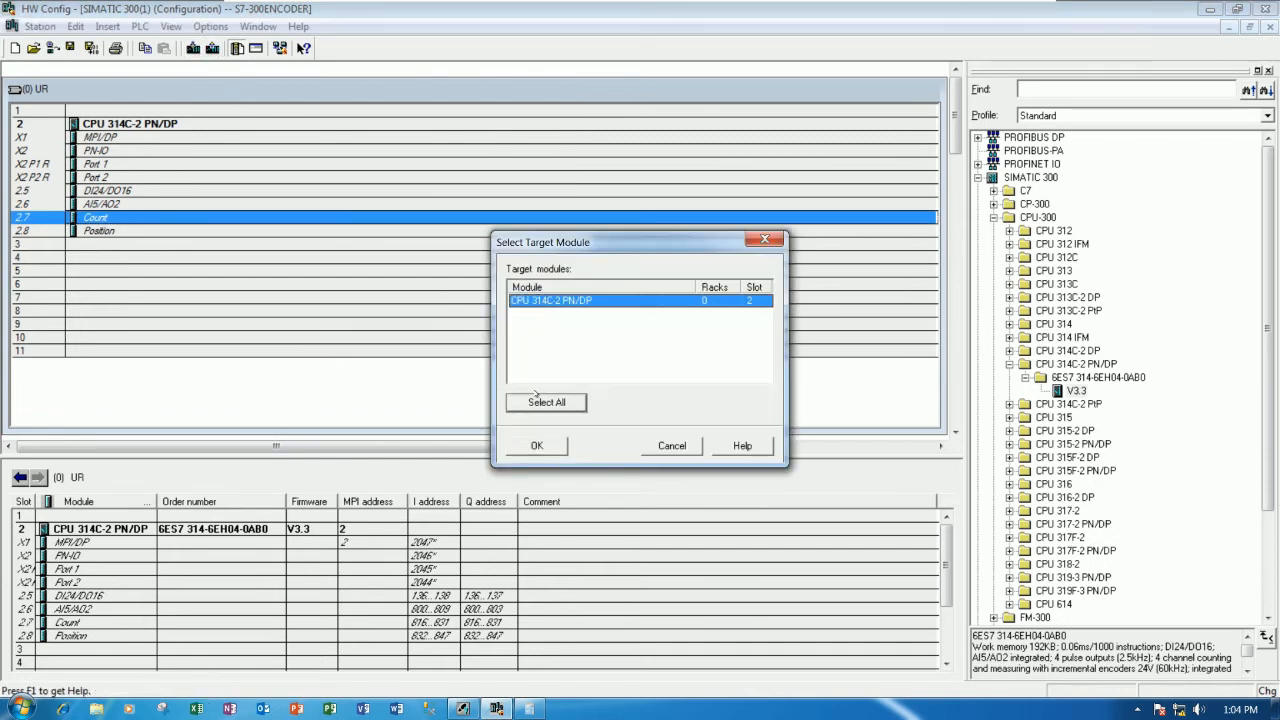
# Download the hardware configuration to the CPU 314C-2 PN/DP found at 192.168.0.1.
pyautogui.click(536, 444)
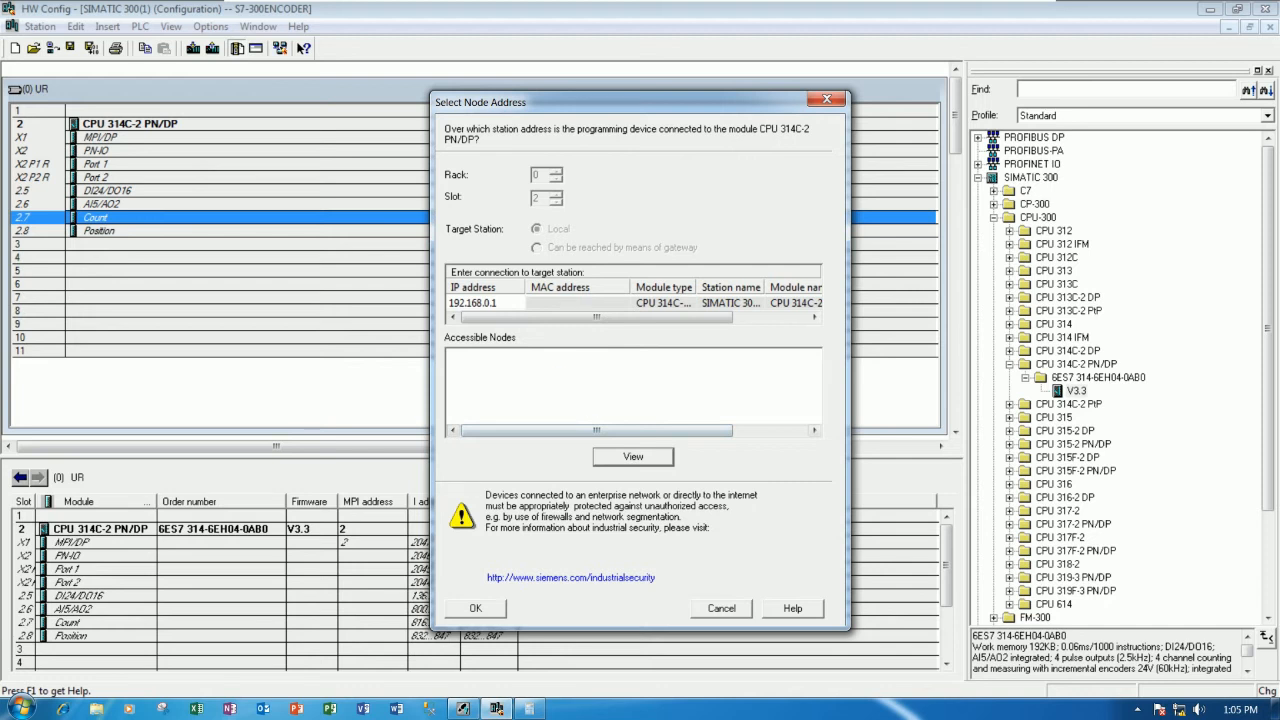
pyautogui.click(632, 456)
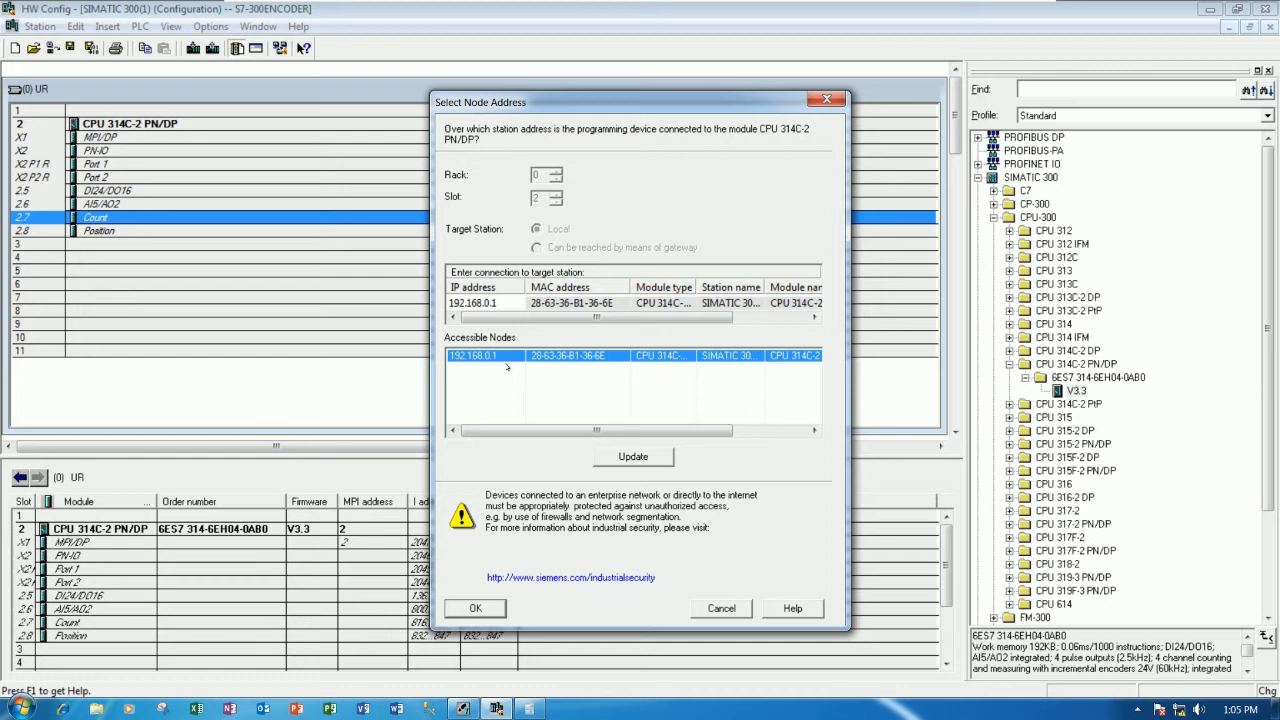
pyautogui.moveTo(600, 360)
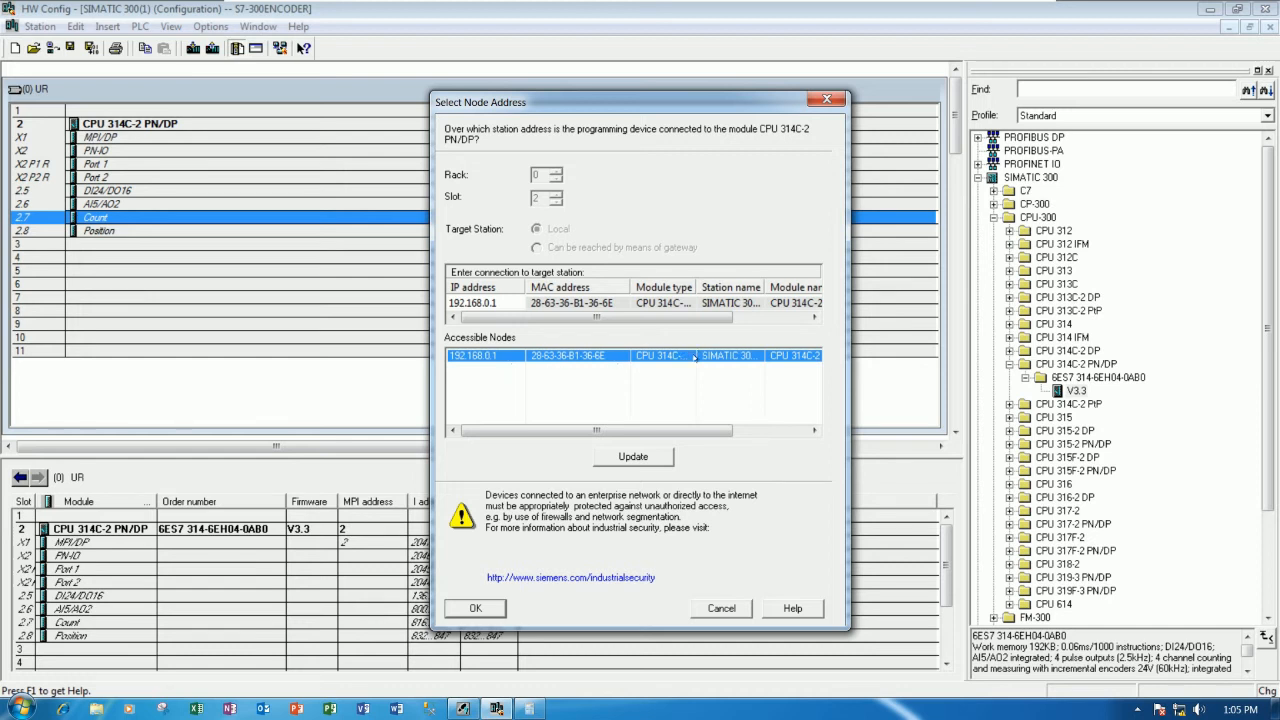
pyautogui.click(632, 356)
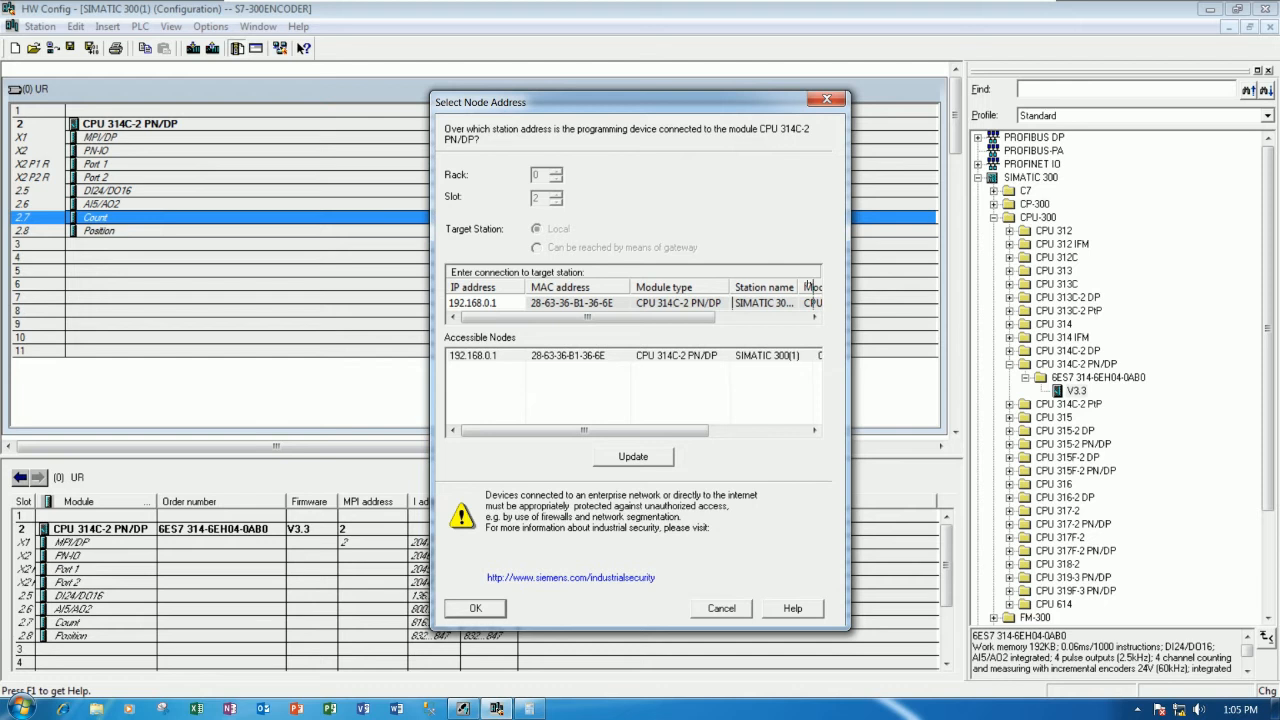
pyautogui.click(476, 608)
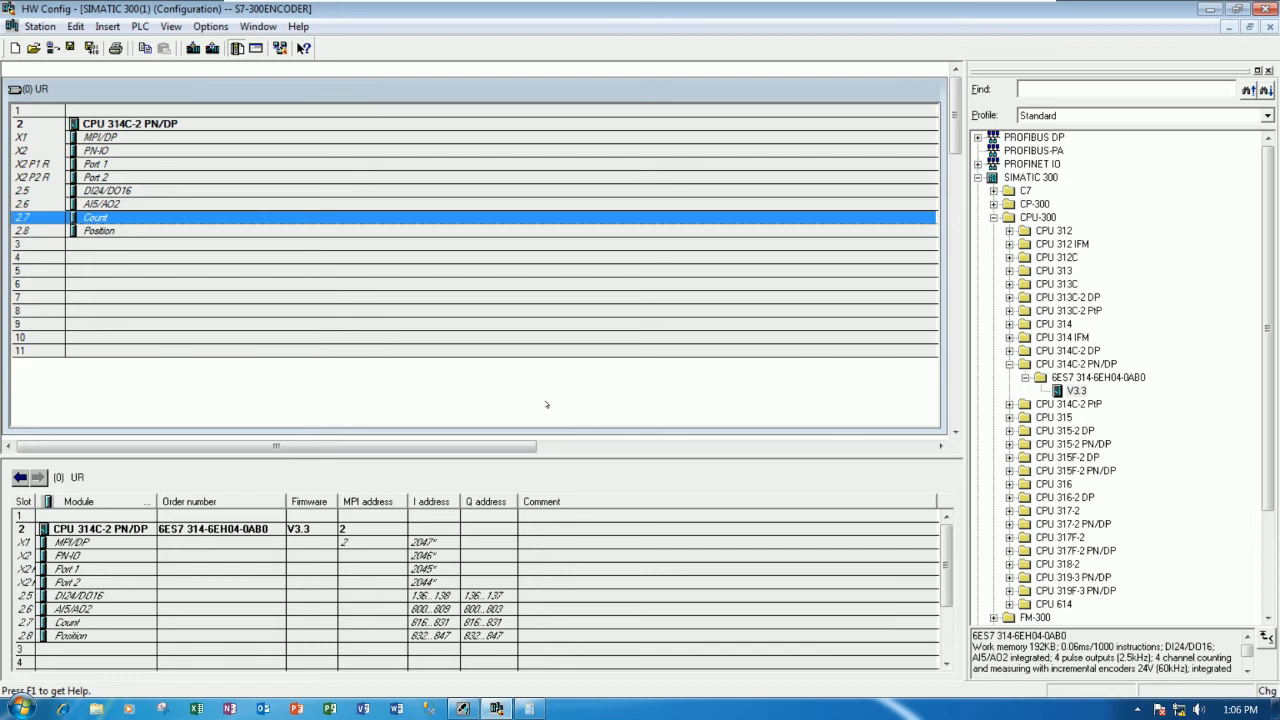
pyautogui.moveTo(92, 64)
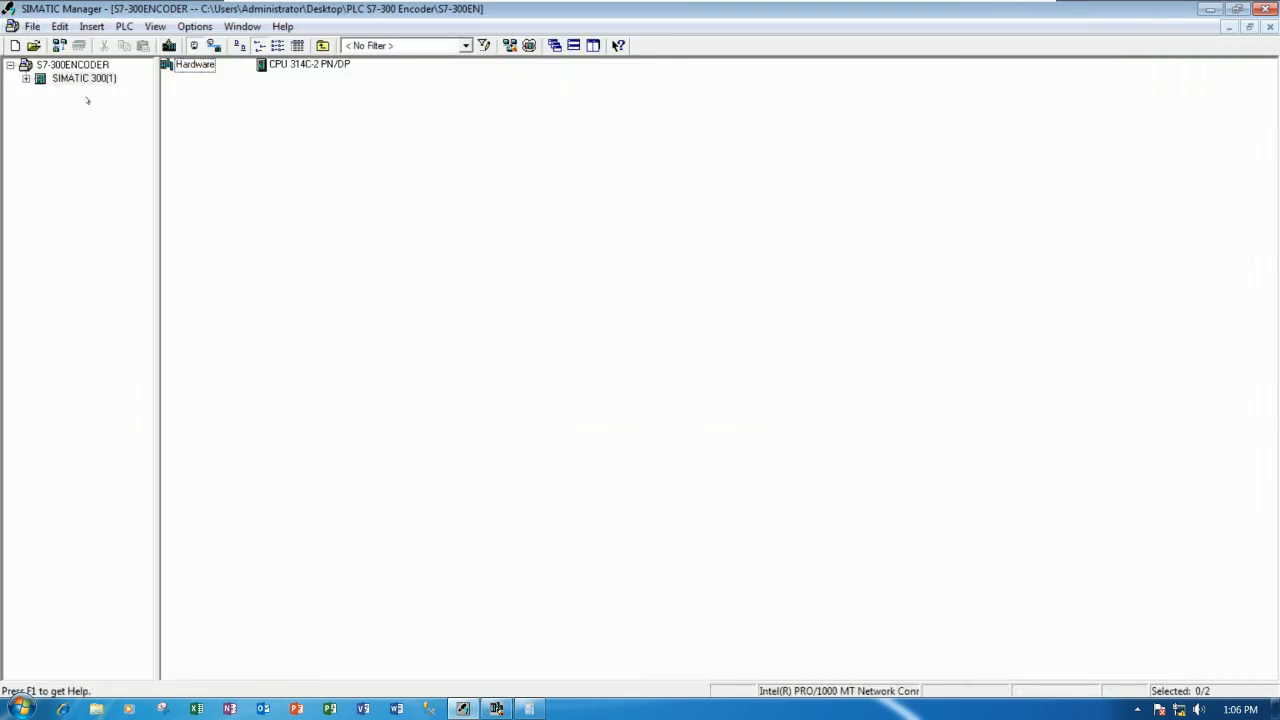
# Expand the SIMATIC 300 station to its Blocks folder and open OB1 in the LAD/STL/FBD editor.
pyautogui.click(84, 78)
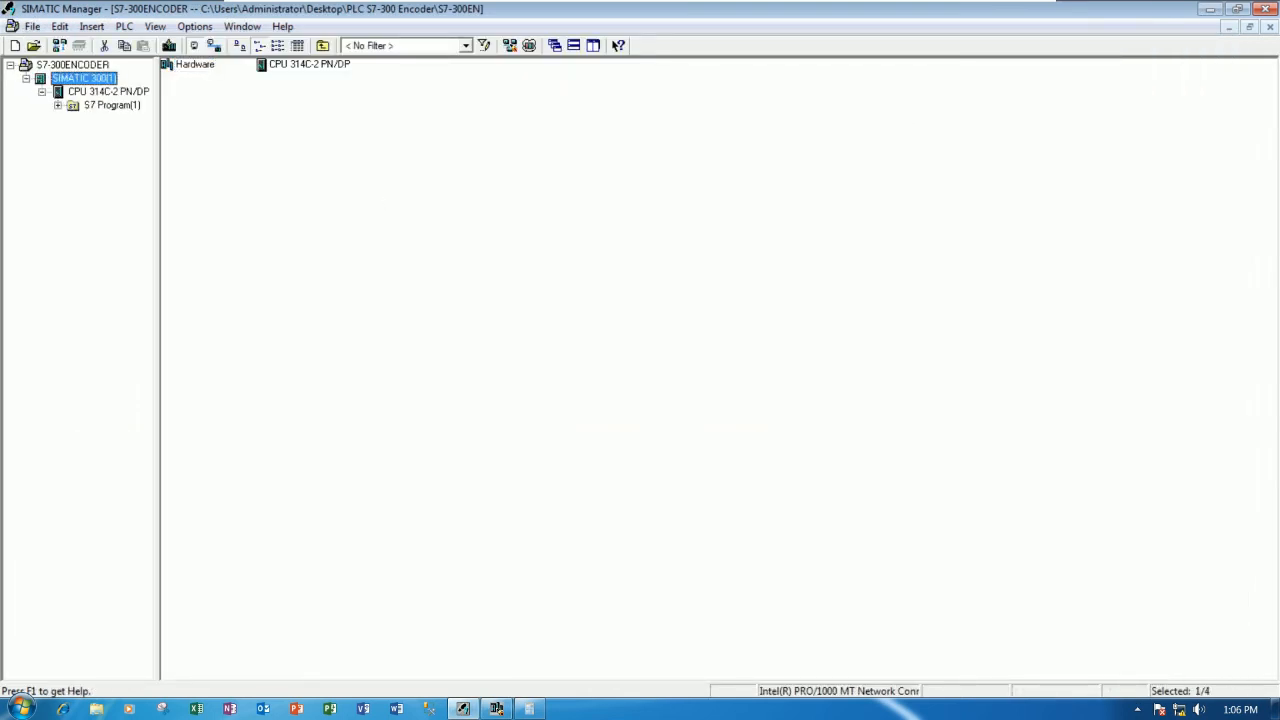
pyautogui.click(112, 132)
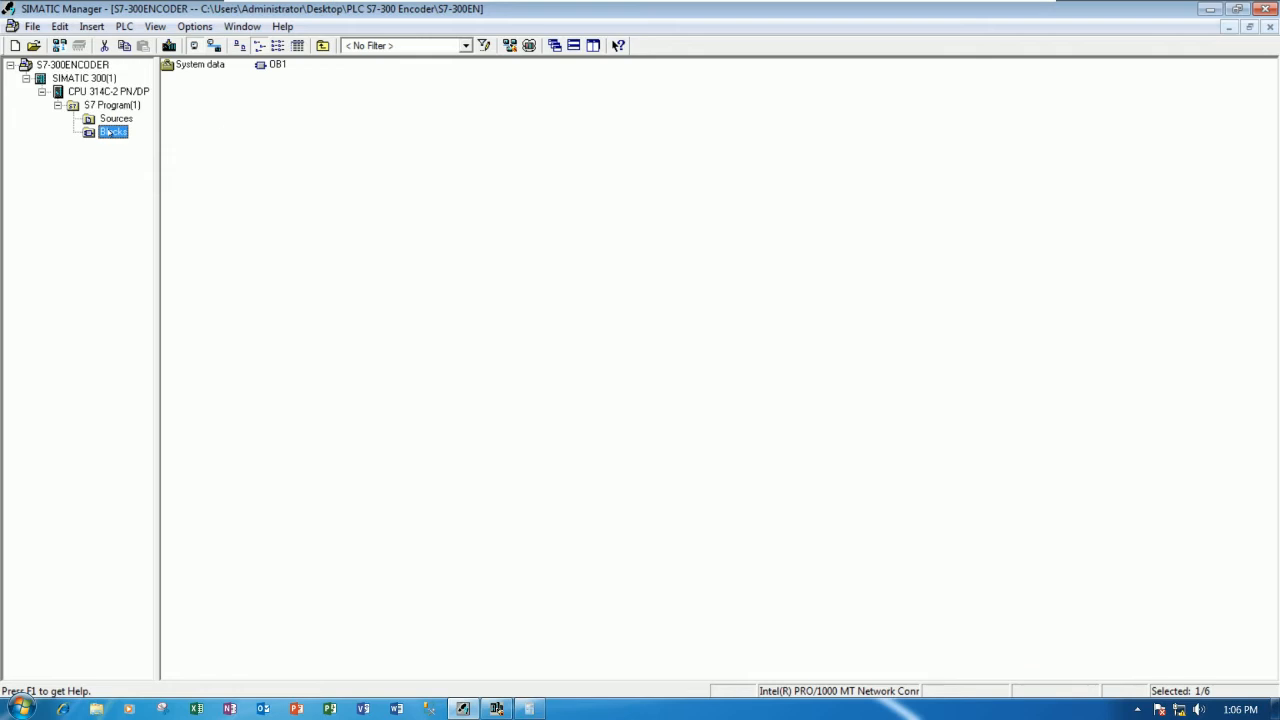
pyautogui.doubleClick(276, 64)
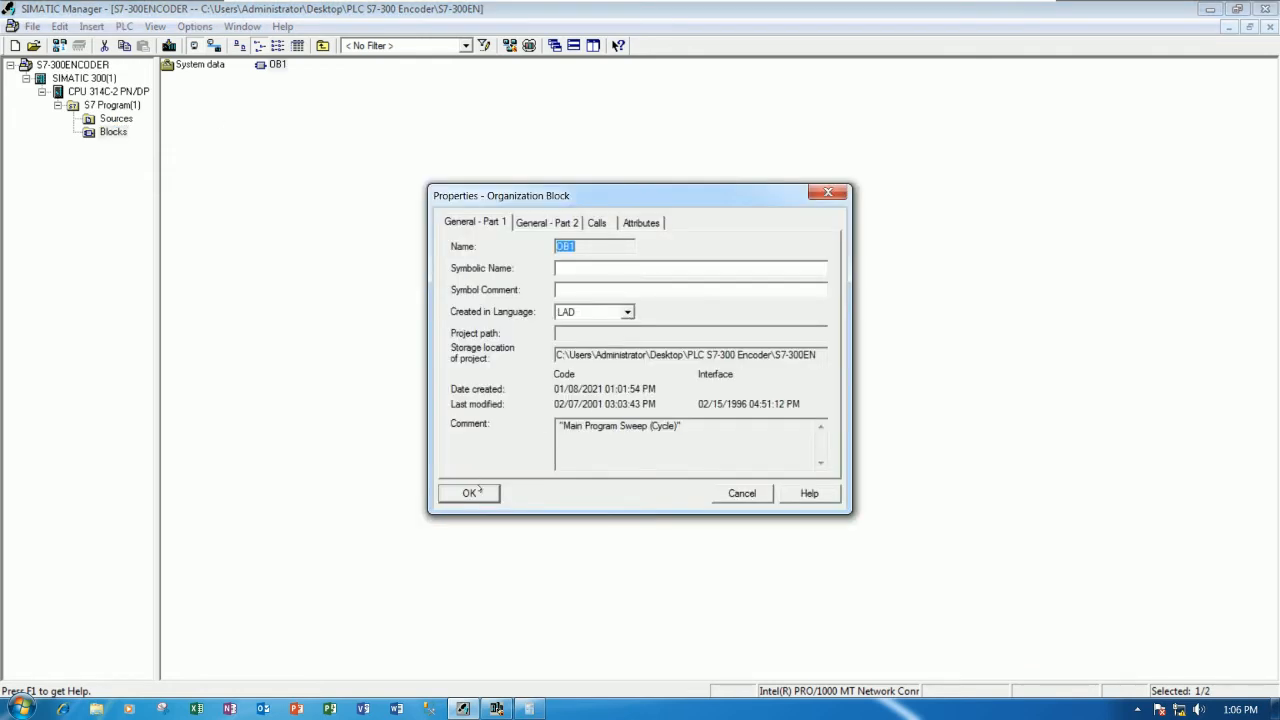
pyautogui.click(468, 492)
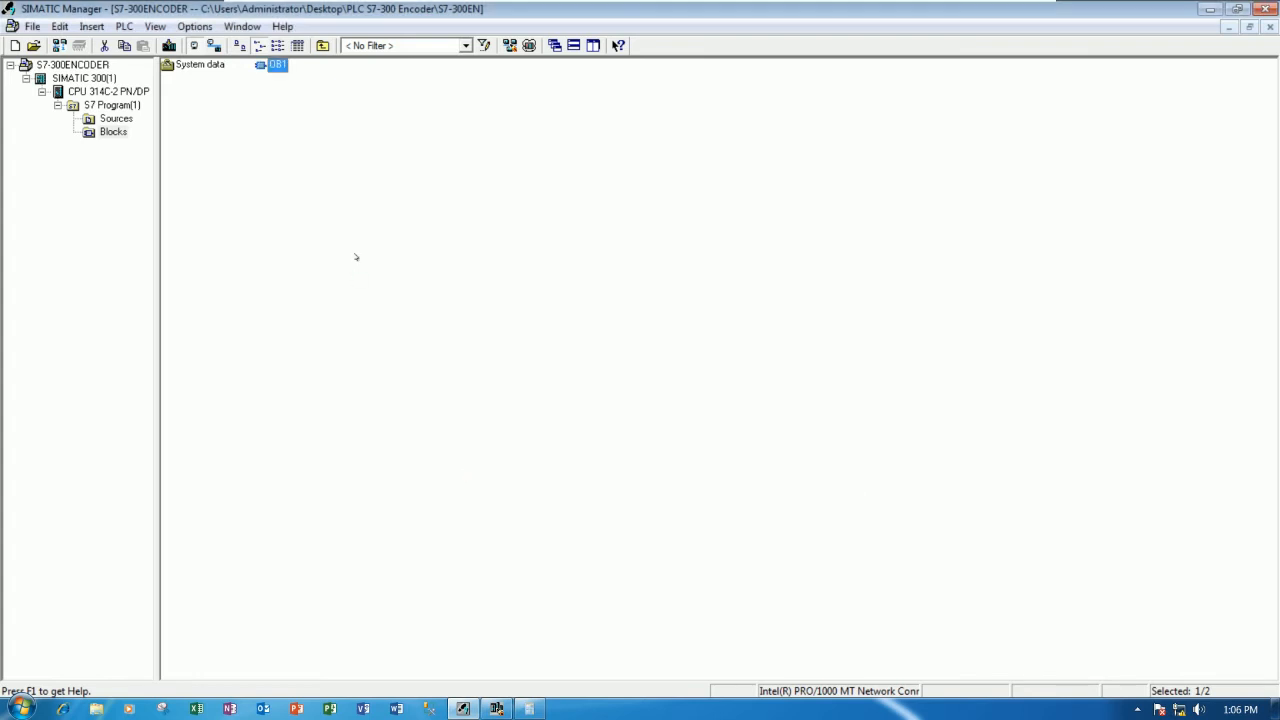
pyautogui.doubleClick(276, 64)
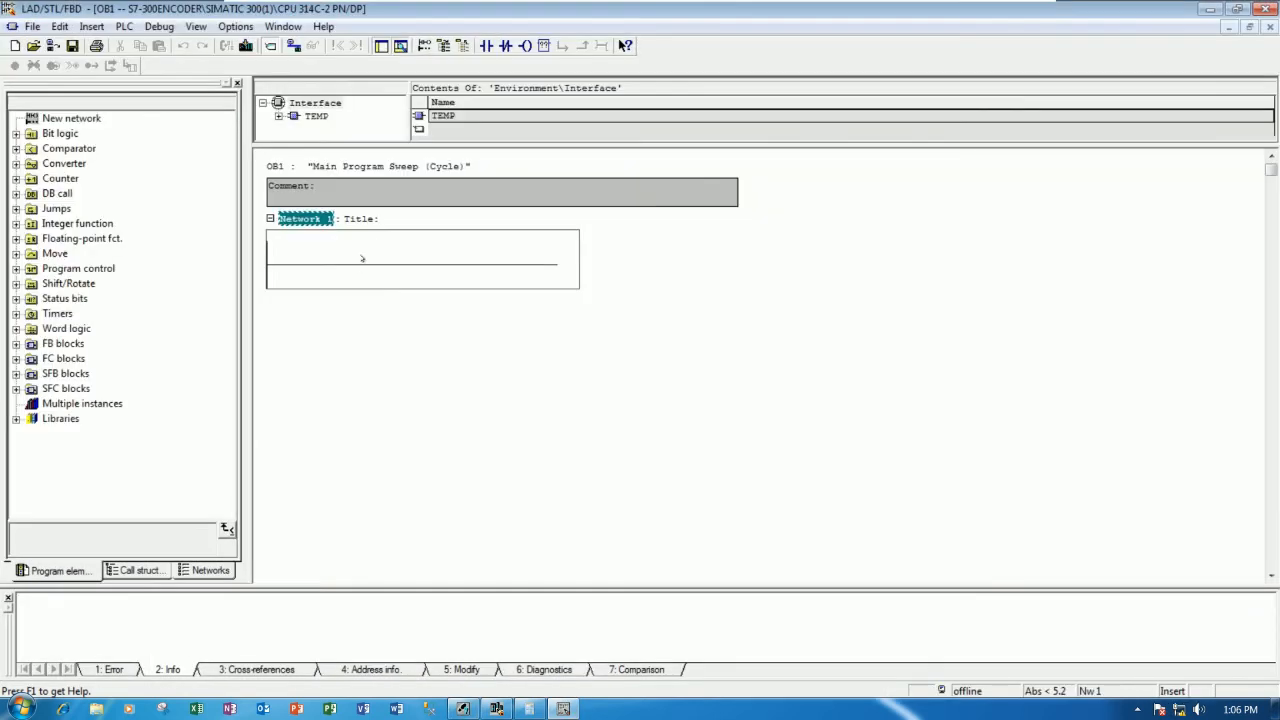
# Insert a new empty network below Network 1 of OB1 via the network context menu.
pyautogui.click(412, 264)
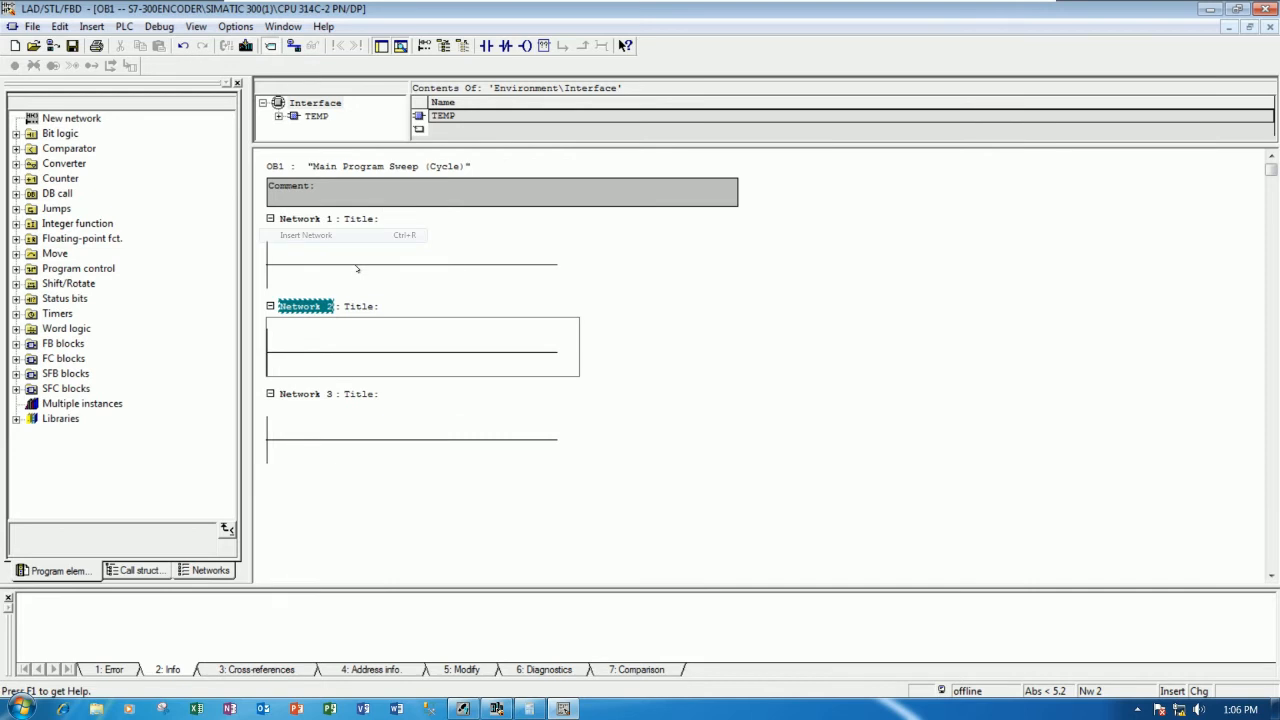
pyautogui.rightClick(300, 218)
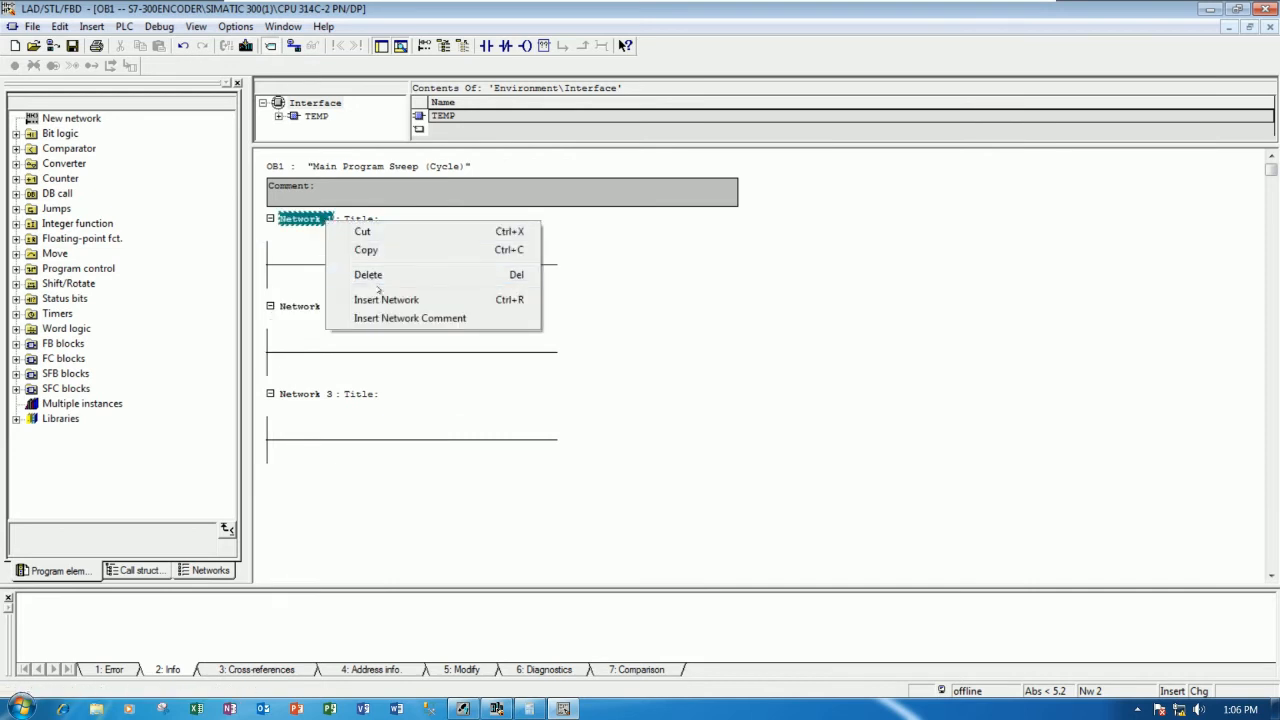
pyautogui.click(386, 300)
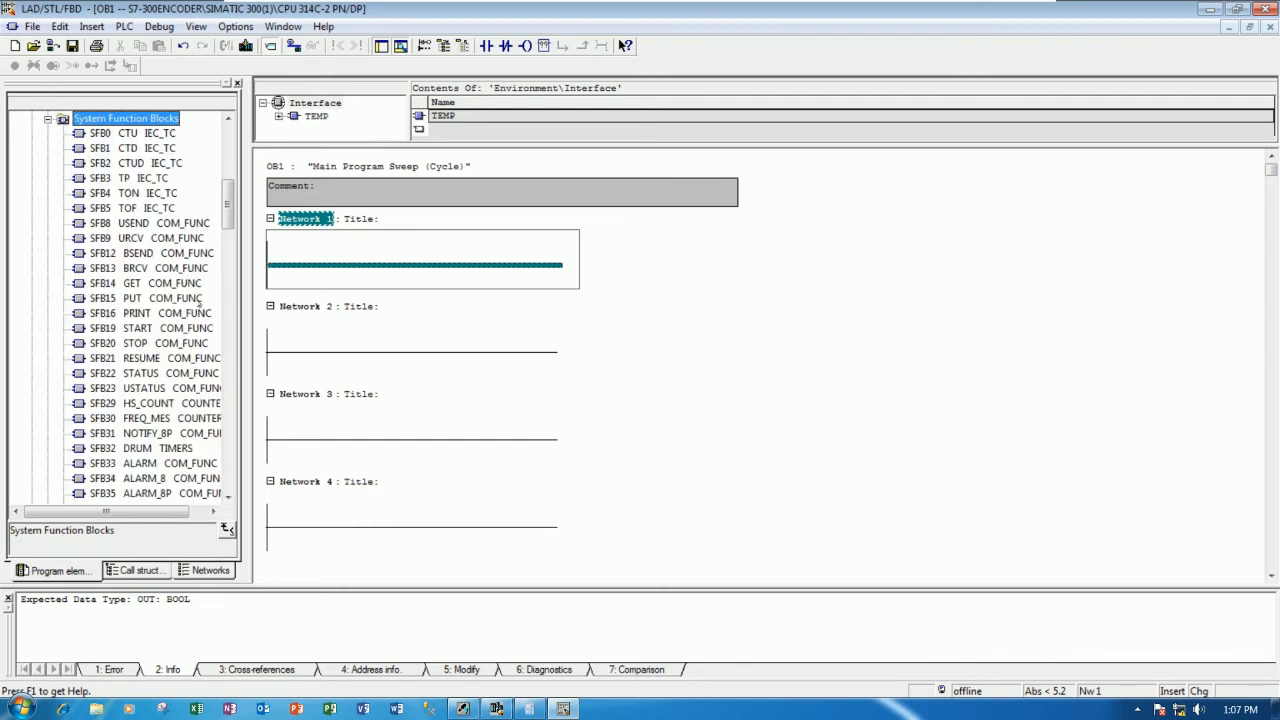
# Insert the SFB47 COUNT block from the SFB library into Network 1.
pyautogui.scroll(-3)
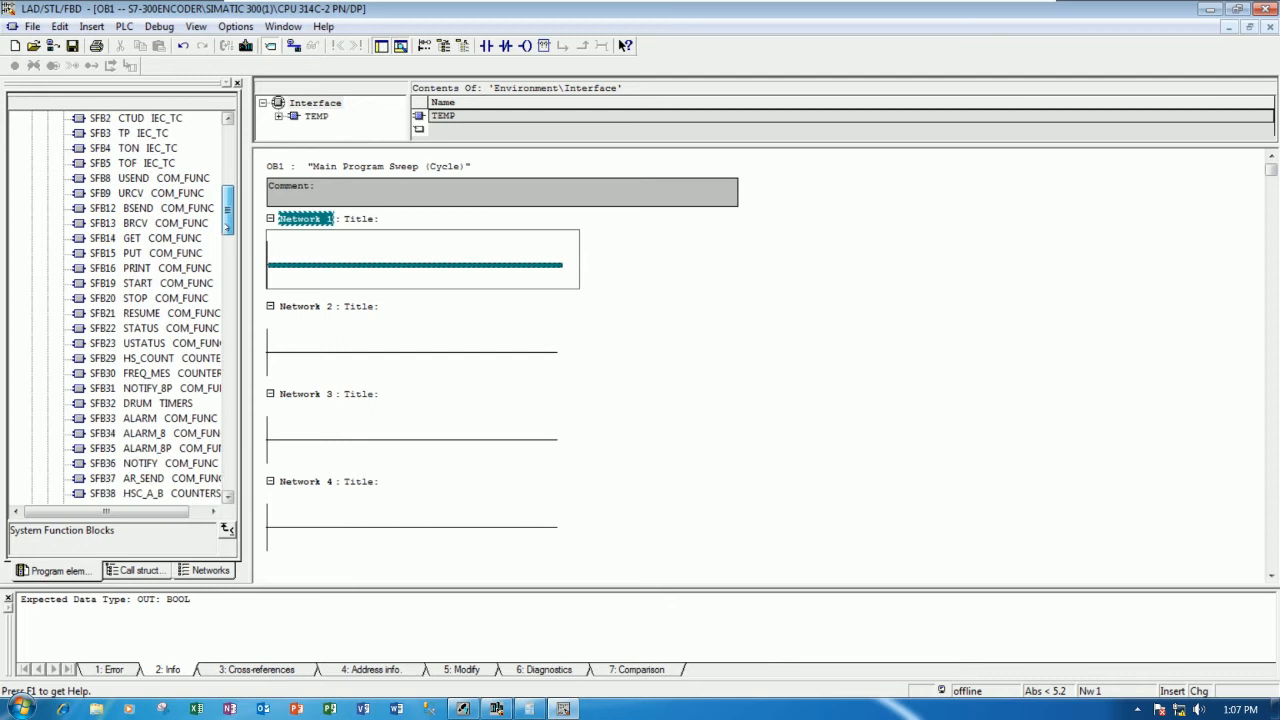
pyautogui.scroll(-3)
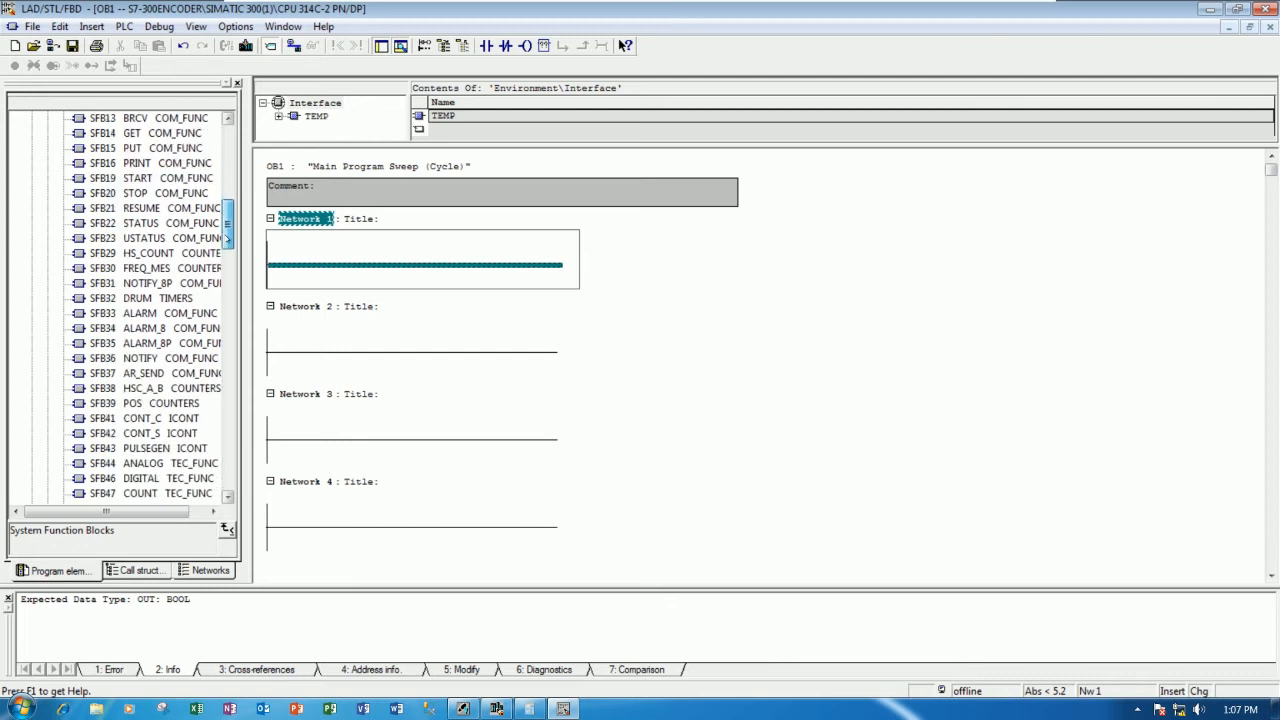
pyautogui.scroll(-3)
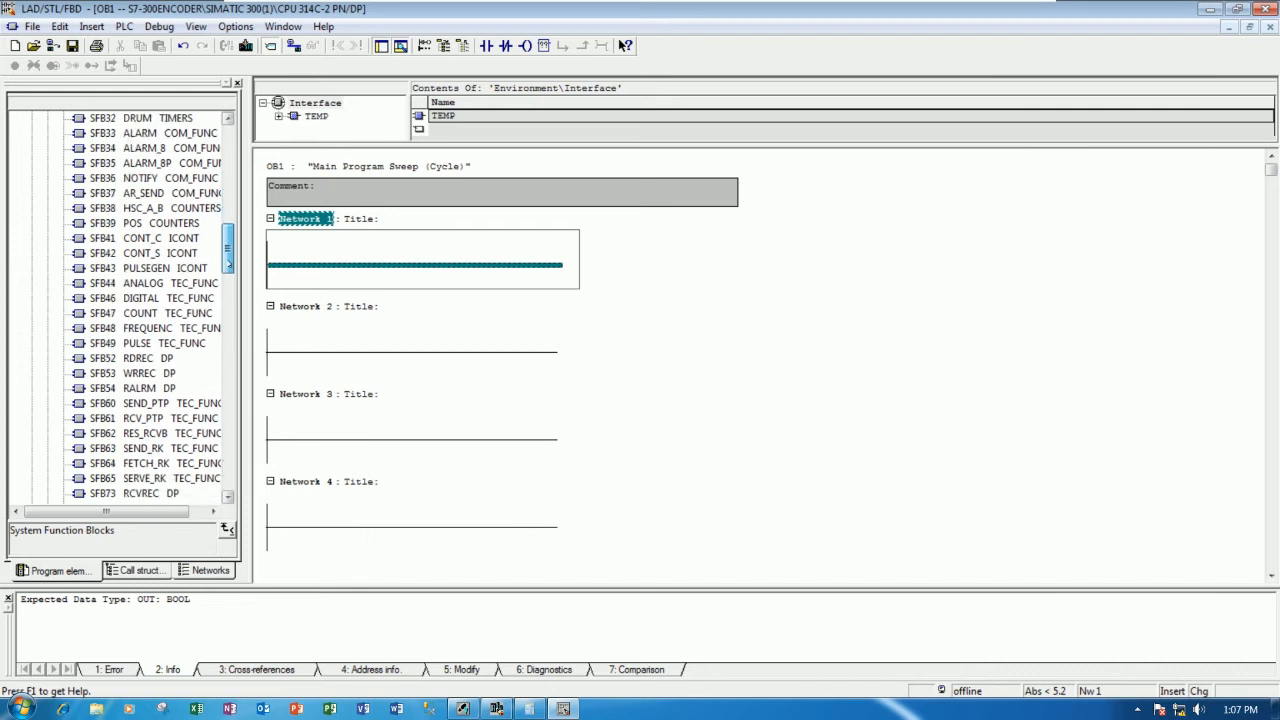
pyautogui.scroll(-3)
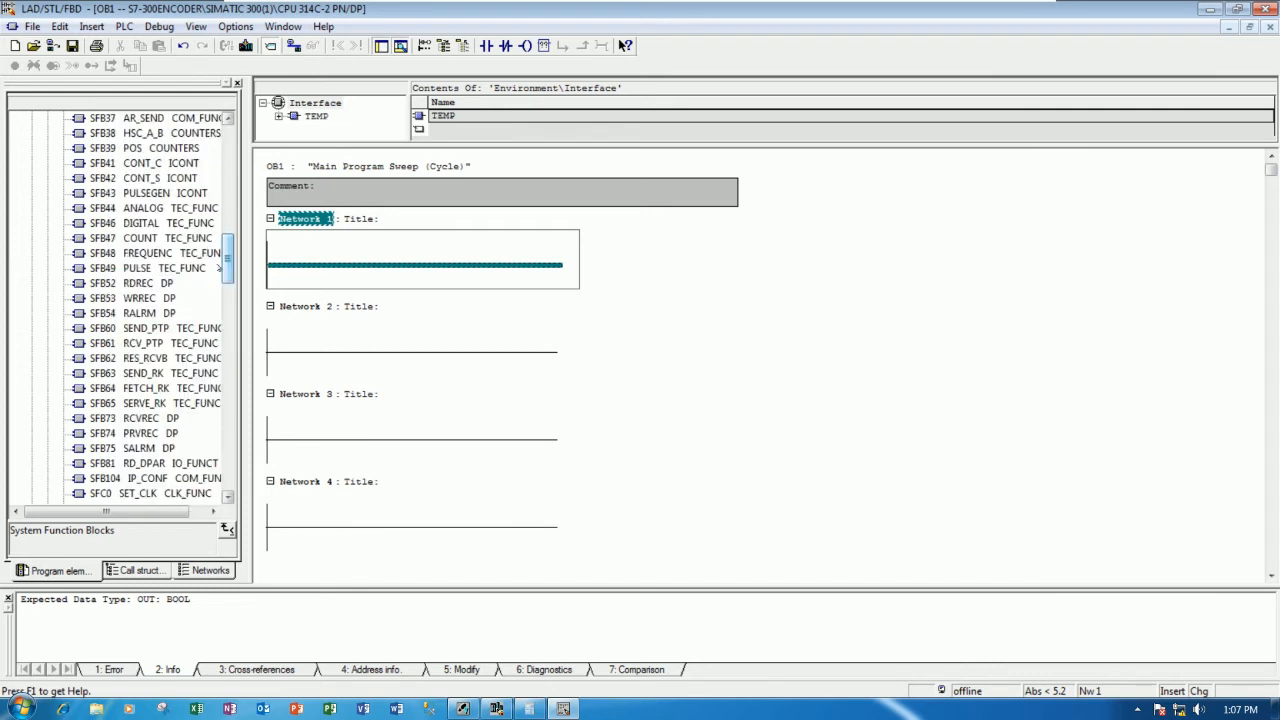
pyautogui.click(140, 238)
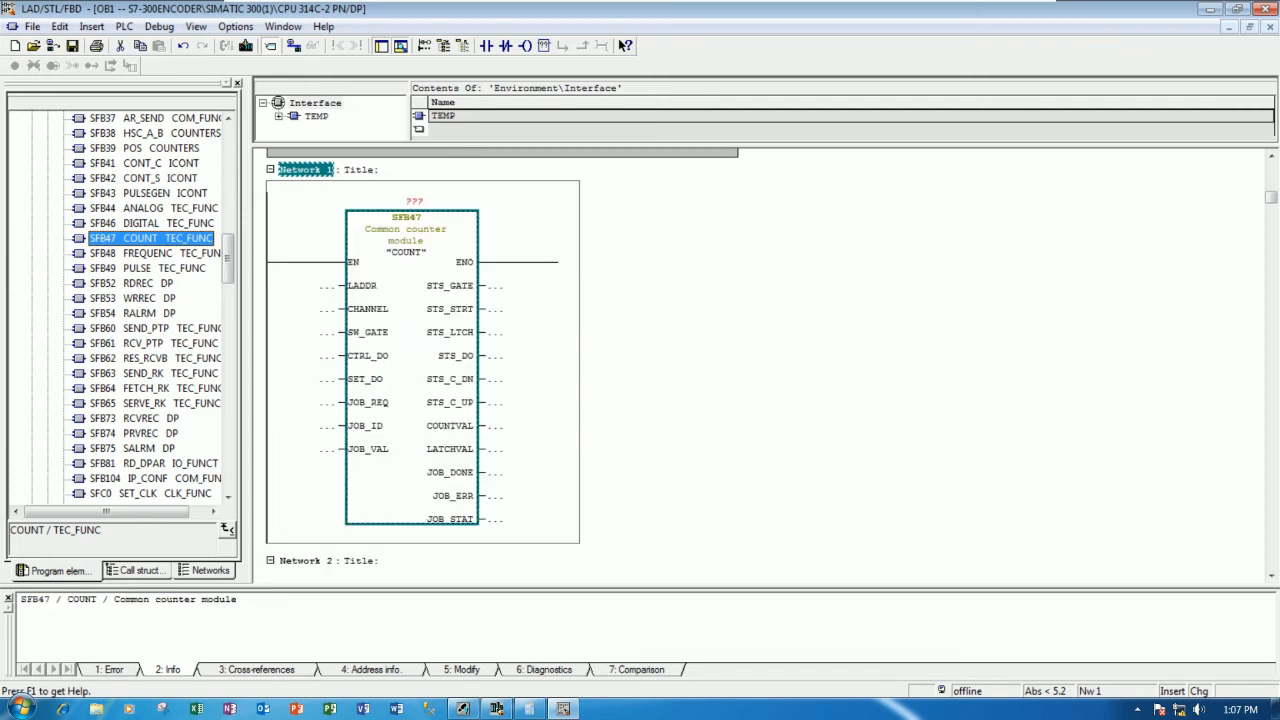
# Insert additional SFB47 COUNT blocks into the networks and dismiss the page-width warning.
pyautogui.scroll(-3)
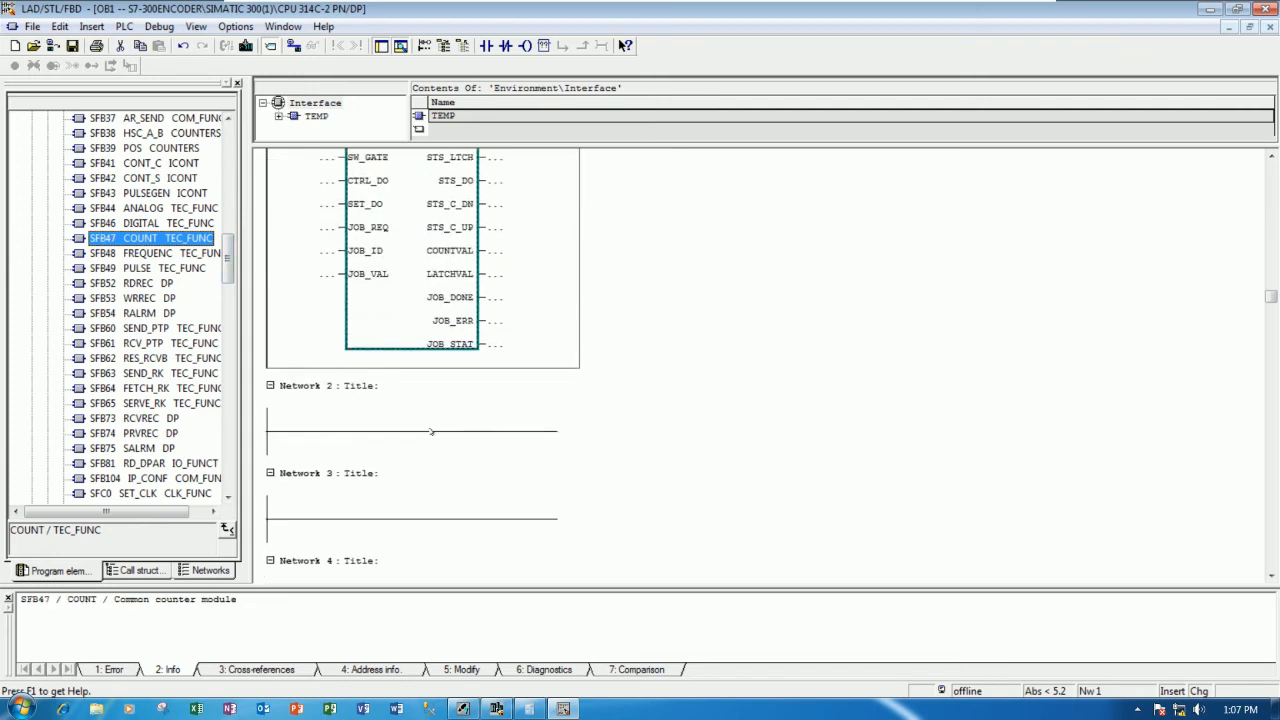
pyautogui.click(412, 432)
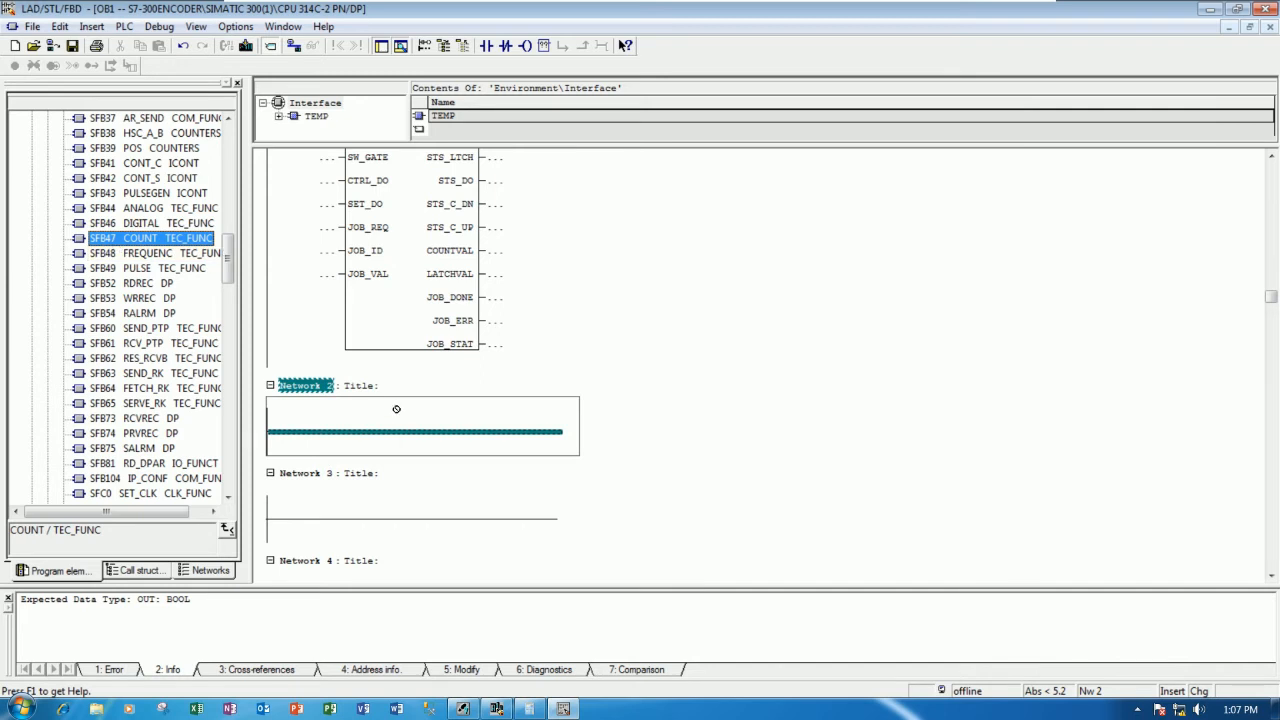
pyautogui.scroll(-3)
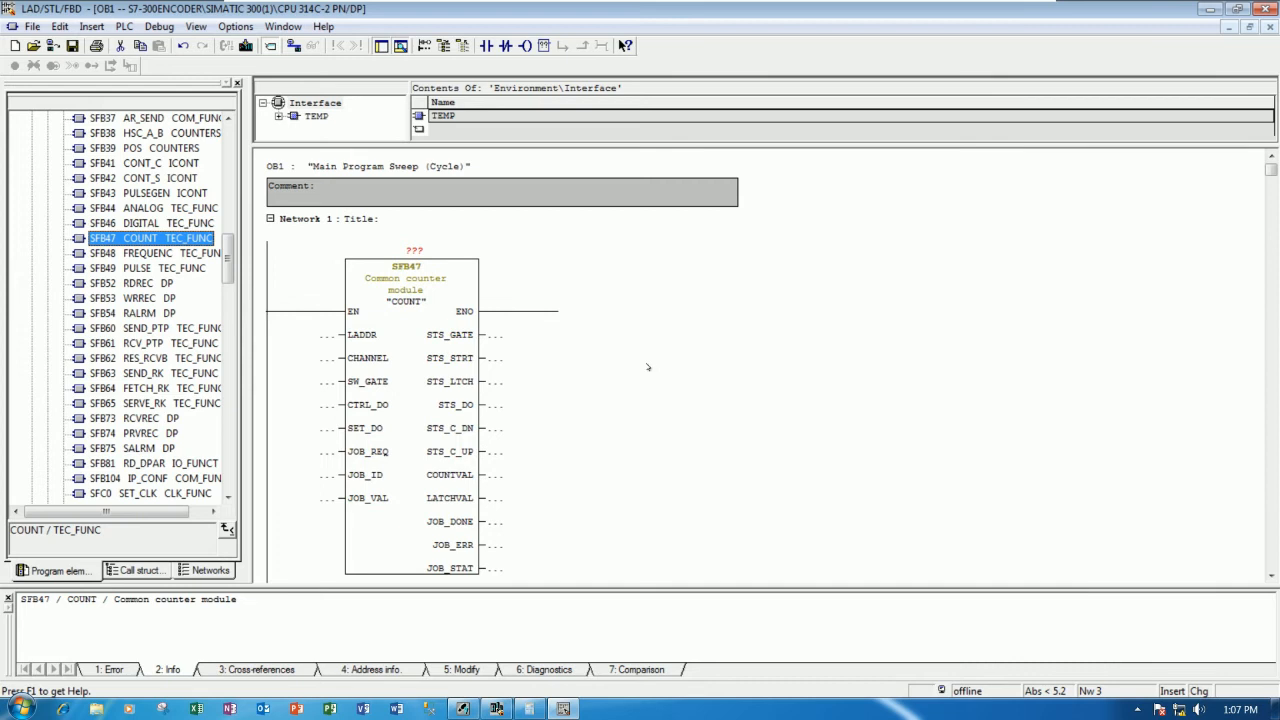
pyautogui.moveTo(646, 372)
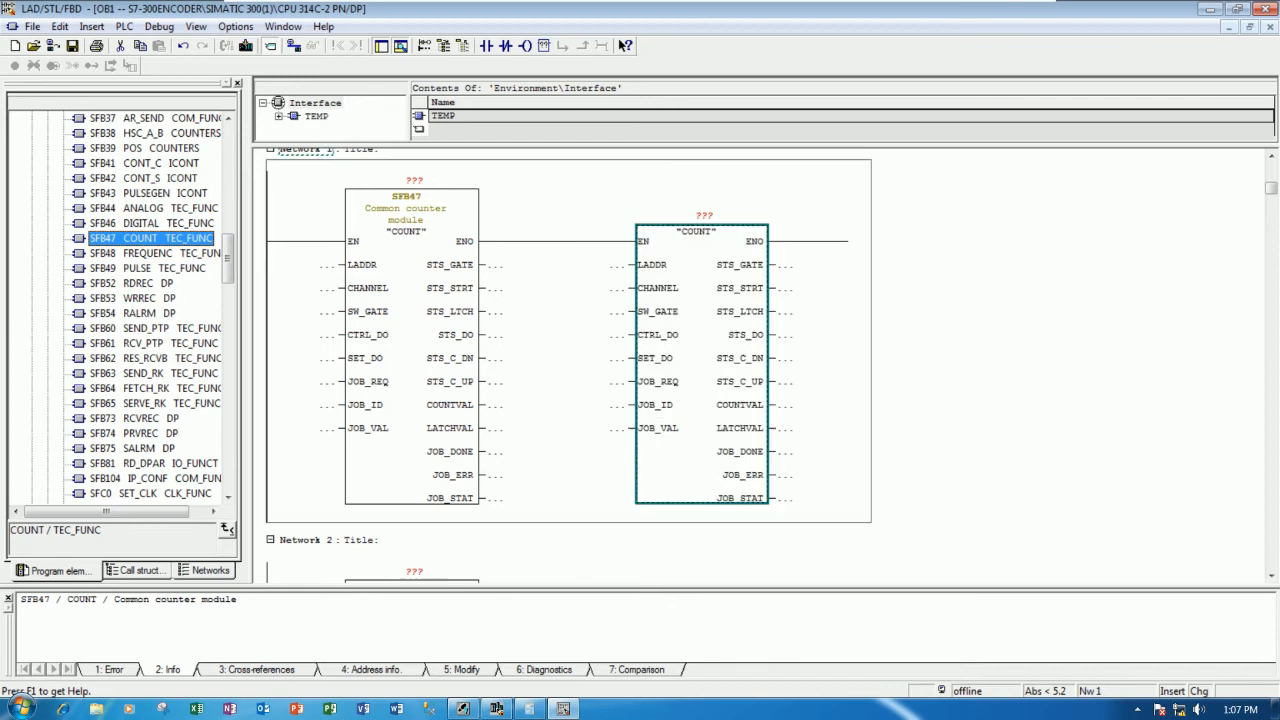
pyautogui.moveTo(840, 248)
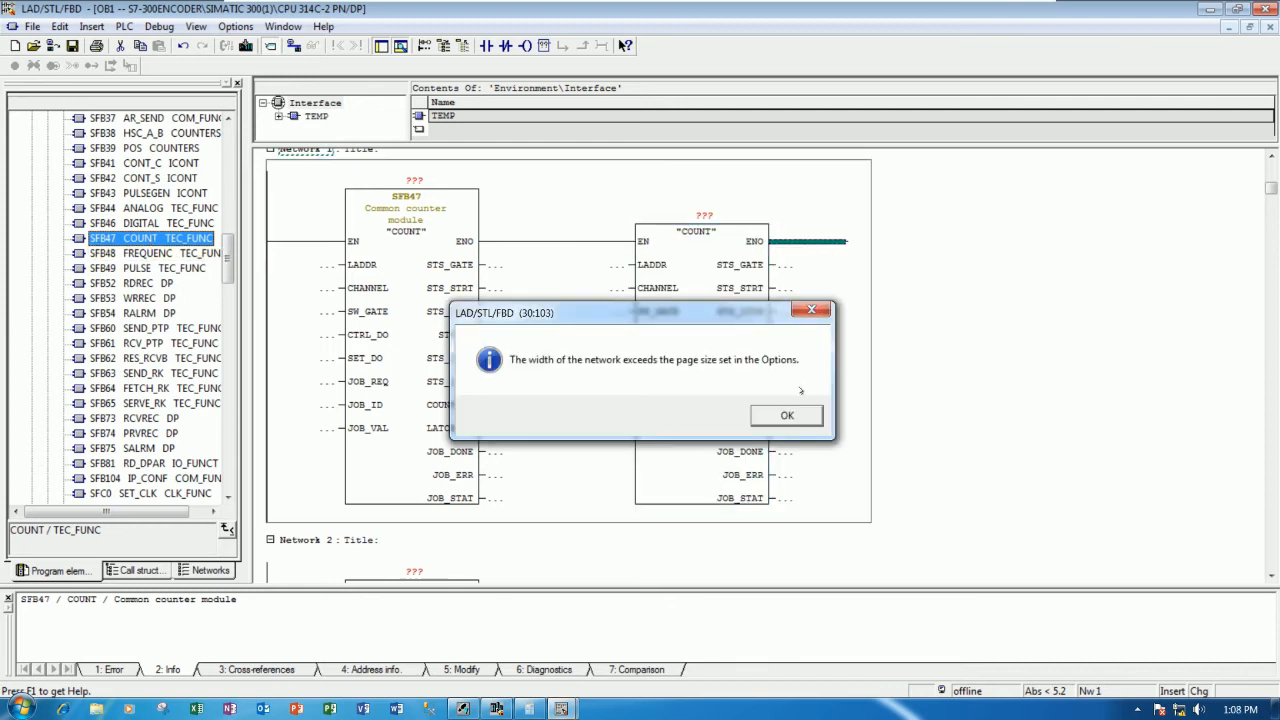
pyautogui.click(786, 414)
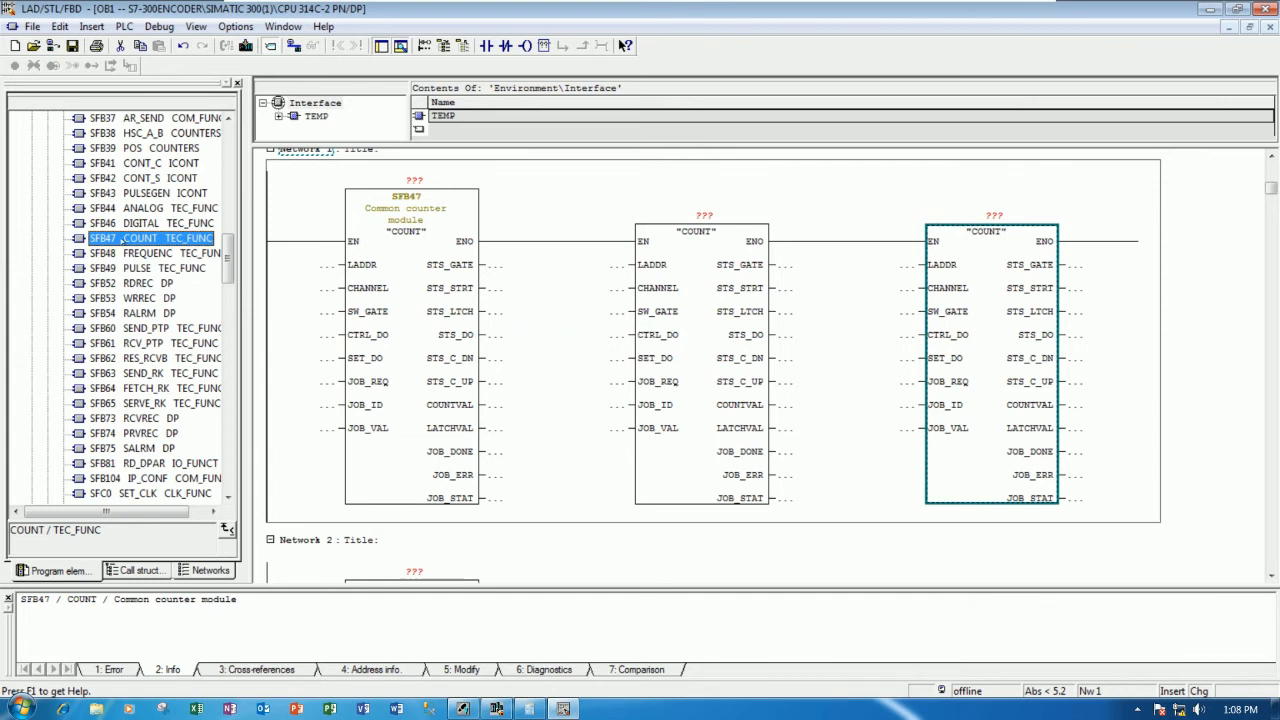
pyautogui.moveTo(1128, 248)
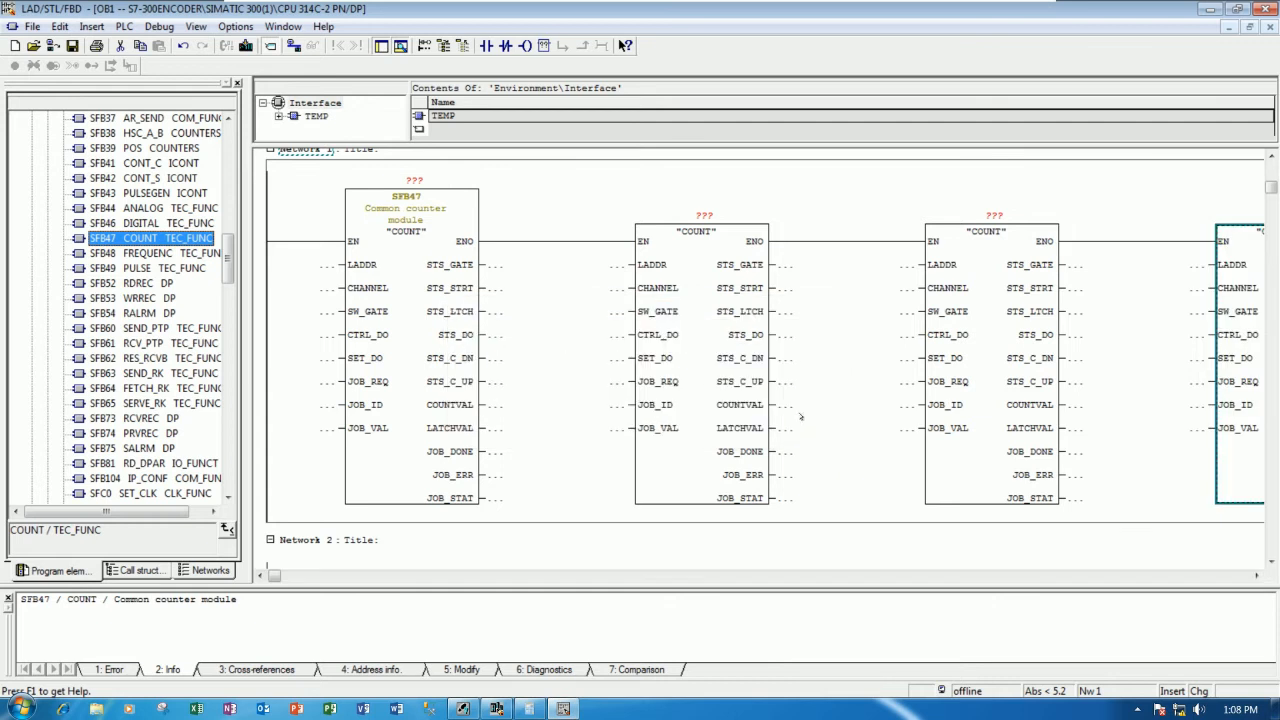
pyautogui.moveTo(540, 368)
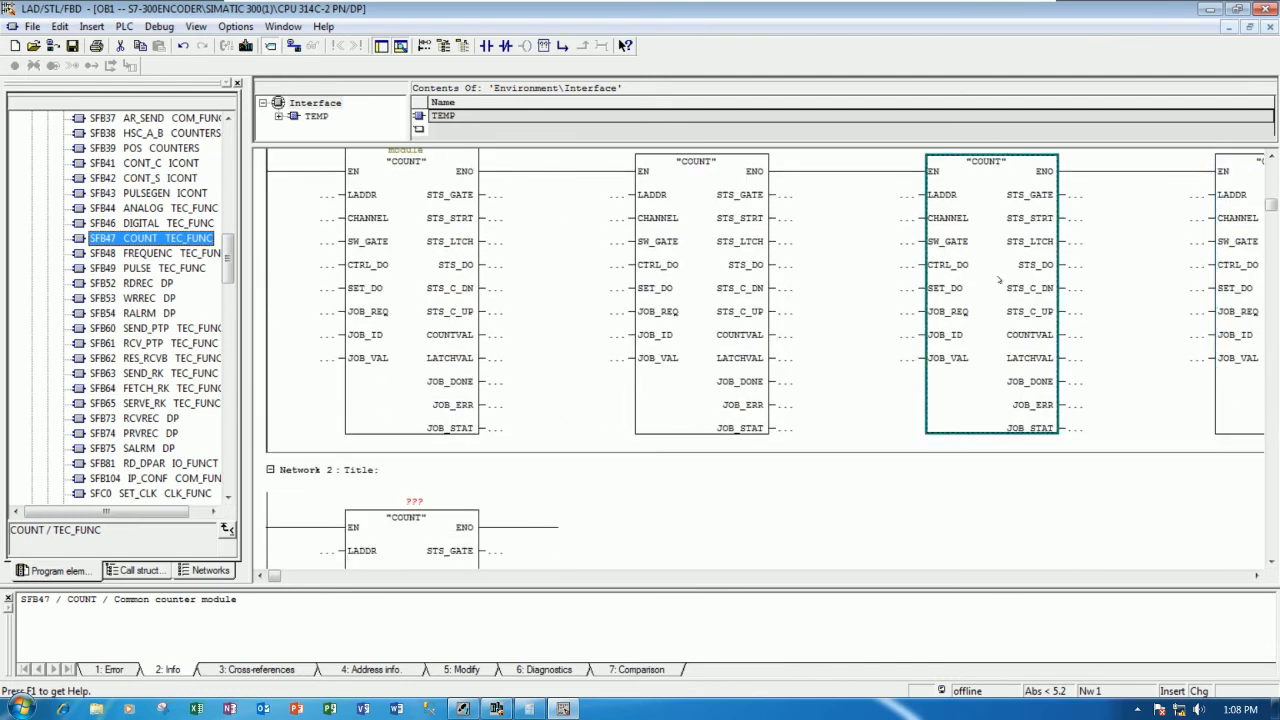
pyautogui.scroll(-3)
pyautogui.write('DB1')
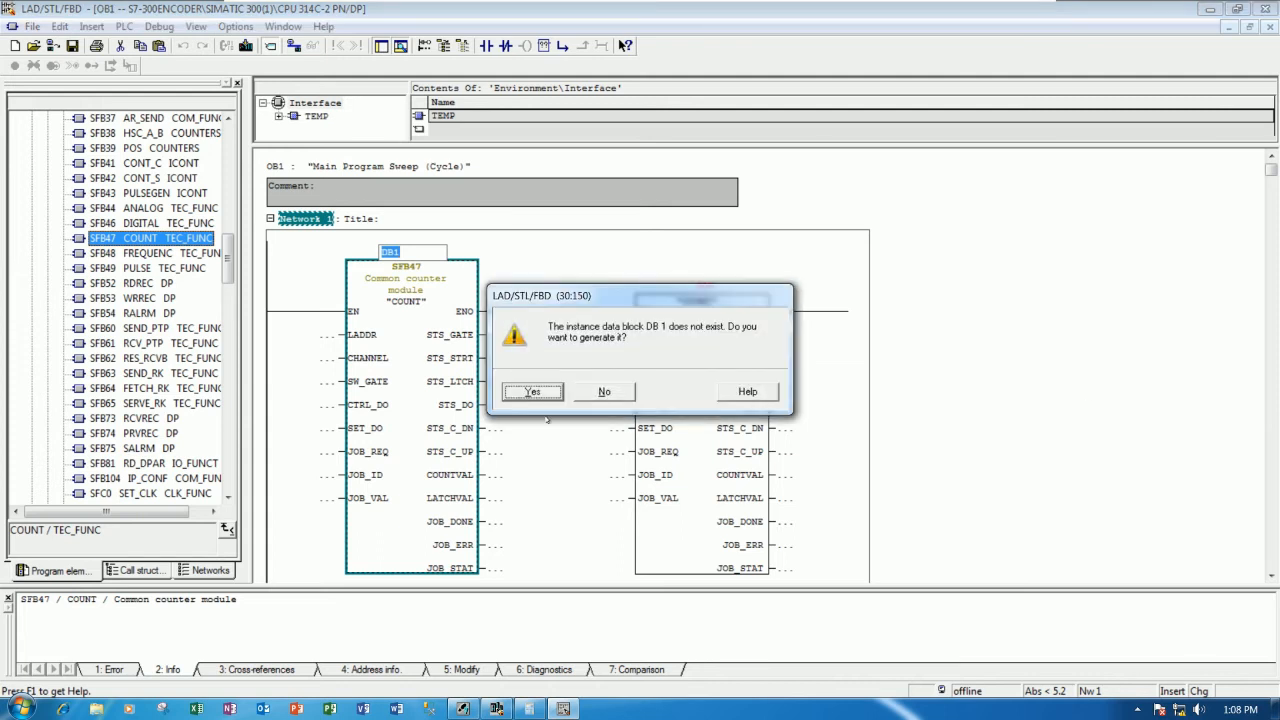
# Confirm generation of instance data blocks DB1, DB2, DB3 and DB4 for the COUNT blocks.
pyautogui.click(532, 390)
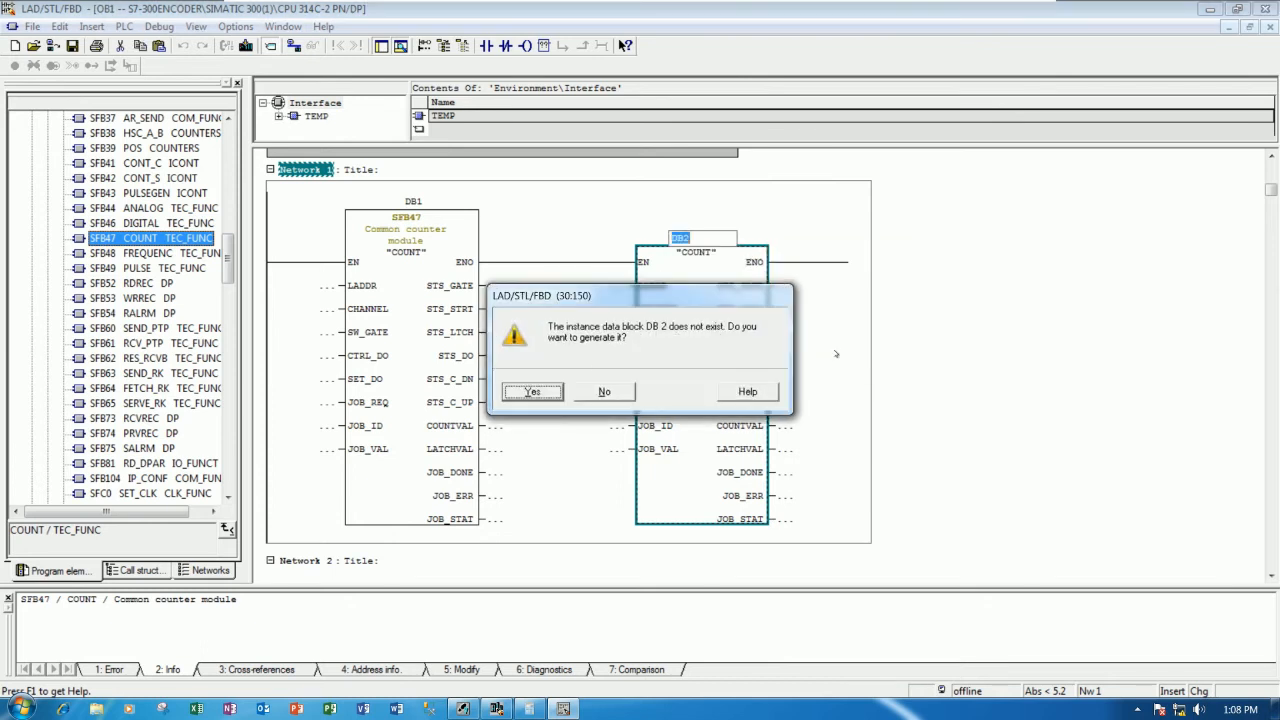
pyautogui.click(532, 390)
pyautogui.write('DB3')
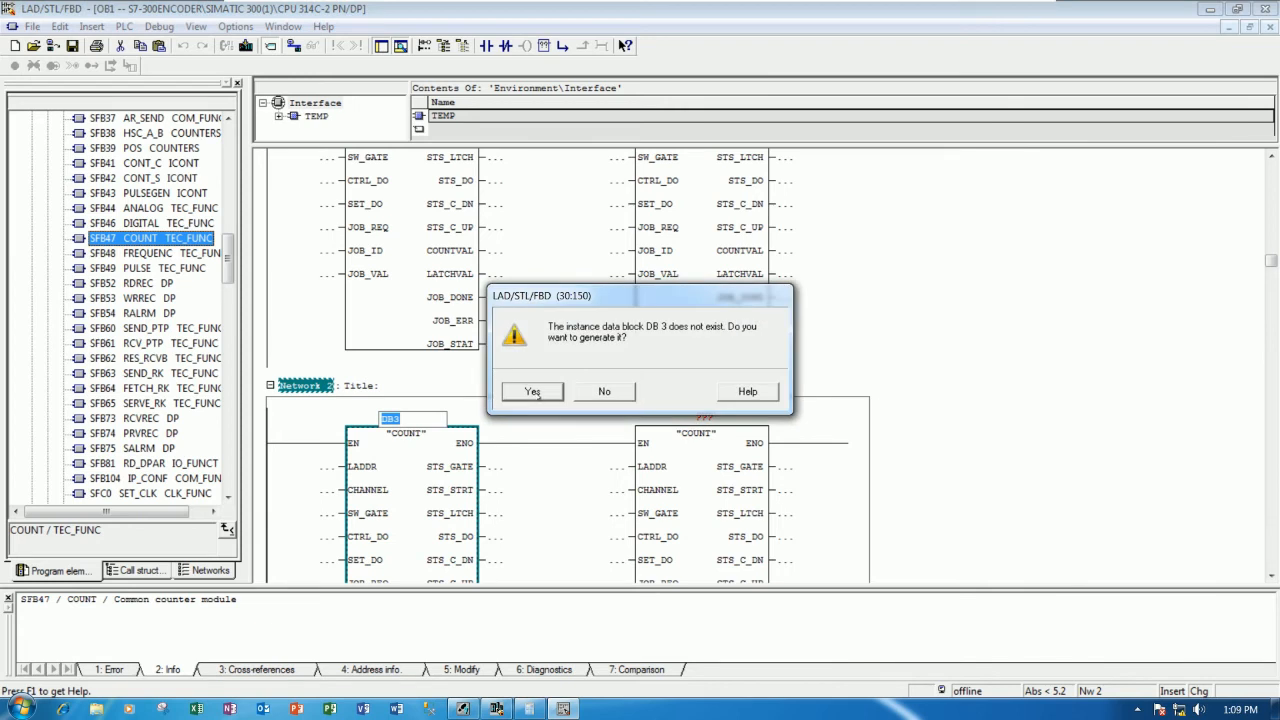
pyautogui.click(532, 390)
pyautogui.write('DB4')
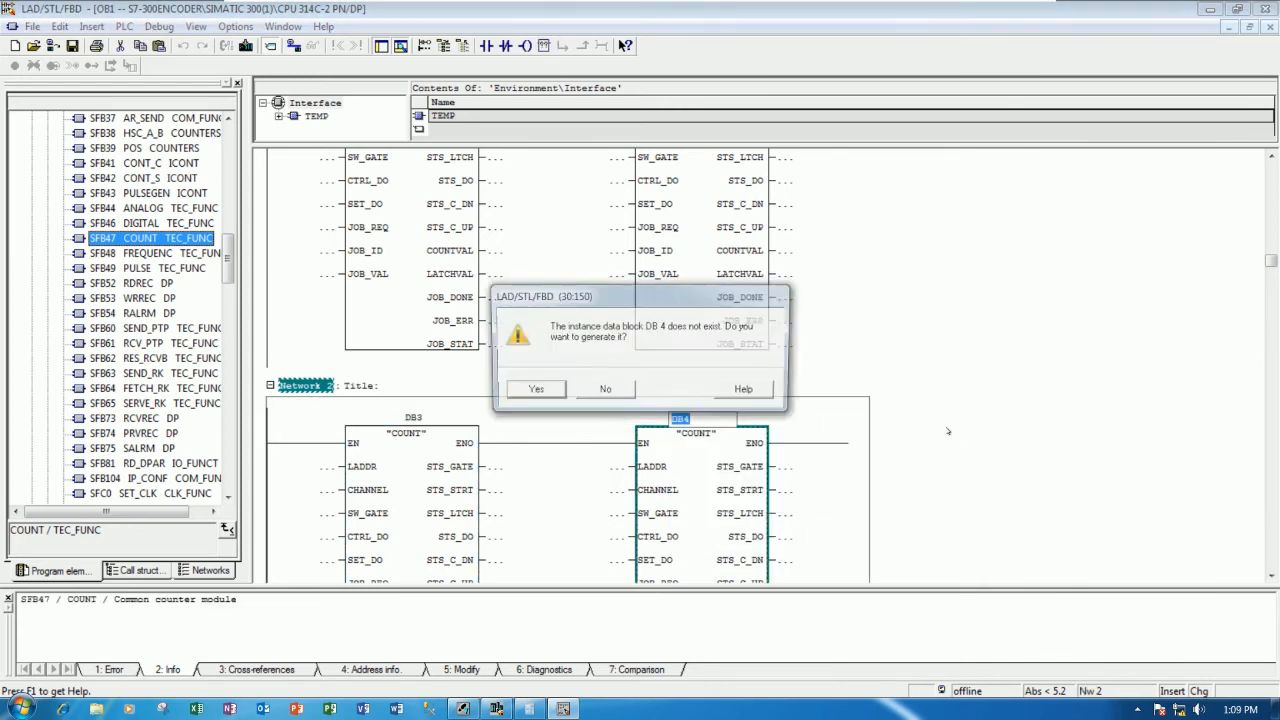
pyautogui.click(536, 388)
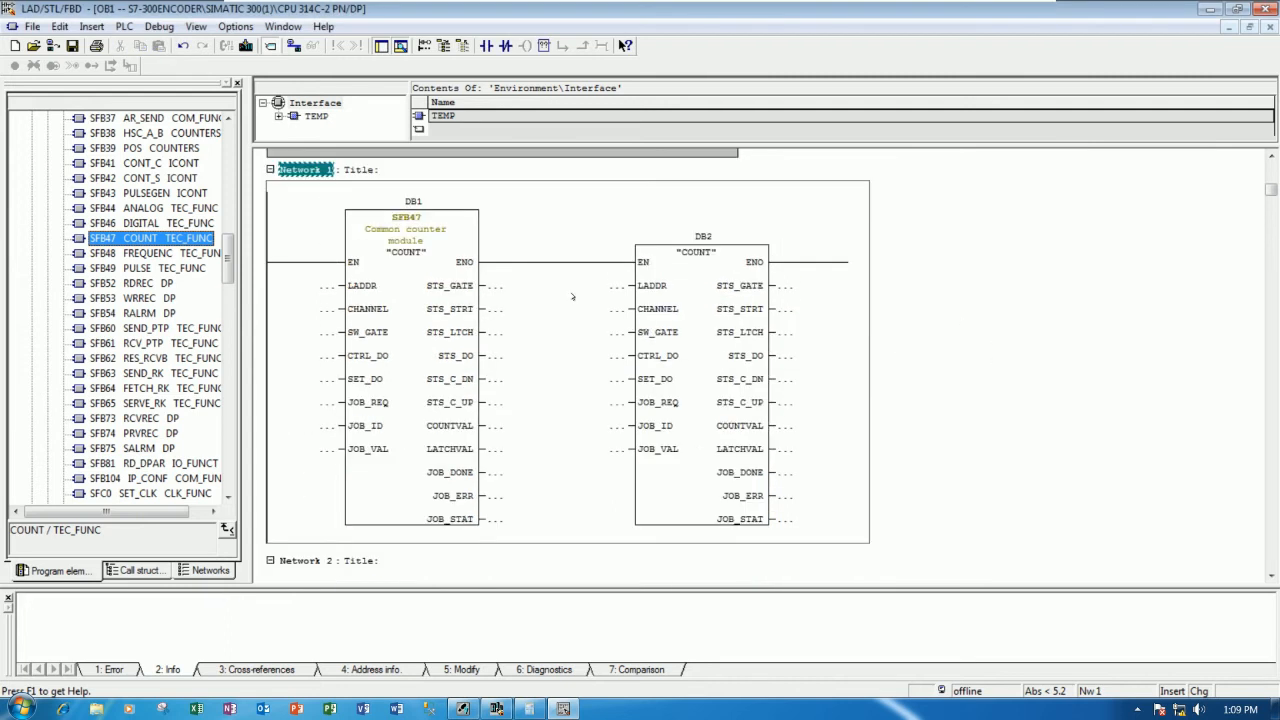
pyautogui.moveTo(328, 292)
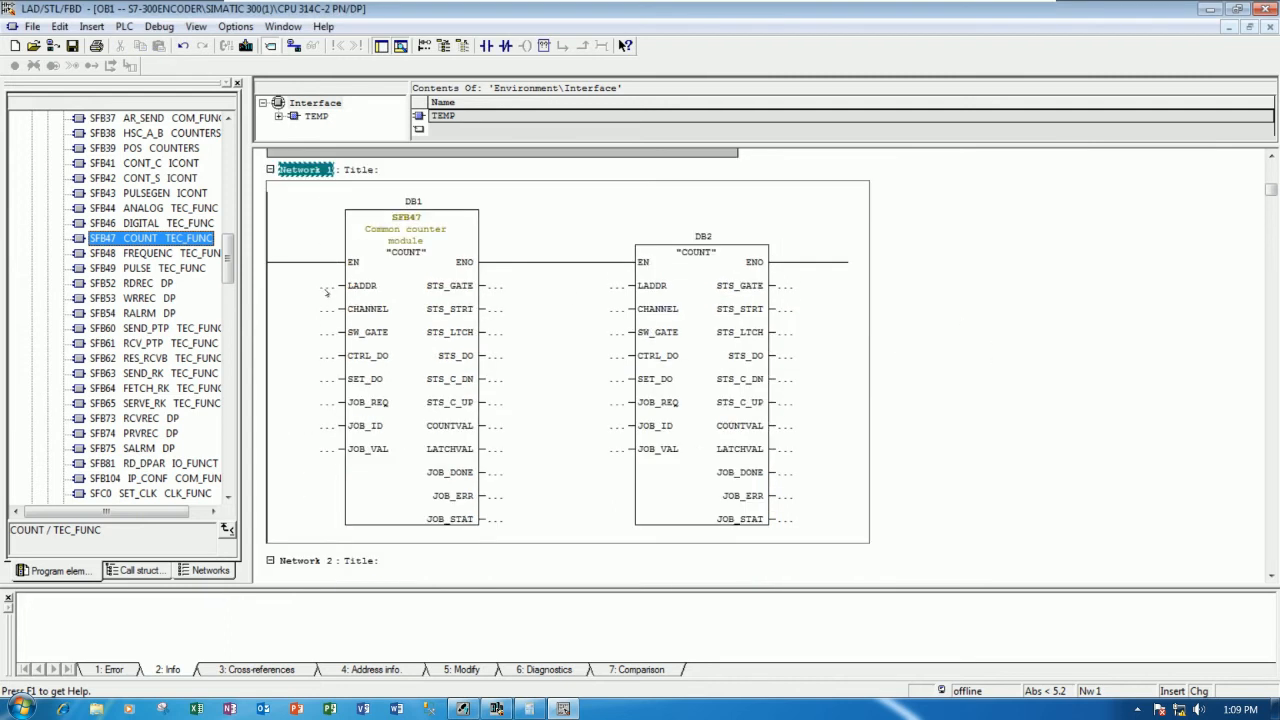
# Set CHANNEL 0 and 1 on the Network 1 COUNT blocks and start the CHANNEL entry for DB3.
pyautogui.click(304, 308)
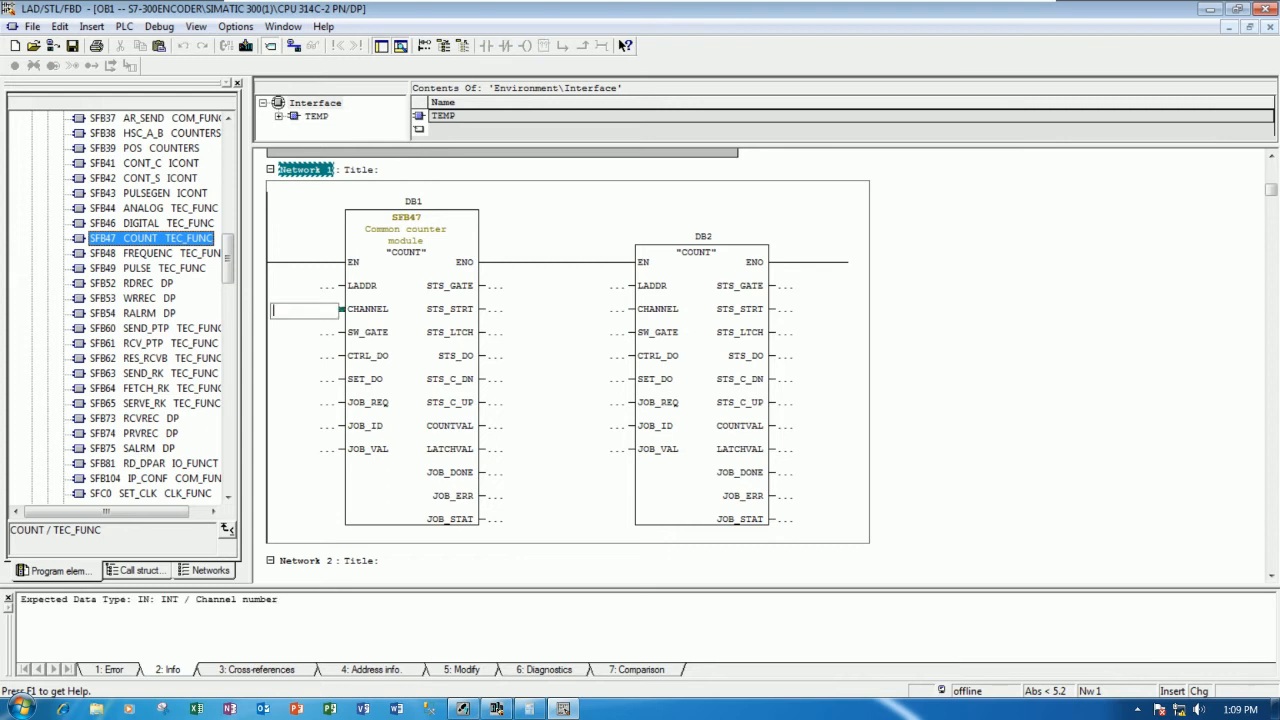
pyautogui.write('0')
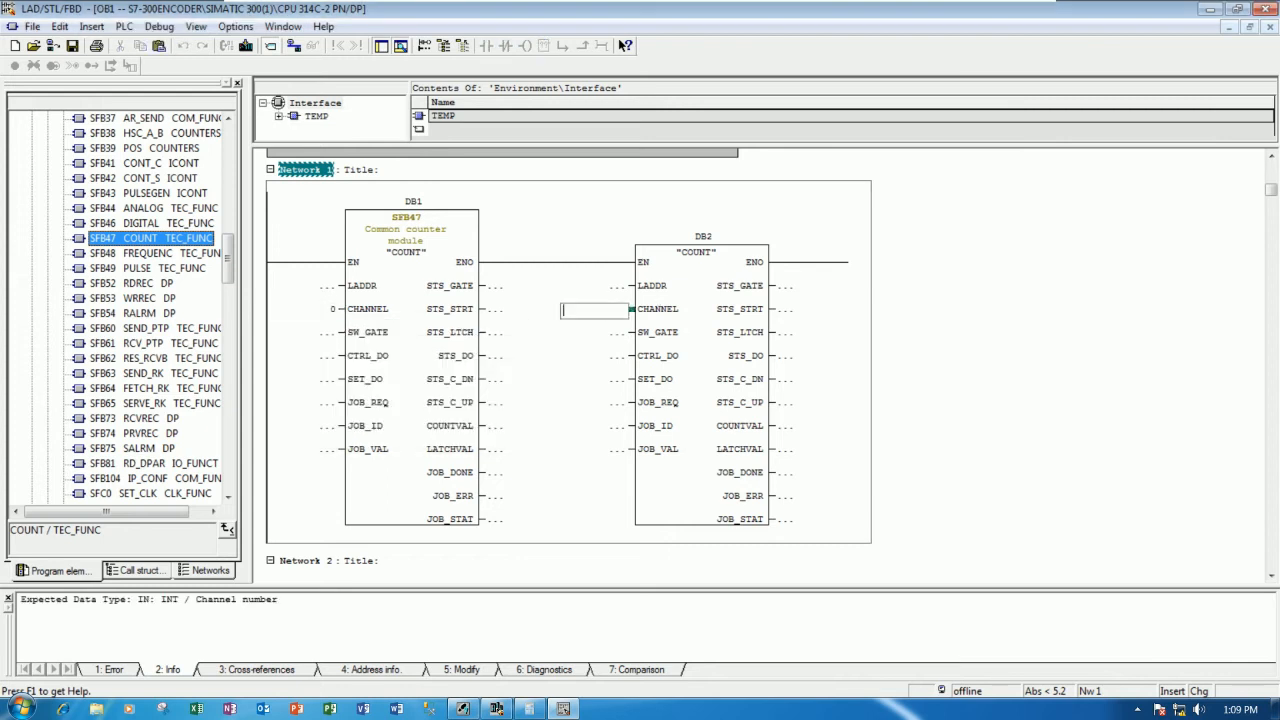
pyautogui.write('1')
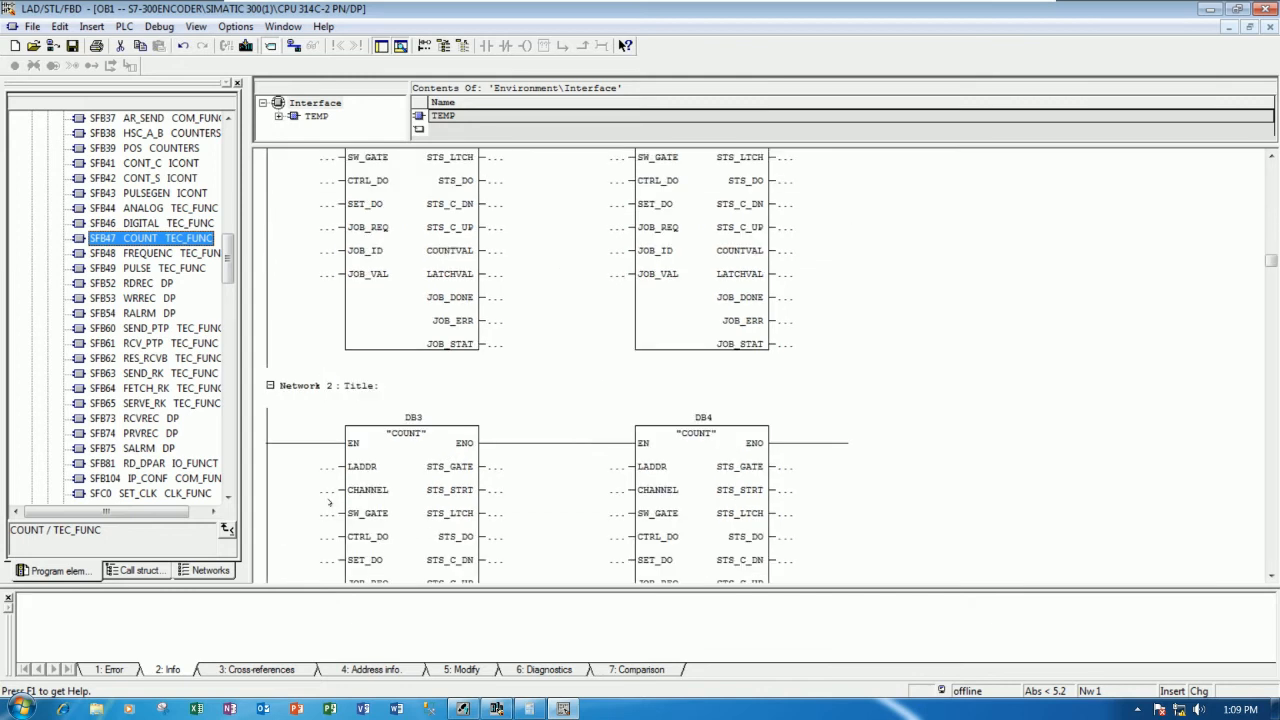
pyautogui.click(300, 490)
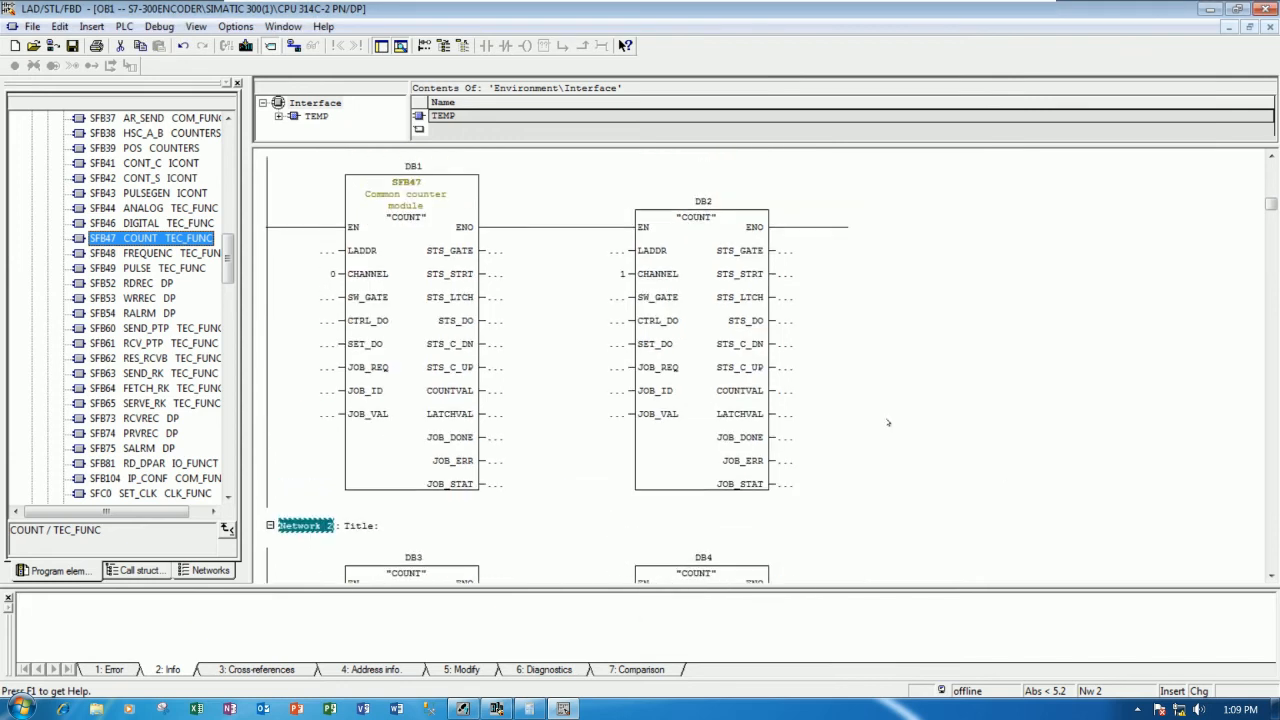
pyautogui.scroll(-3)
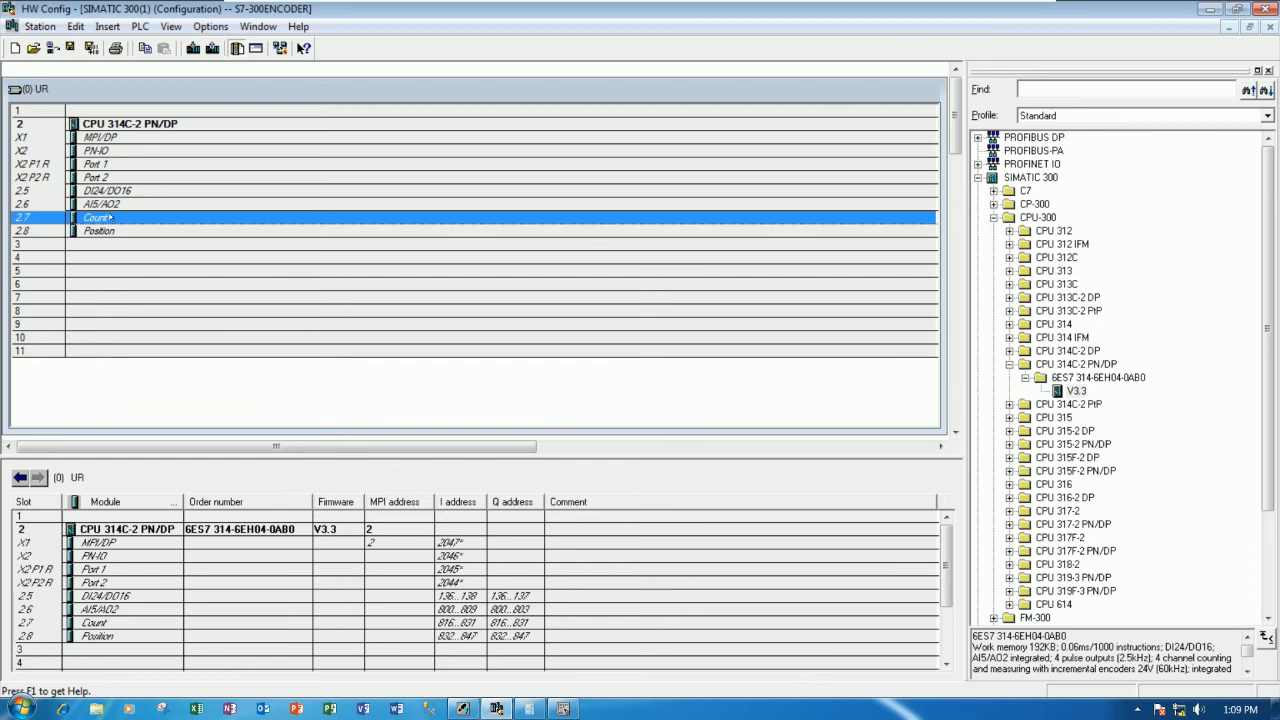
# Read the Count subsystem's input start address 816 in its Addresses properties and return to OB1.
pyautogui.doubleClick(98, 216)
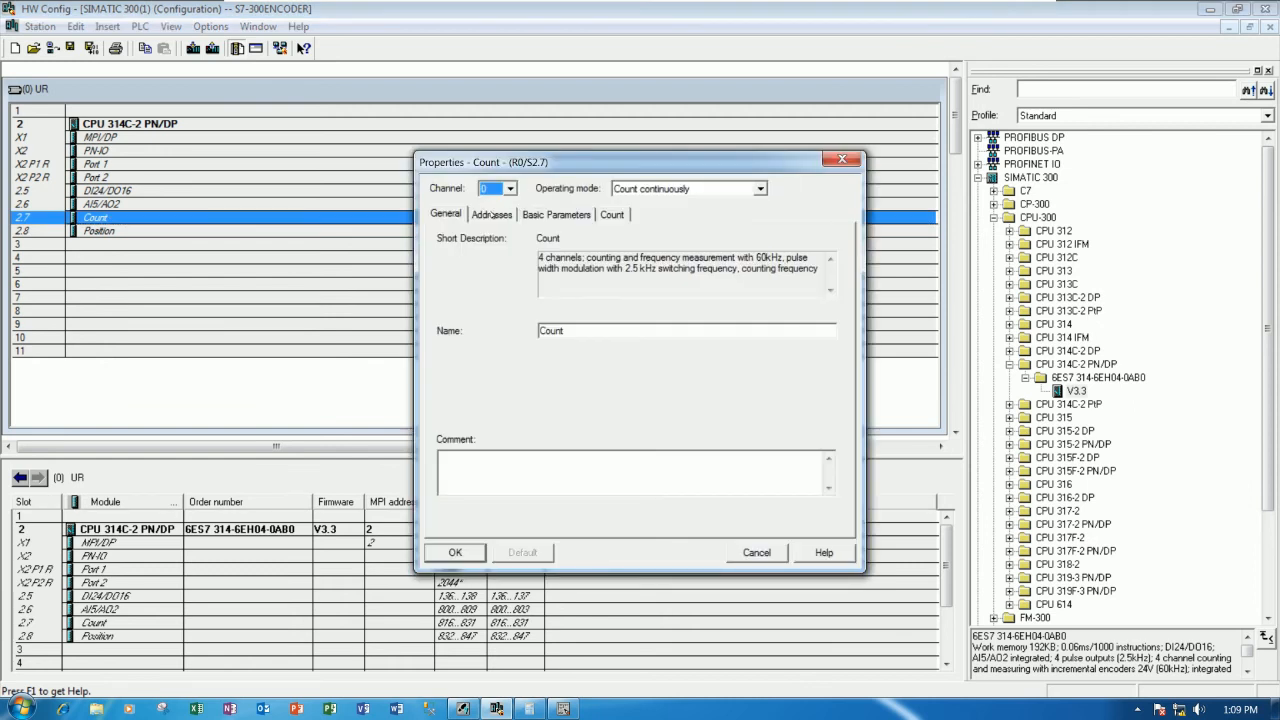
pyautogui.click(492, 214)
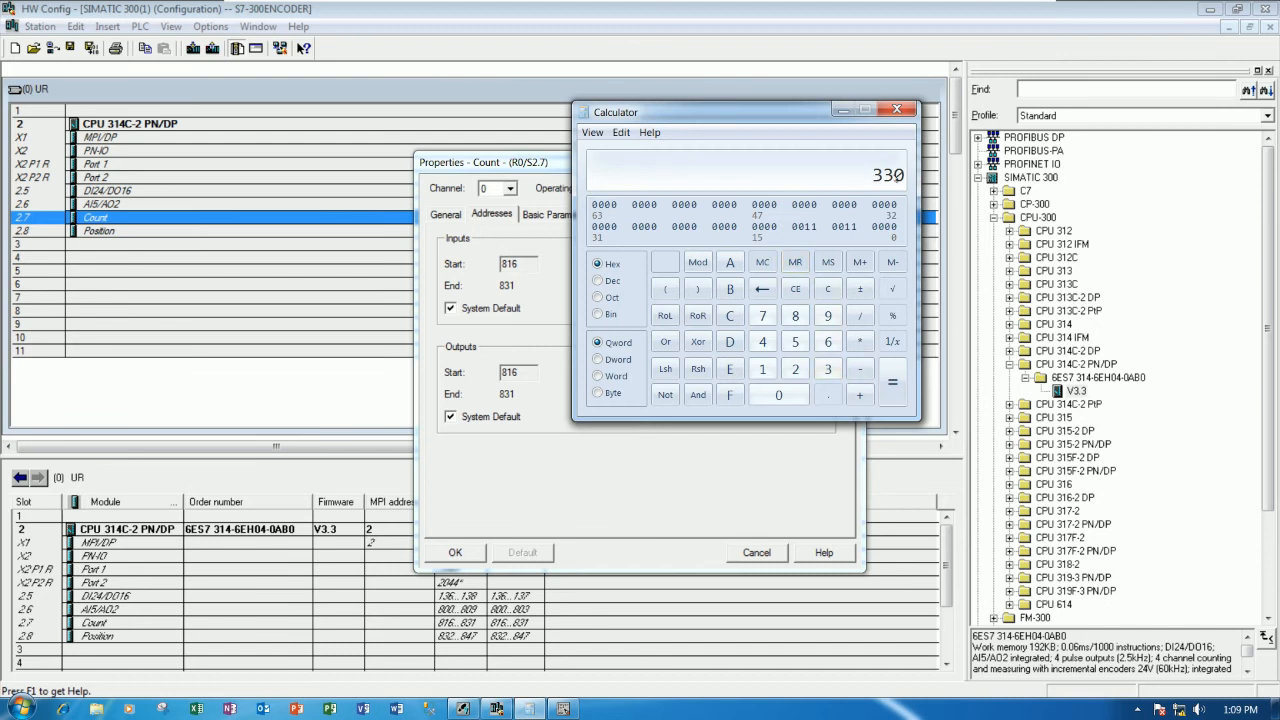
pyautogui.moveTo(884, 184)
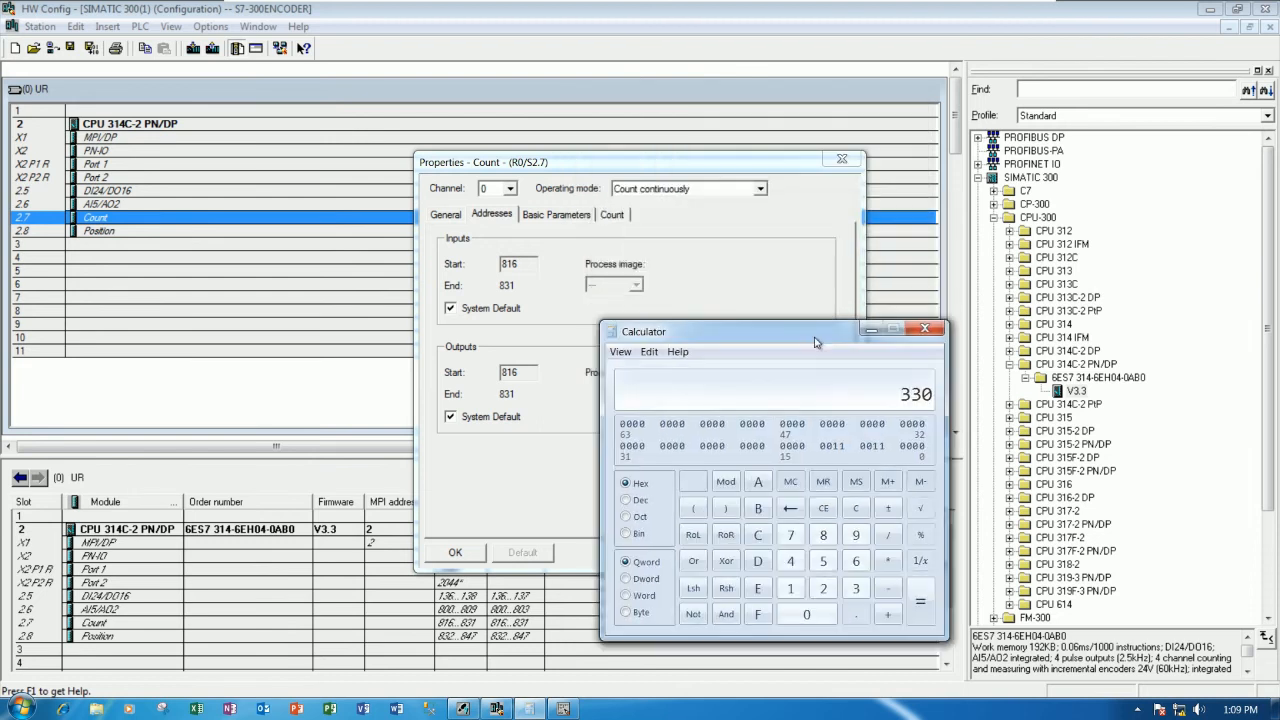
pyautogui.moveTo(816, 332); pyautogui.dragTo(870, 216)
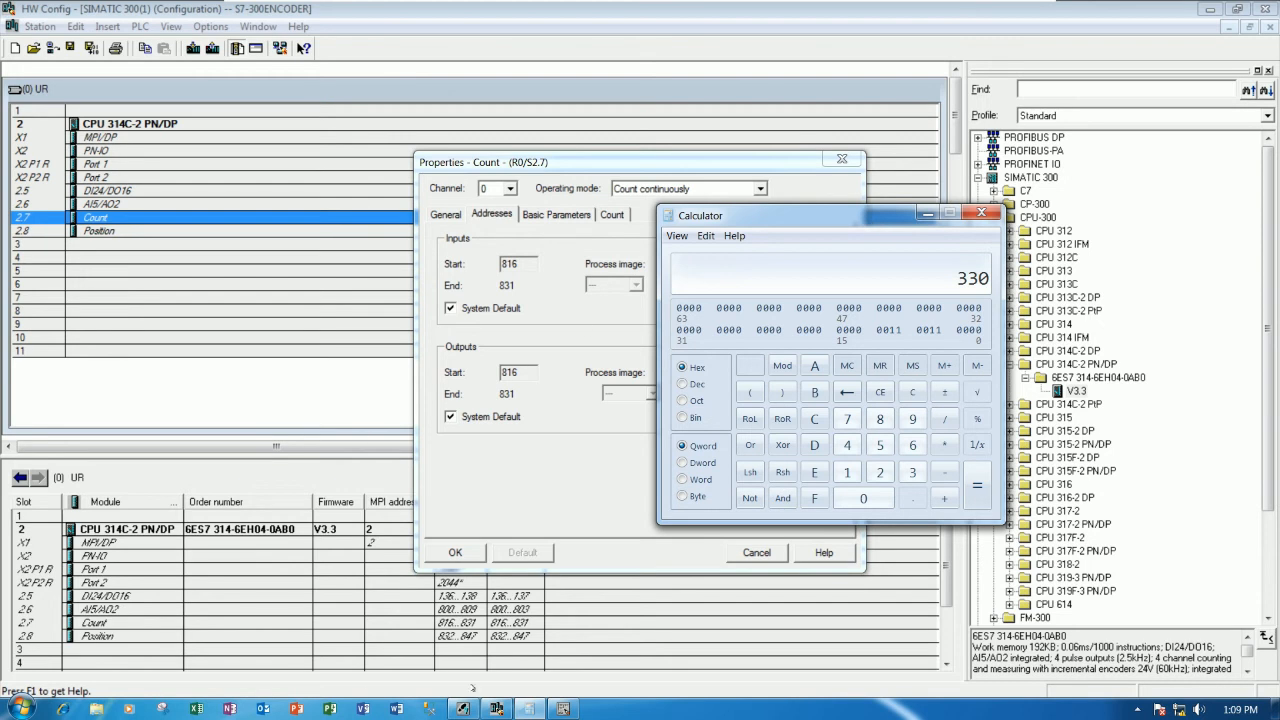
pyautogui.click(980, 212)
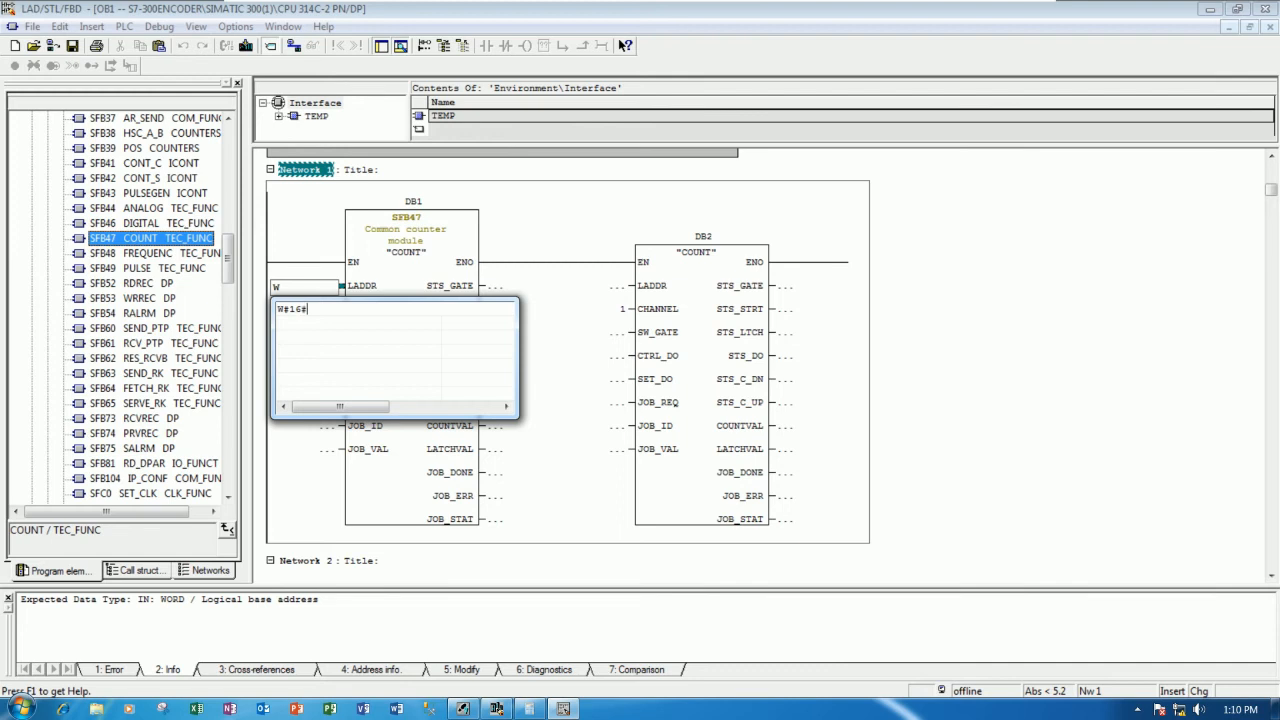
# Enter LADDR W#16#330 on DB1 and W#16#334 on DB2, checking offsets in Calculator.
pyautogui.write('330')
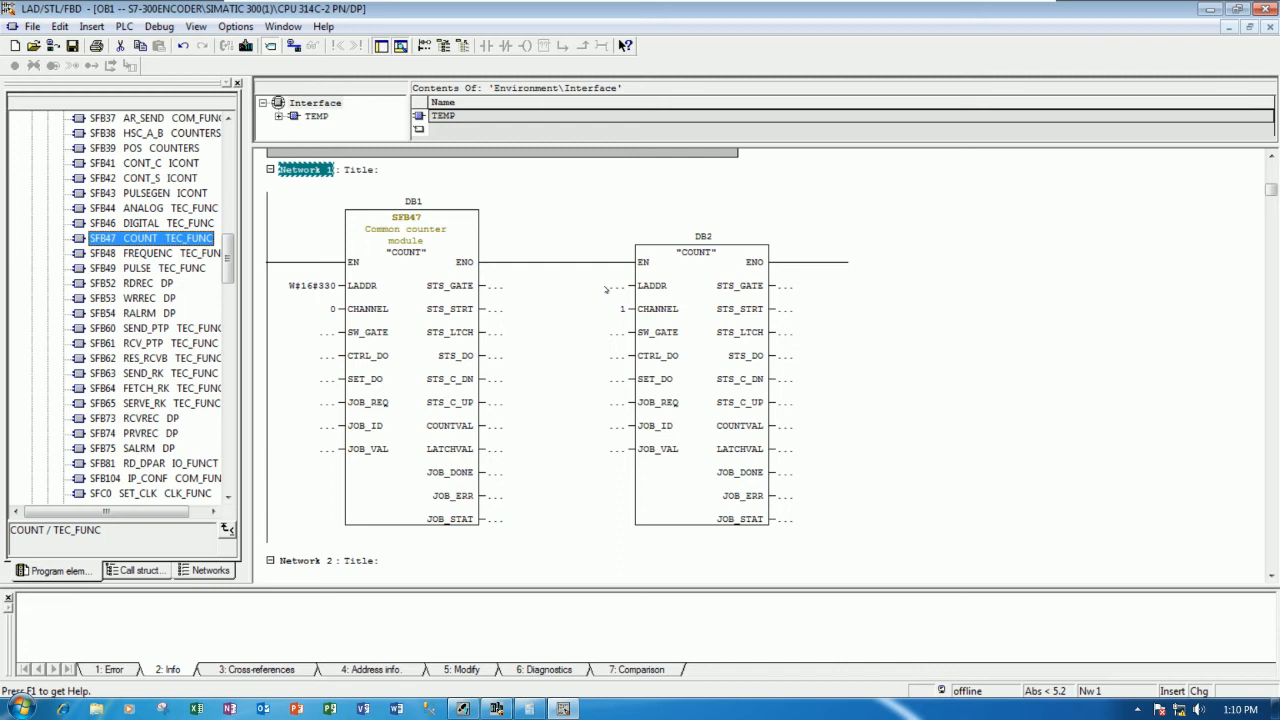
pyautogui.moveTo(420, 390)
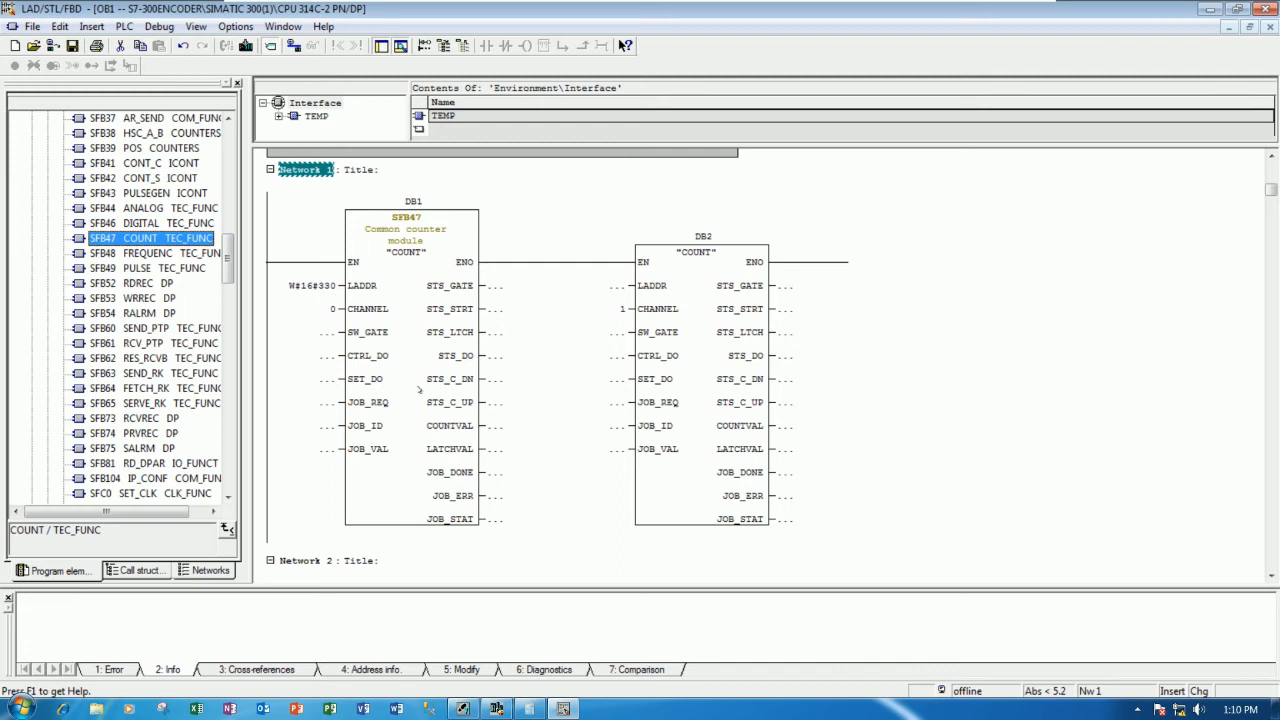
pyautogui.click(532, 708)
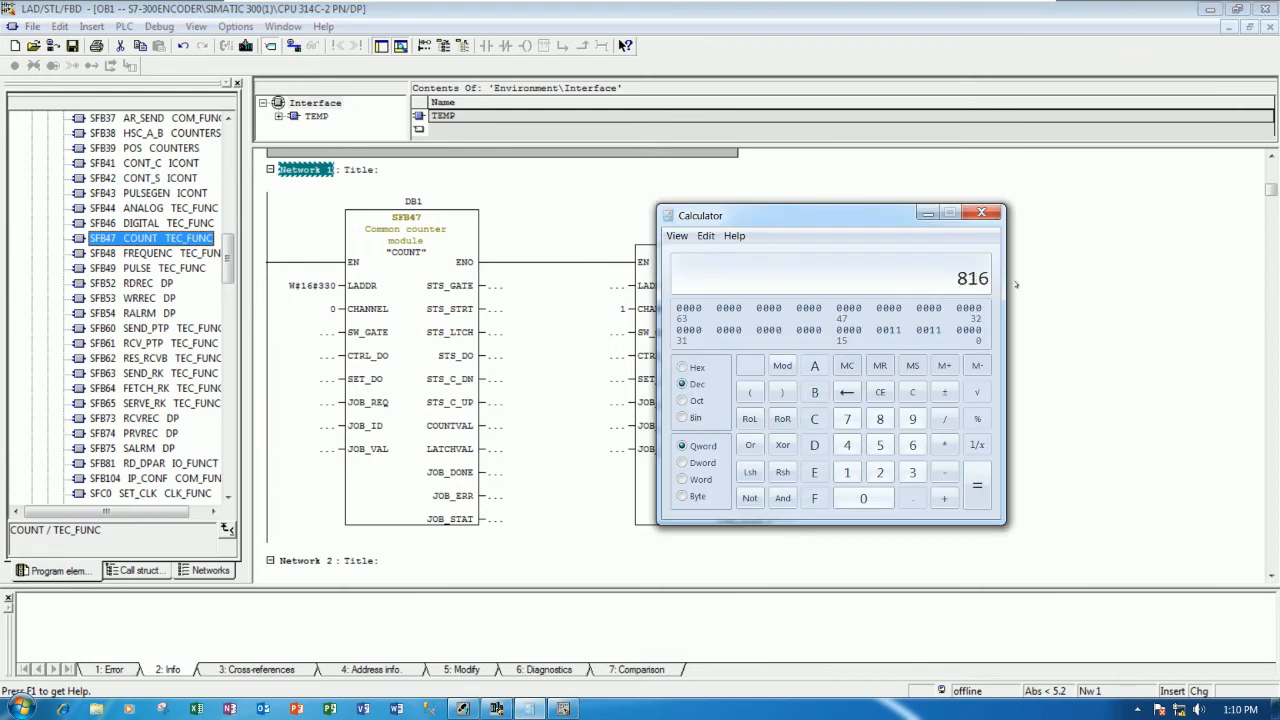
pyautogui.moveTo(984, 288)
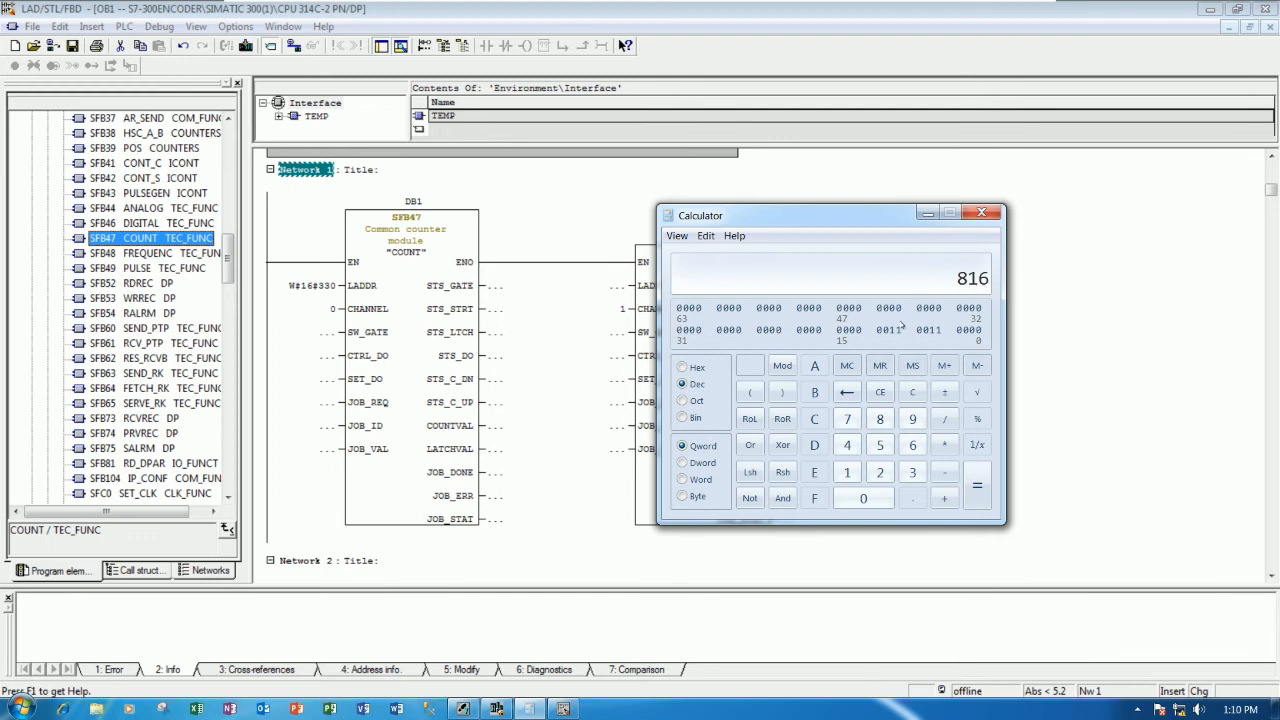
pyautogui.moveTo(898, 322)
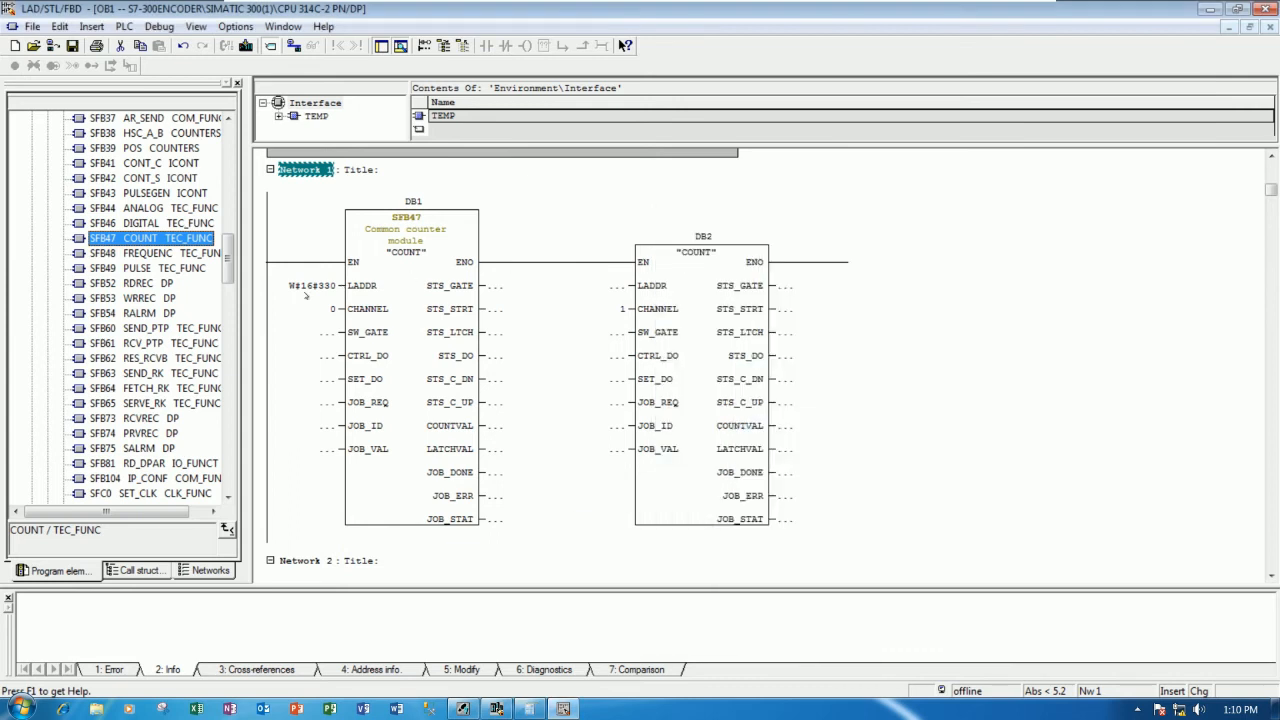
pyautogui.click(596, 288)
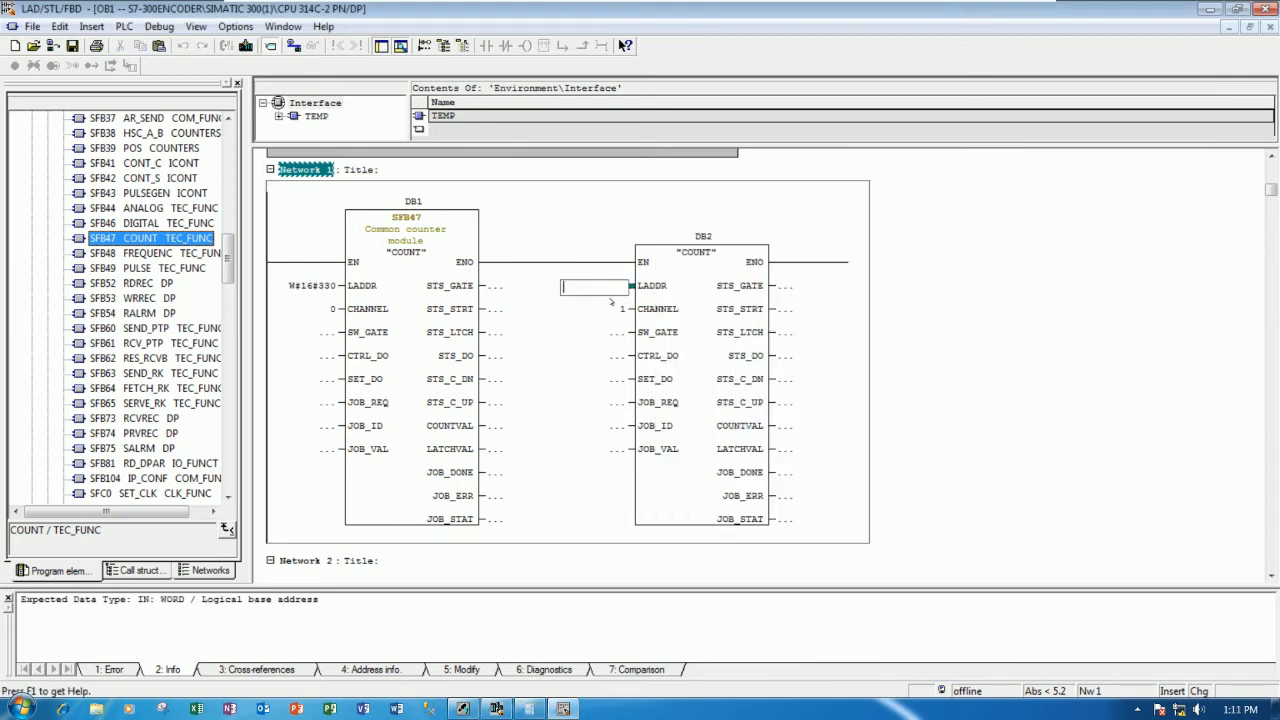
pyautogui.write('W#16#334')
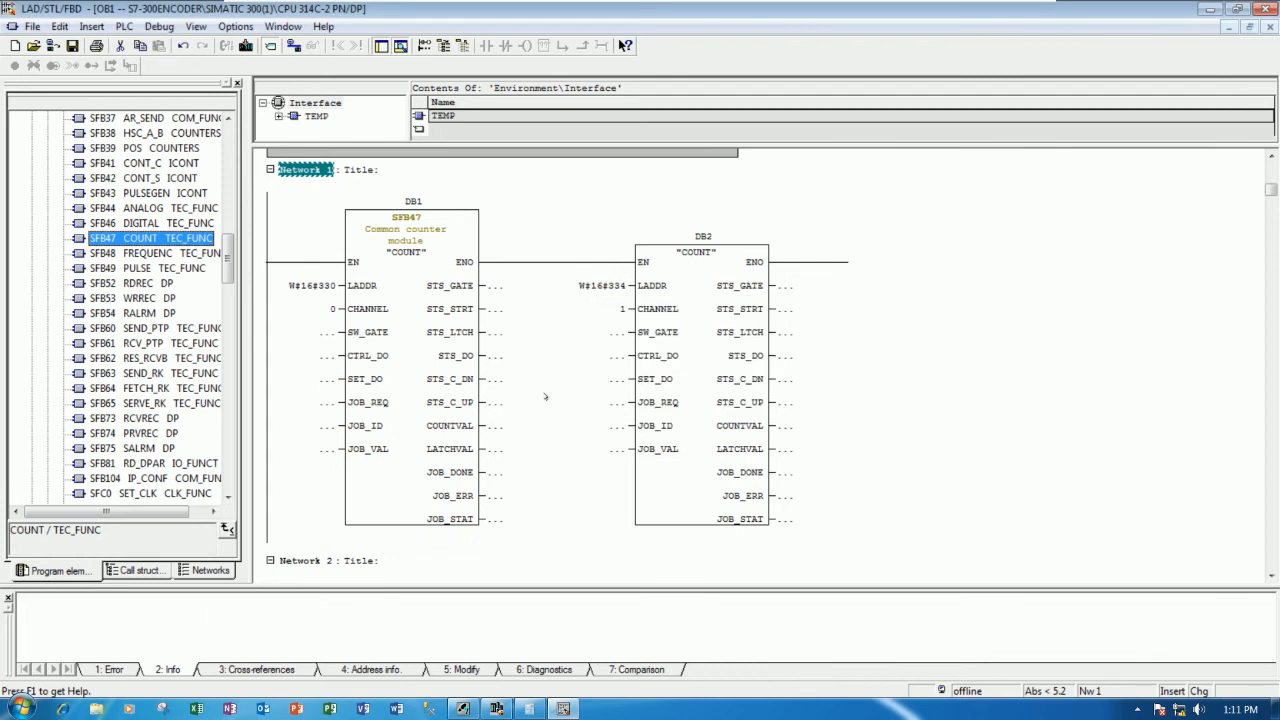
pyautogui.scroll(-3)
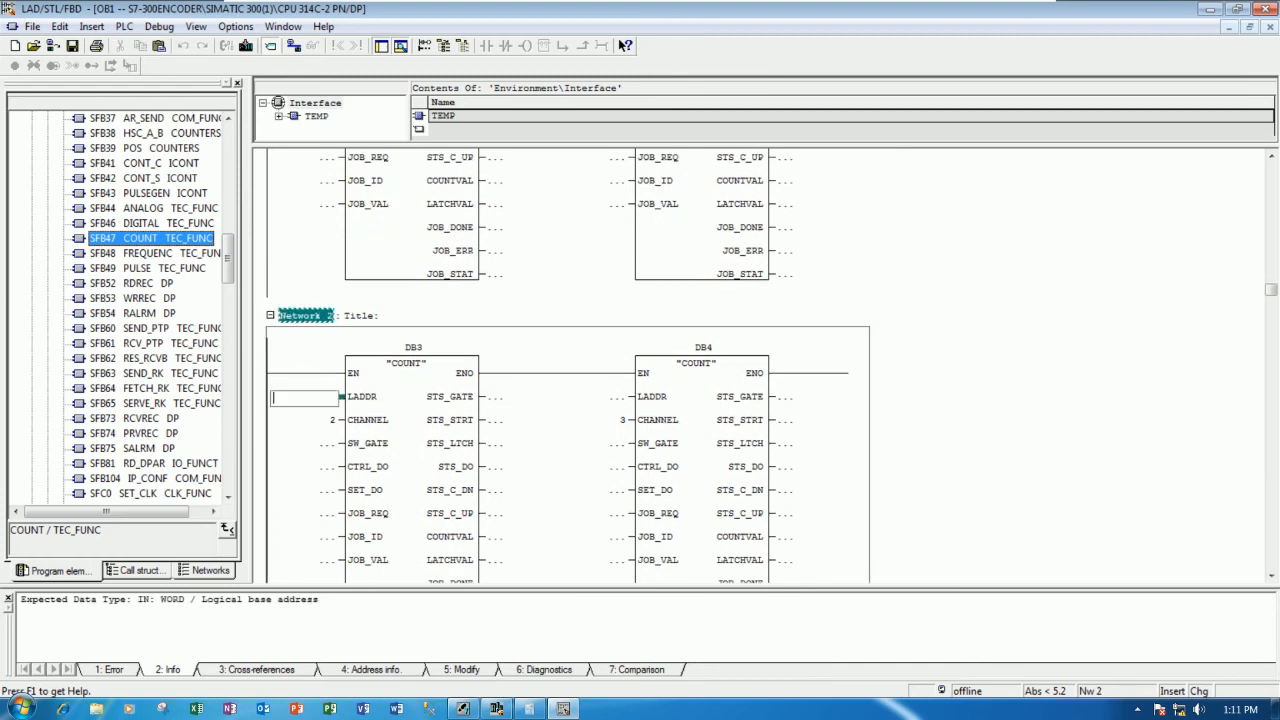
pyautogui.moveTo(294, 578)
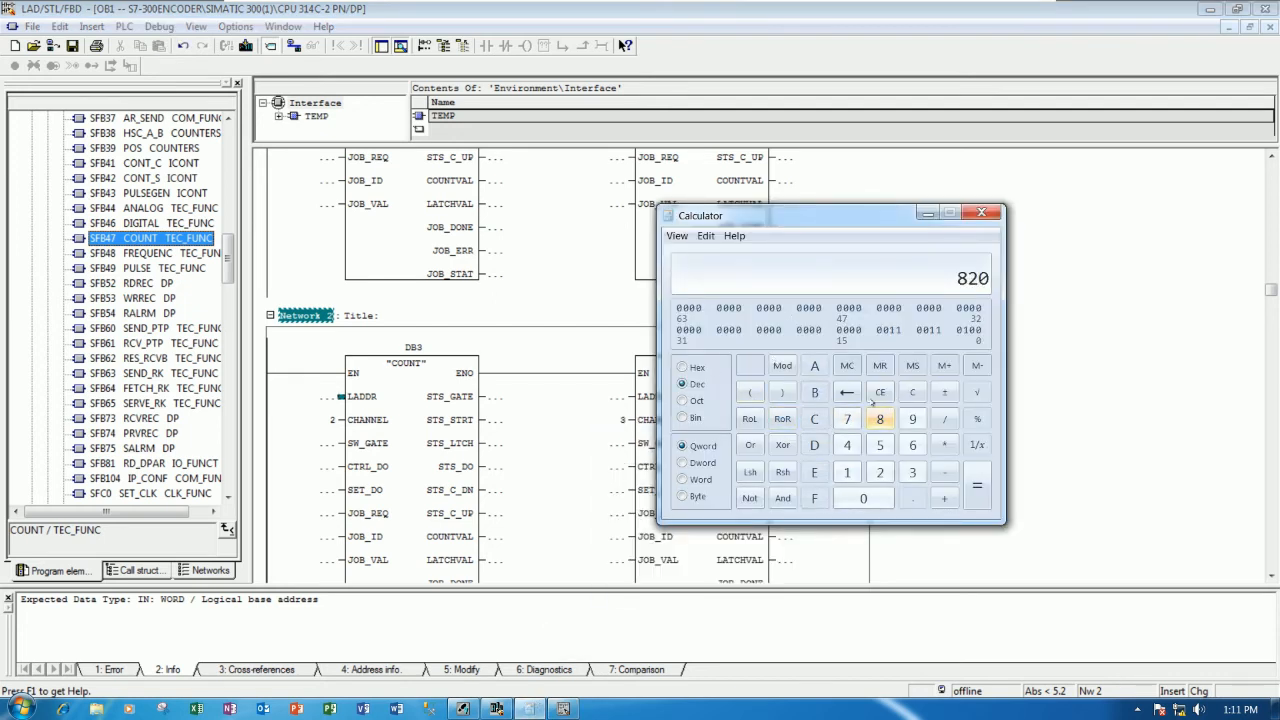
# Convert address 820 to hex and enter the LADDR base address for DB3.
pyautogui.click(912, 390)
pyautogui.write('338')
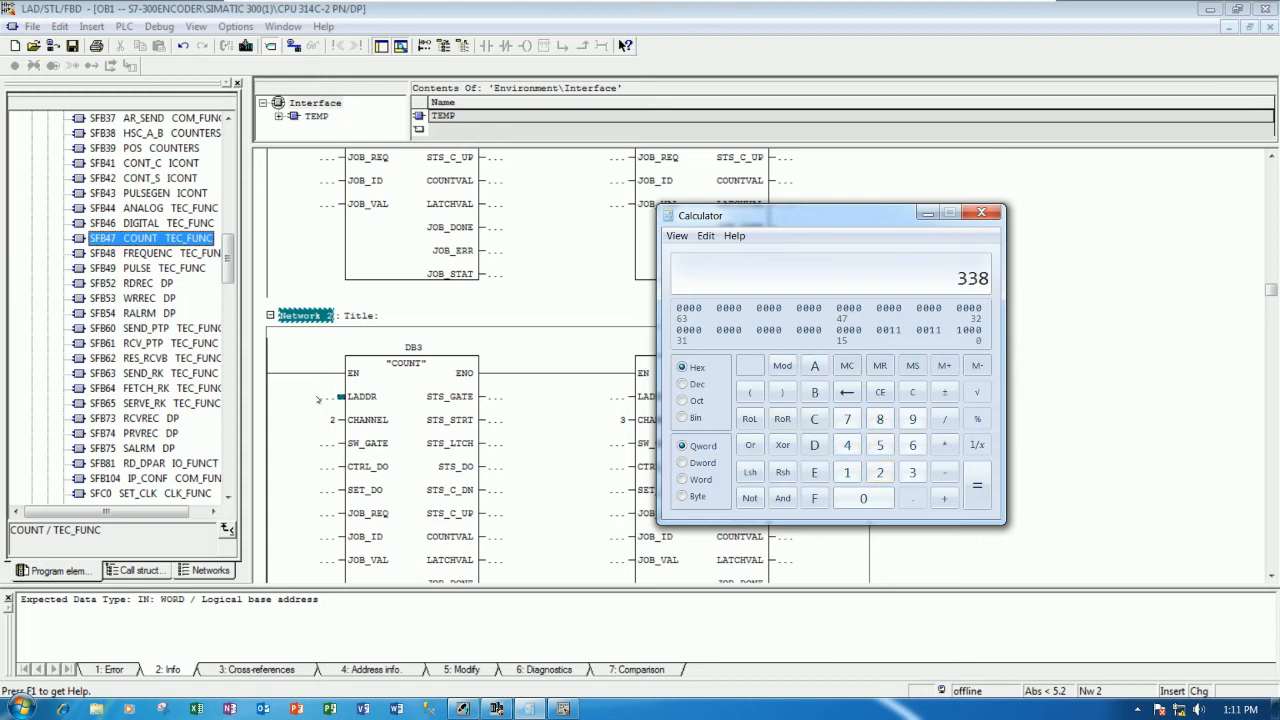
pyautogui.click(980, 212)
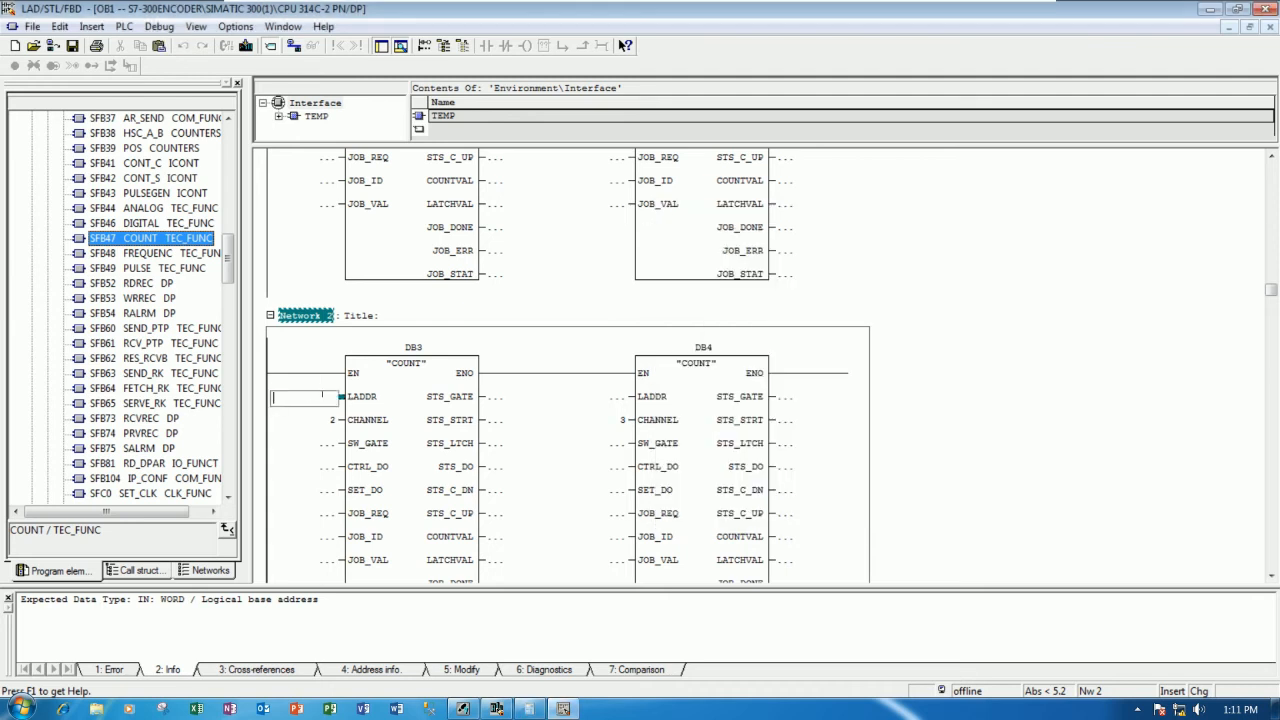
pyautogui.write('W#16#330')
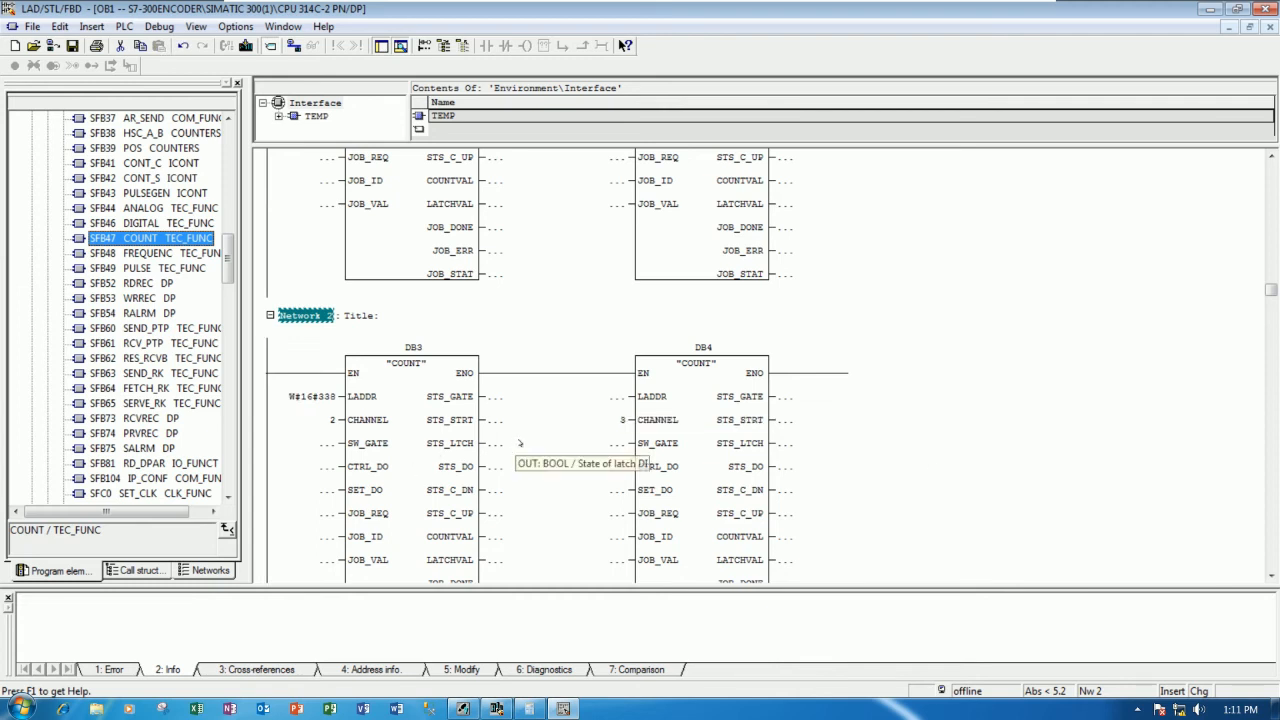
pyautogui.moveTo(638, 456)
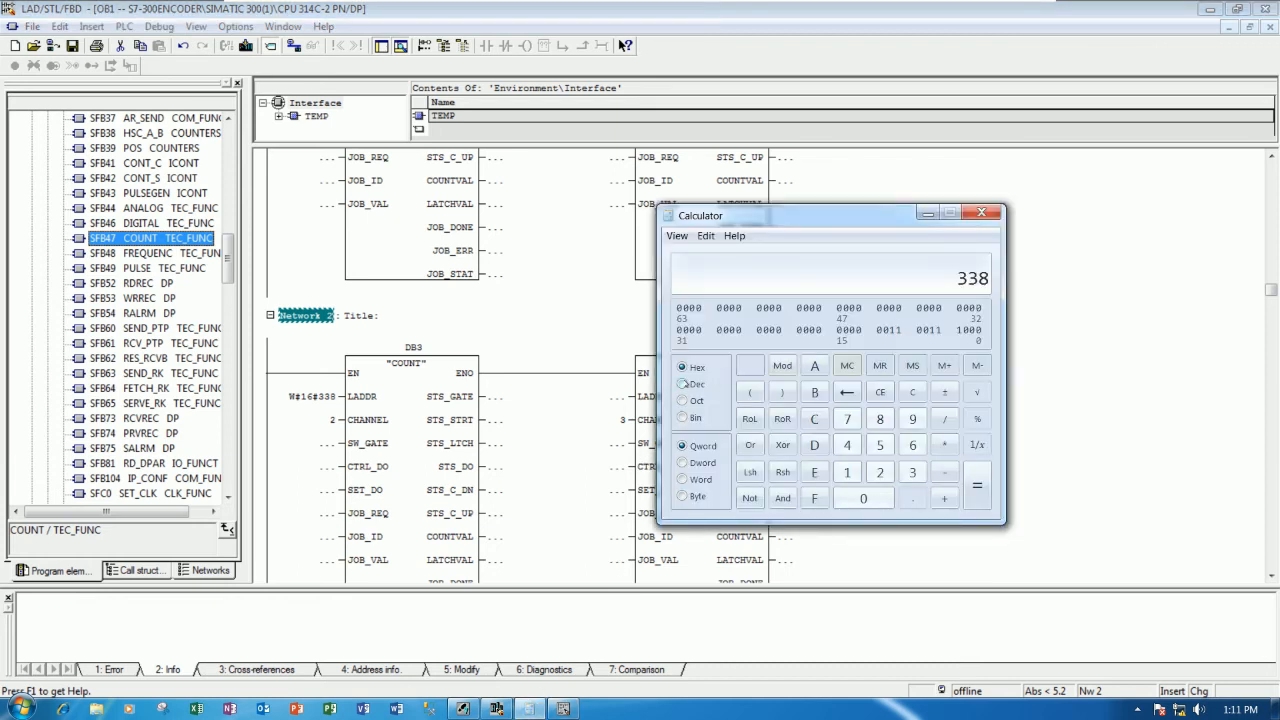
# Convert the next address to hex and enter LADDR W#16#33C on DB4.
pyautogui.click(912, 390)
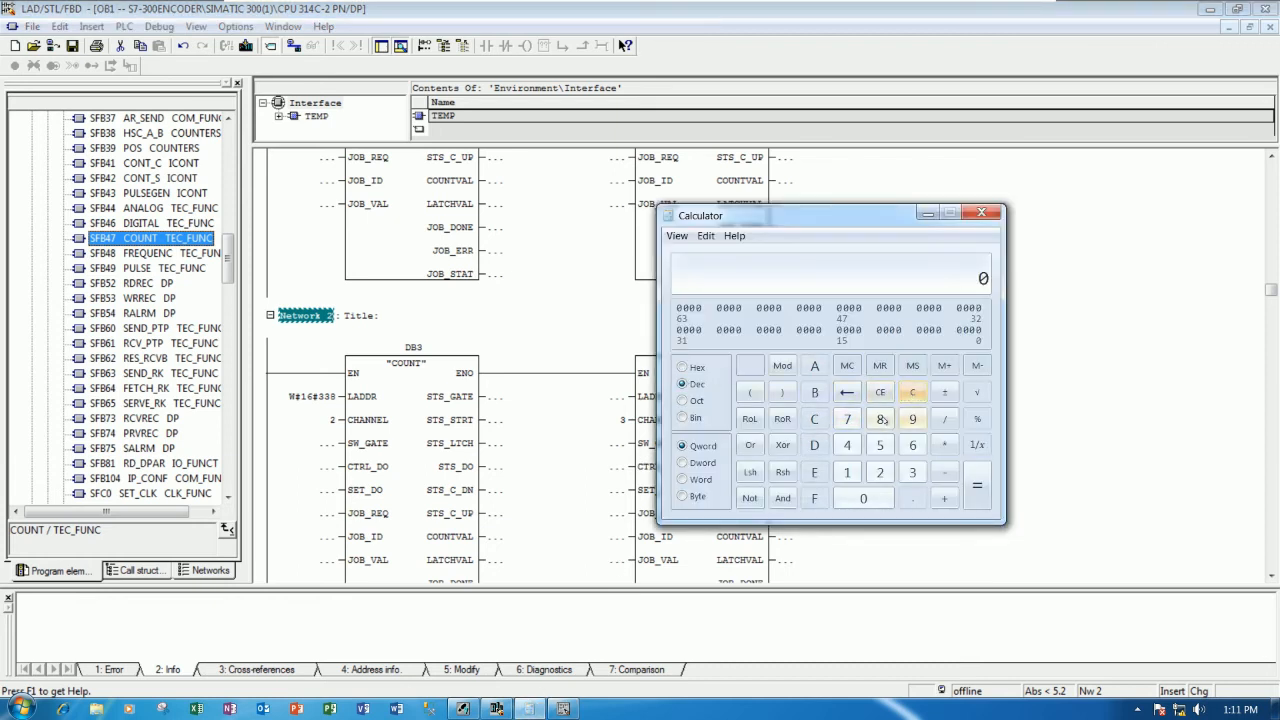
pyautogui.click(880, 420)
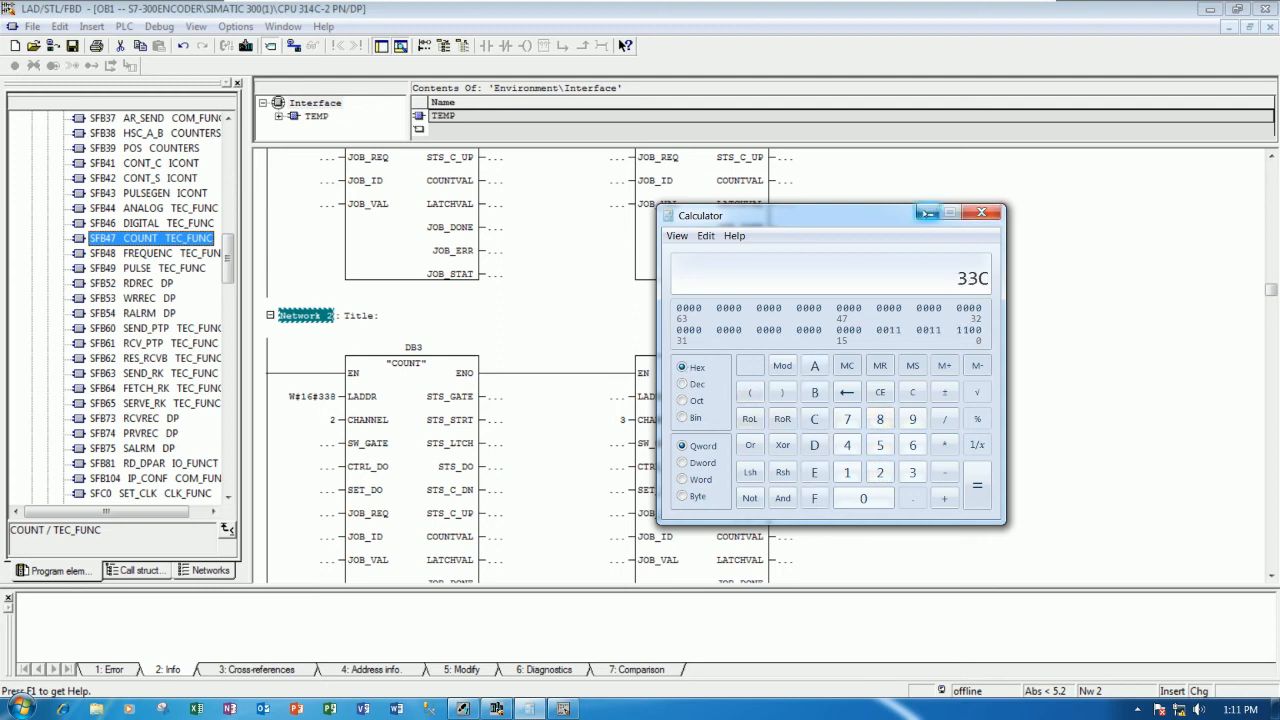
pyautogui.click(982, 212)
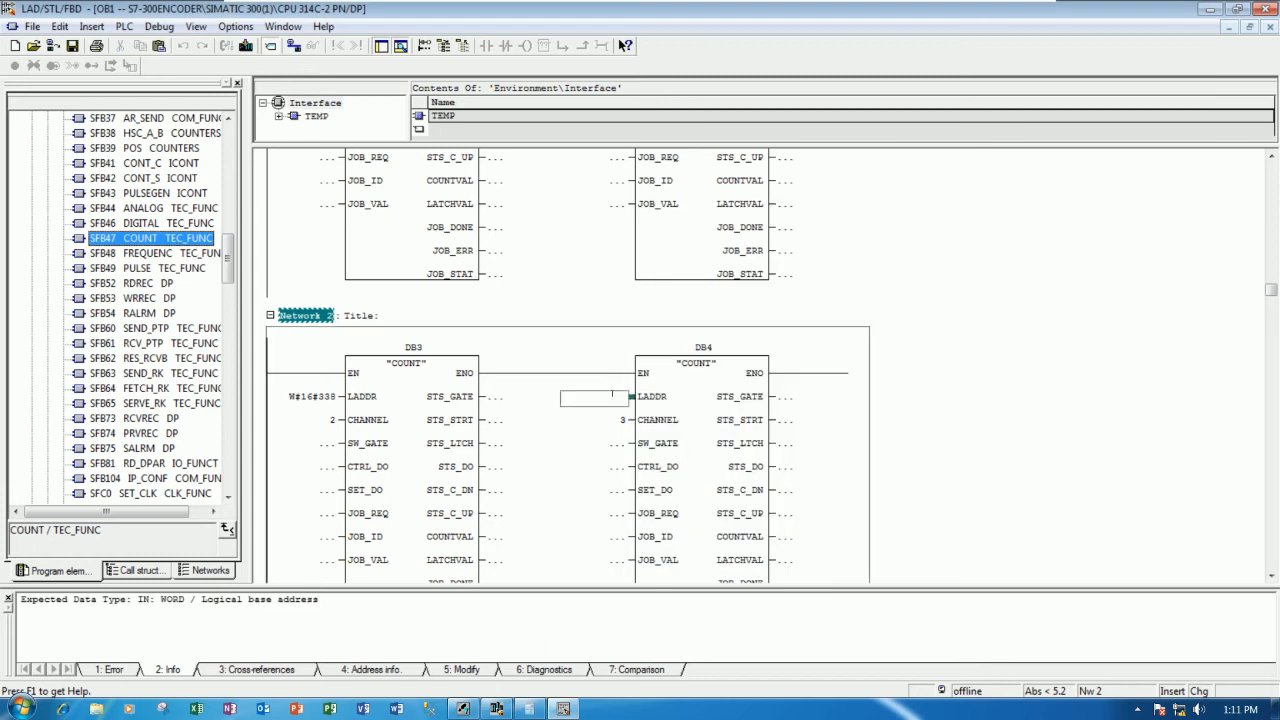
pyautogui.write('W#16#33C')
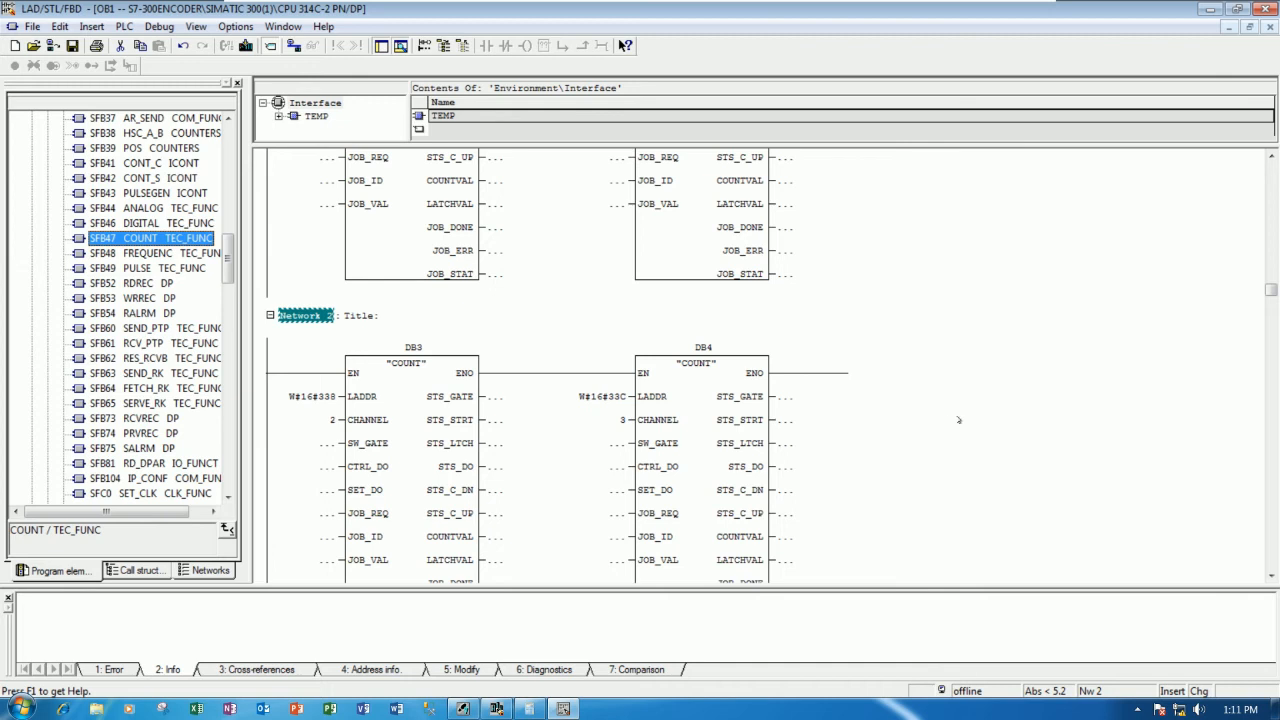
pyautogui.scroll(-3)
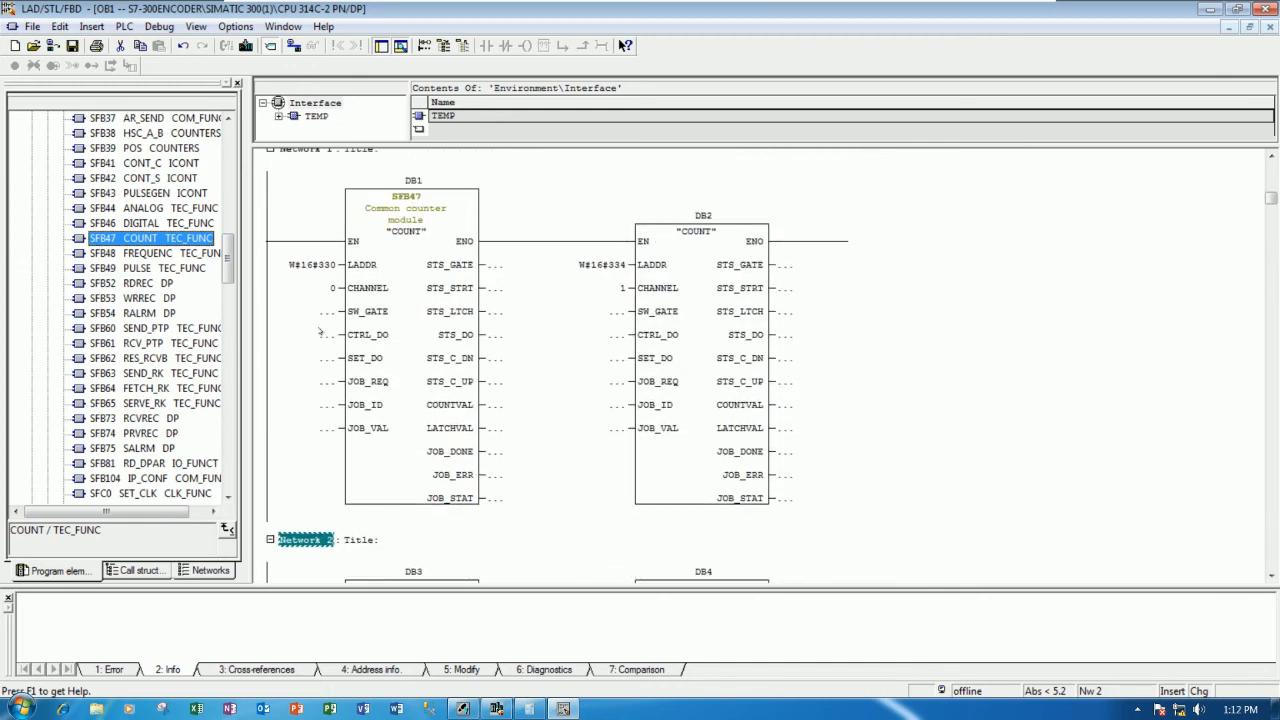
# Enter M100 memory bits at the SW_GATE inputs of the COUNT blocks in Network 1.
pyautogui.click(304, 312)
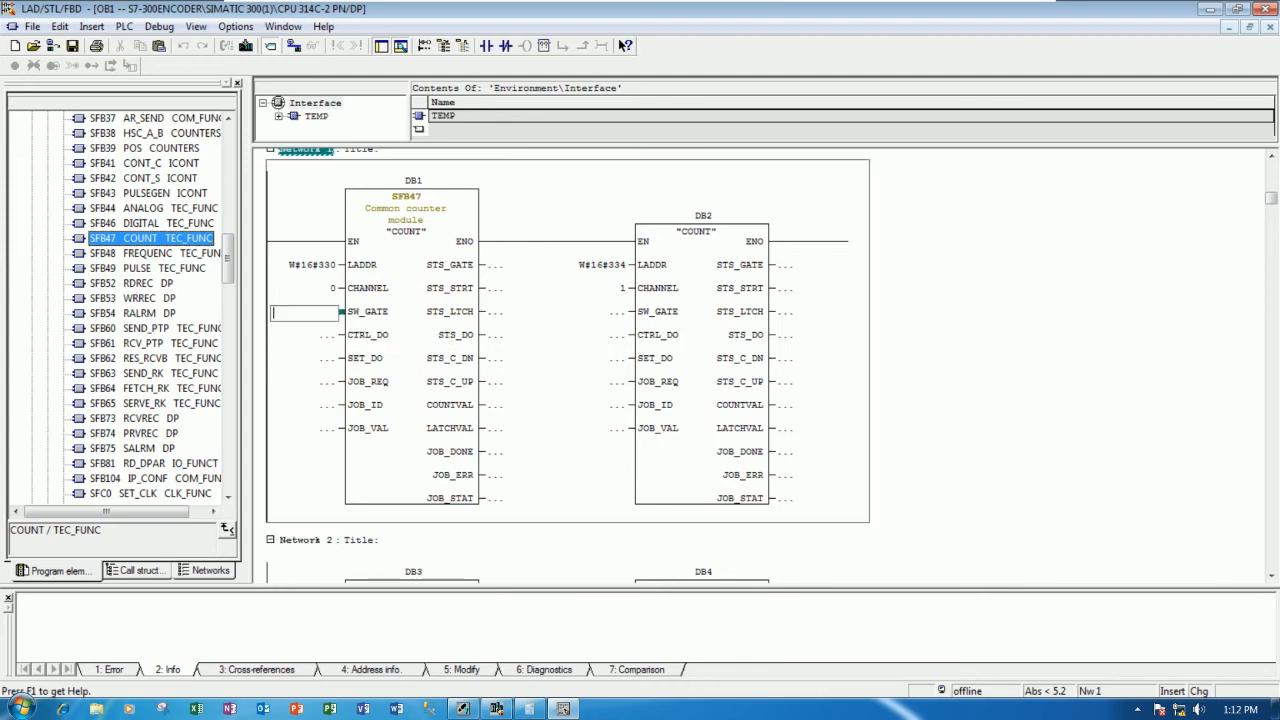
pyautogui.click(304, 312)
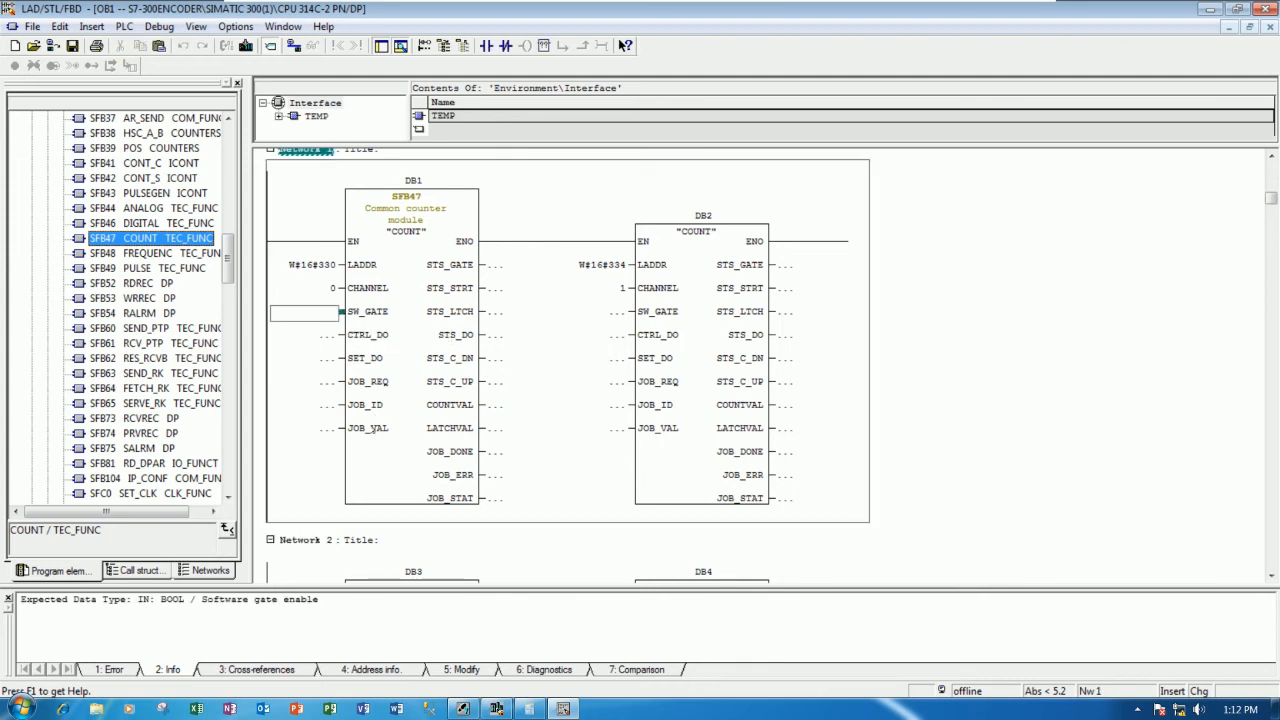
pyautogui.write('M100.0')
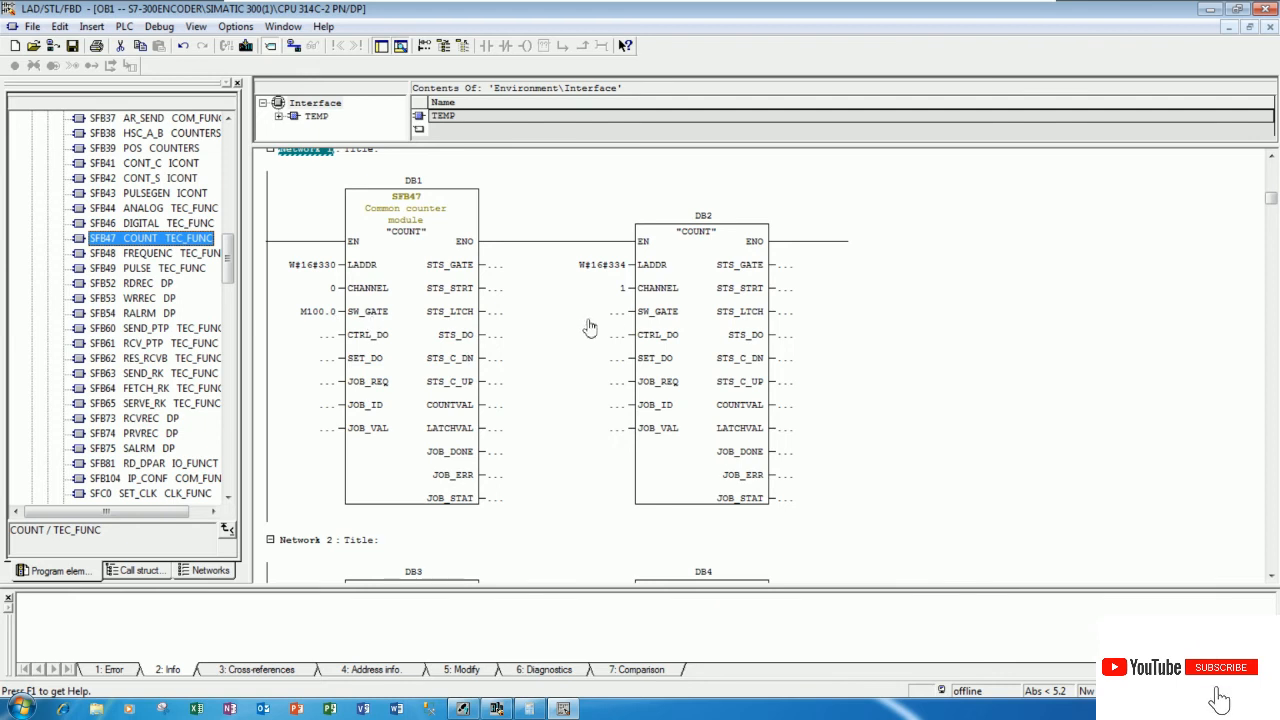
pyautogui.click(596, 312)
pyautogui.write('M')
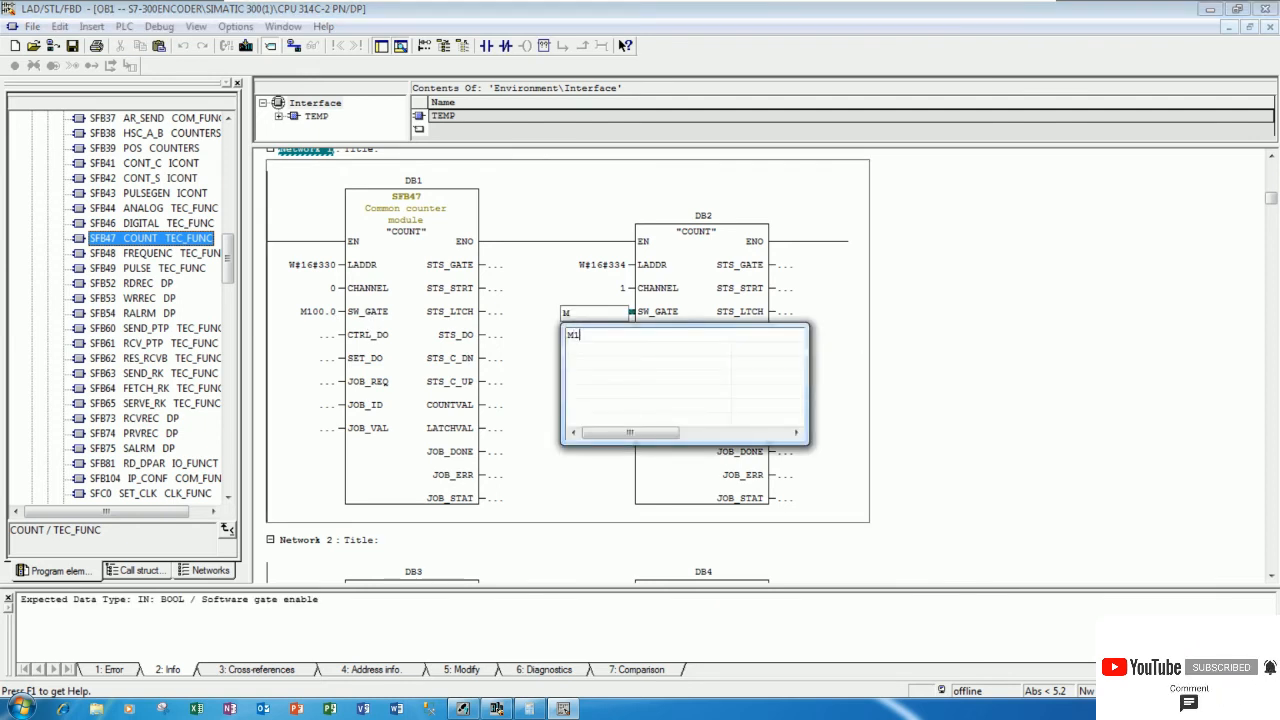
pyautogui.write('00')
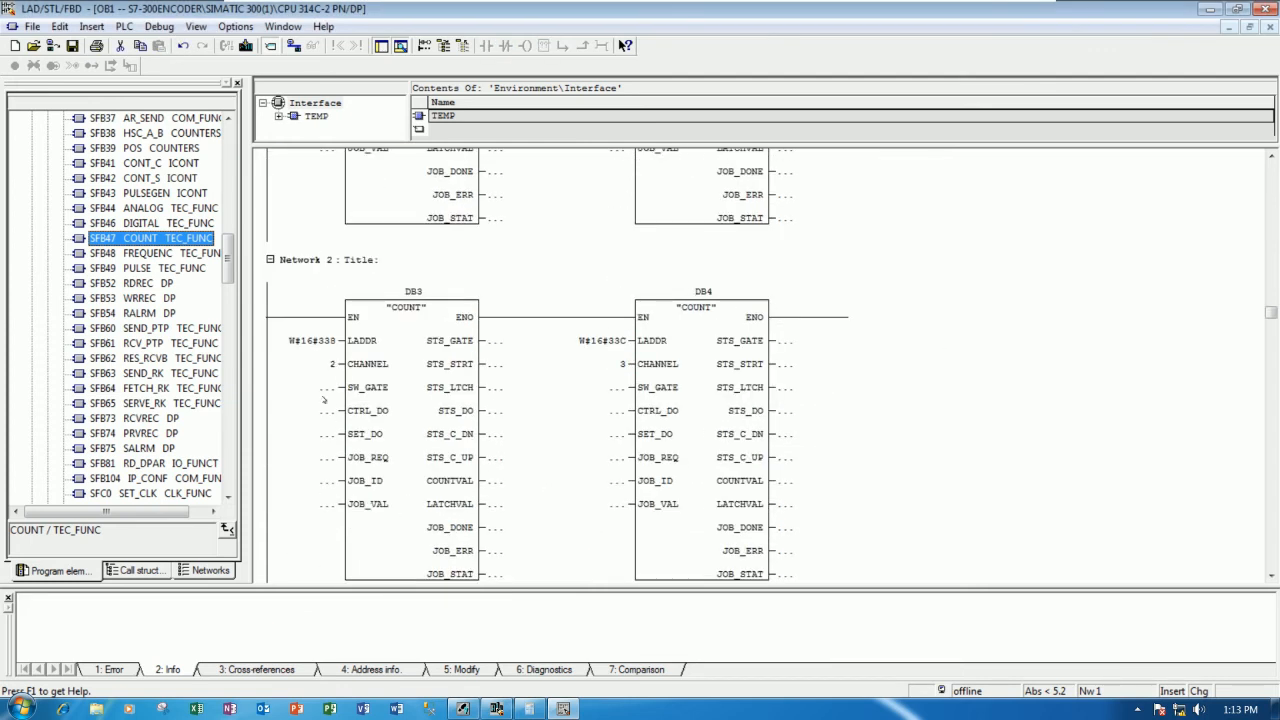
pyautogui.write('M100.2')
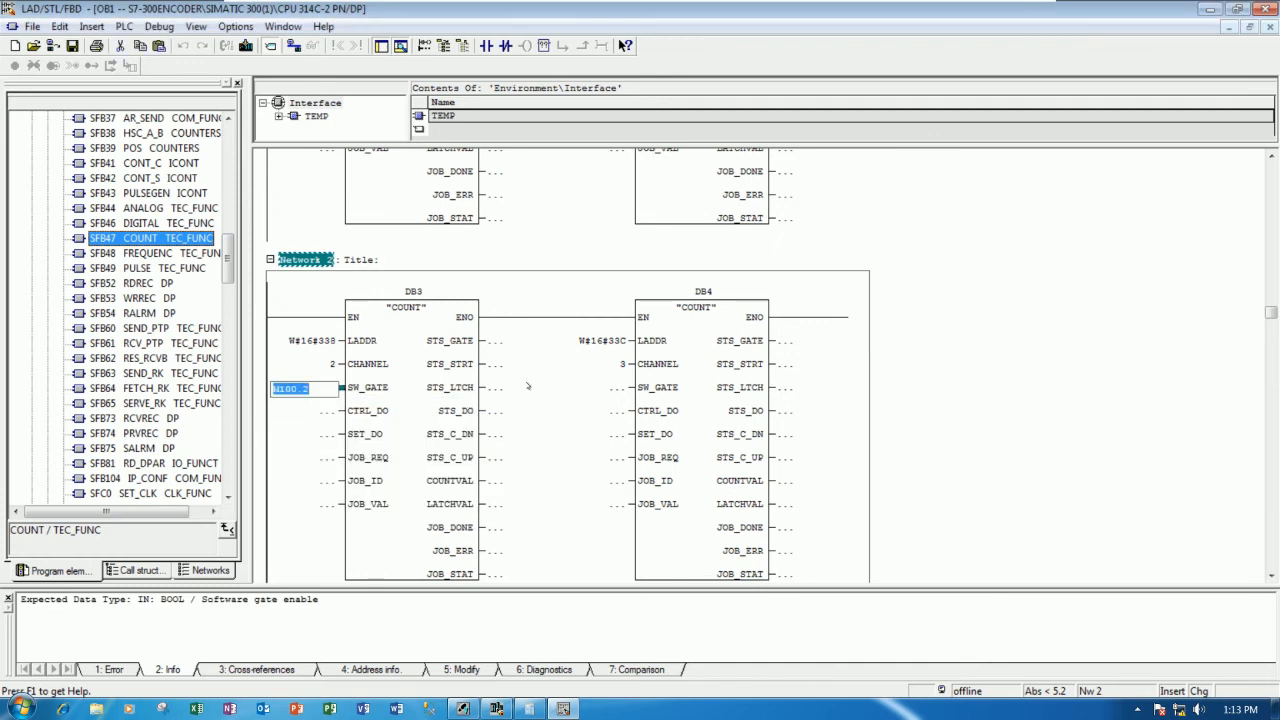
pyautogui.write('M')
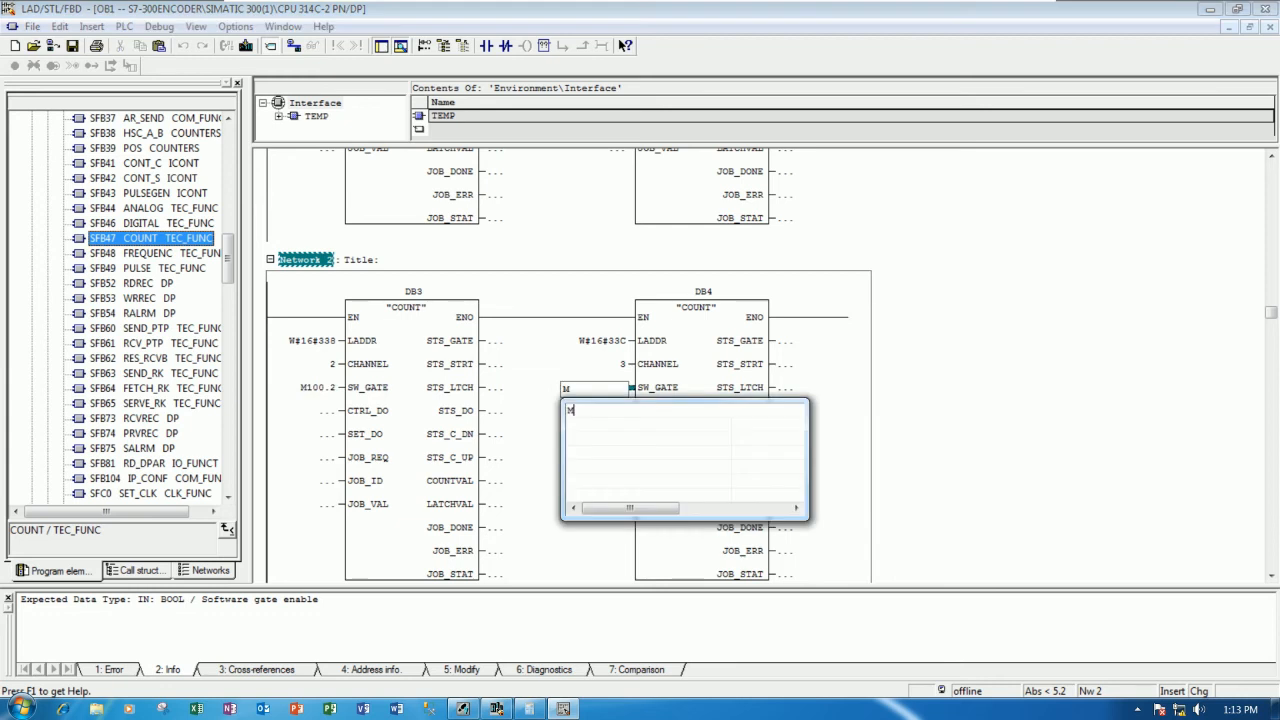
pyautogui.write('100.4')
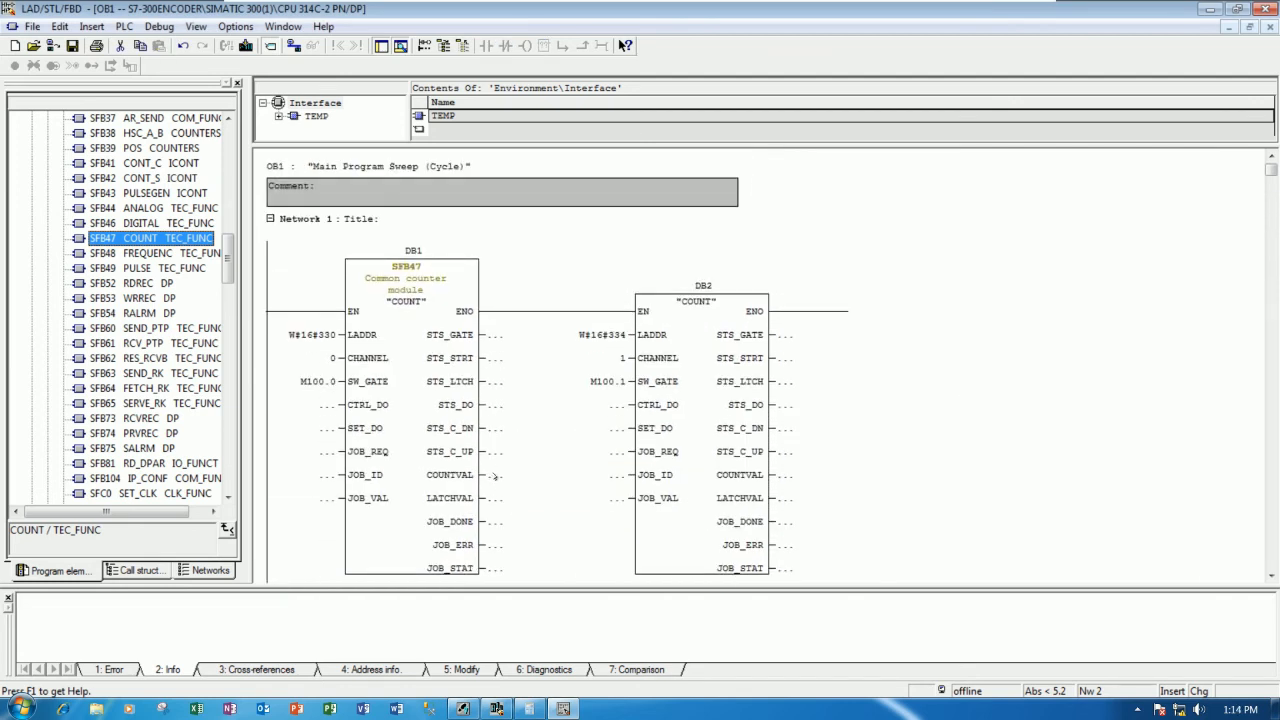
# Assign the COUNTVAL outputs of DB1–DB4 to MD20, MD30, MD40 and MD50.
pyautogui.click(520, 476)
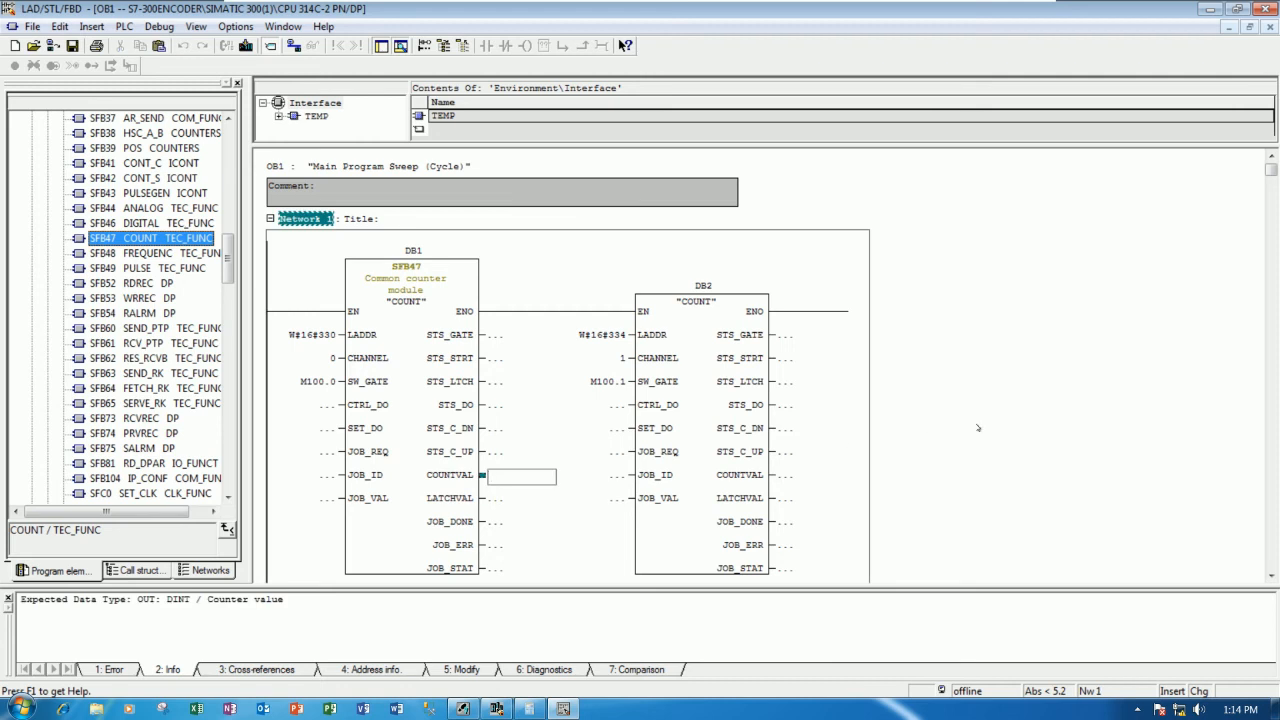
pyautogui.write('MD20')
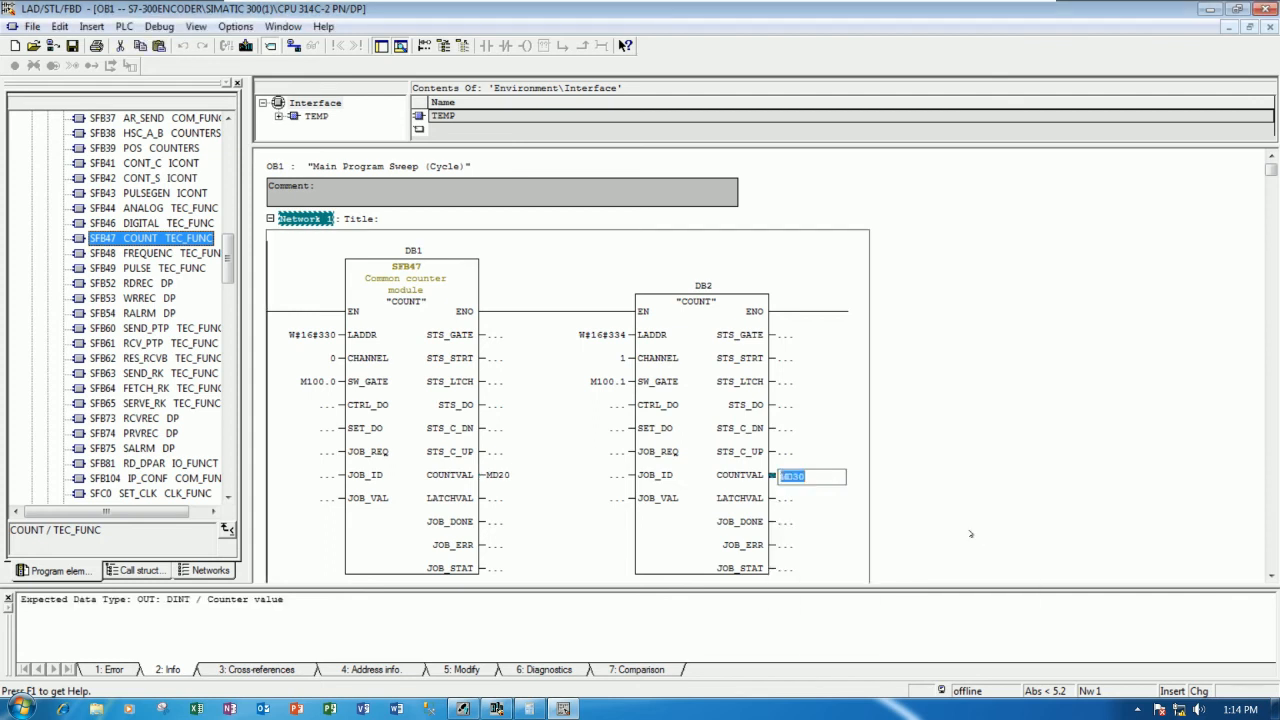
pyautogui.scroll(-3)
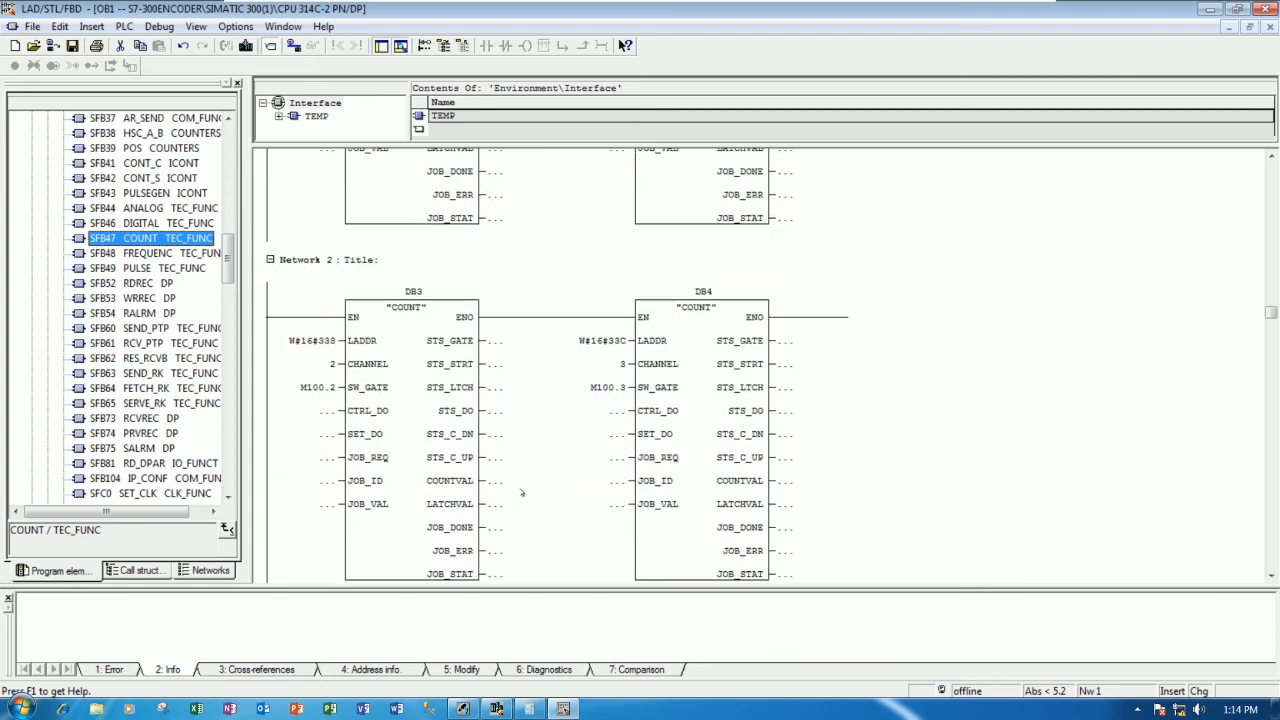
pyautogui.moveTo(498, 488)
pyautogui.write('M')
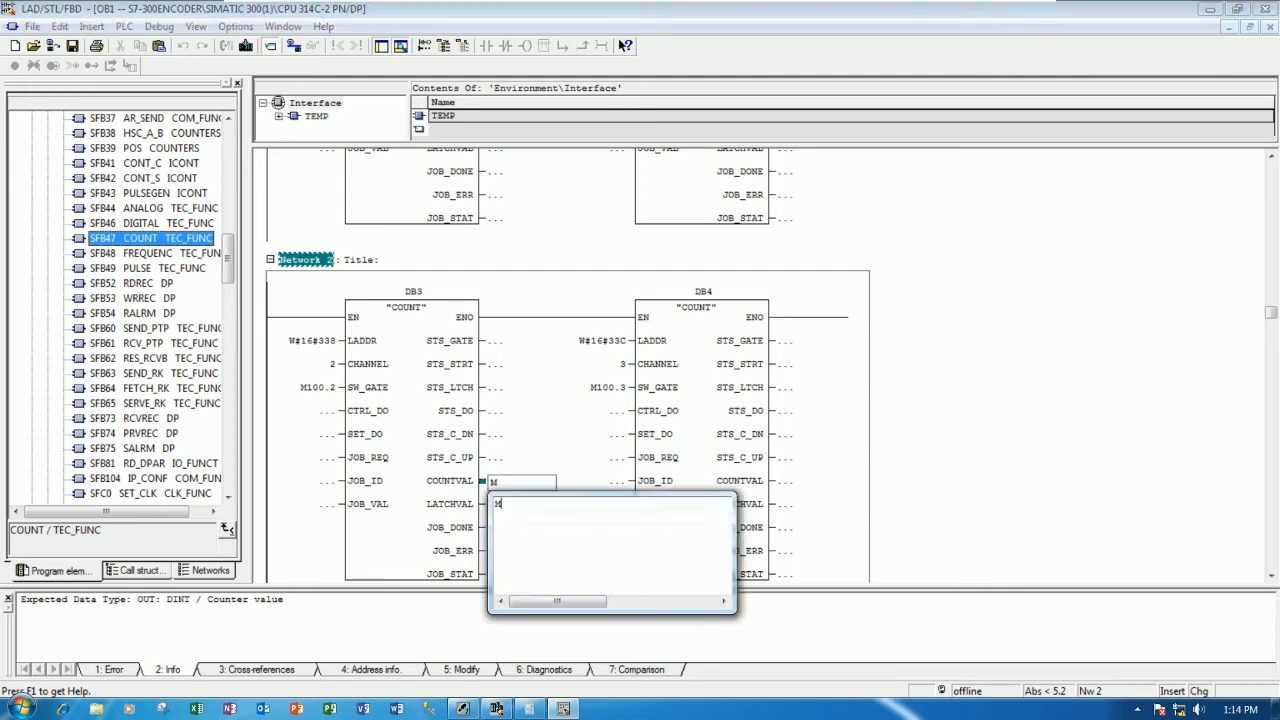
pyautogui.write('D4')
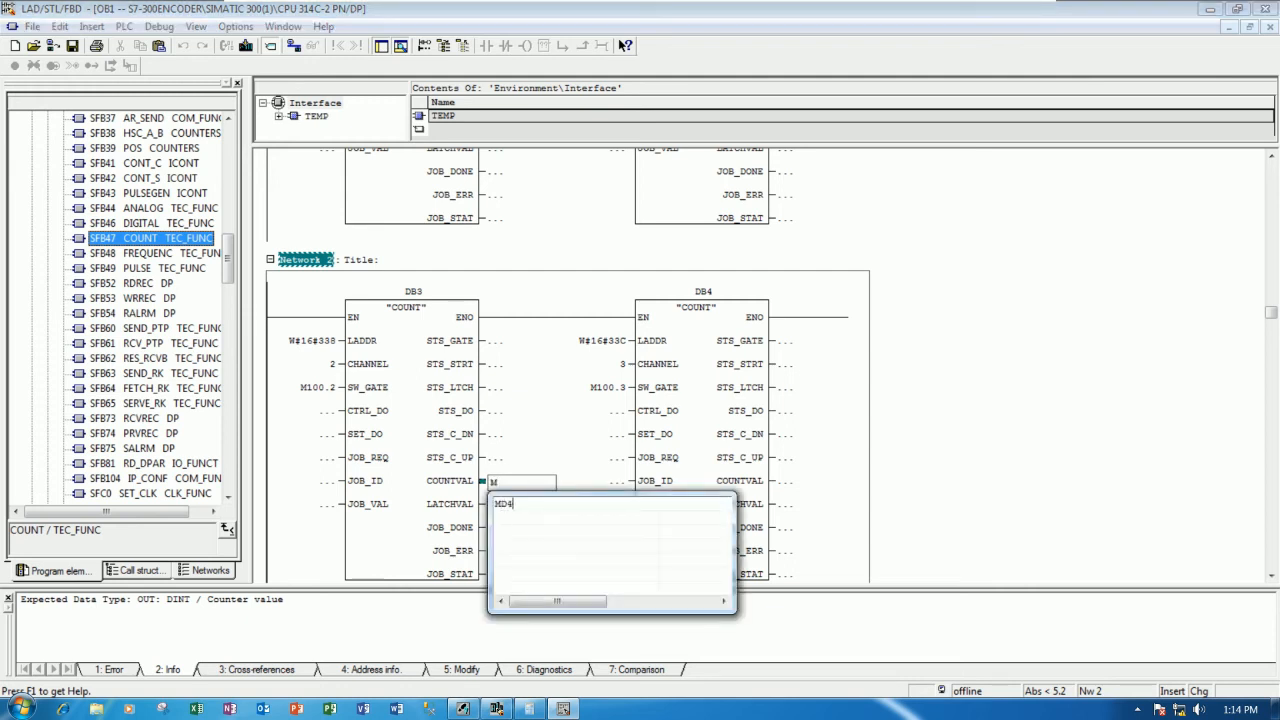
pyautogui.write('0')
pyautogui.click(806, 480)
pyautogui.write('M')
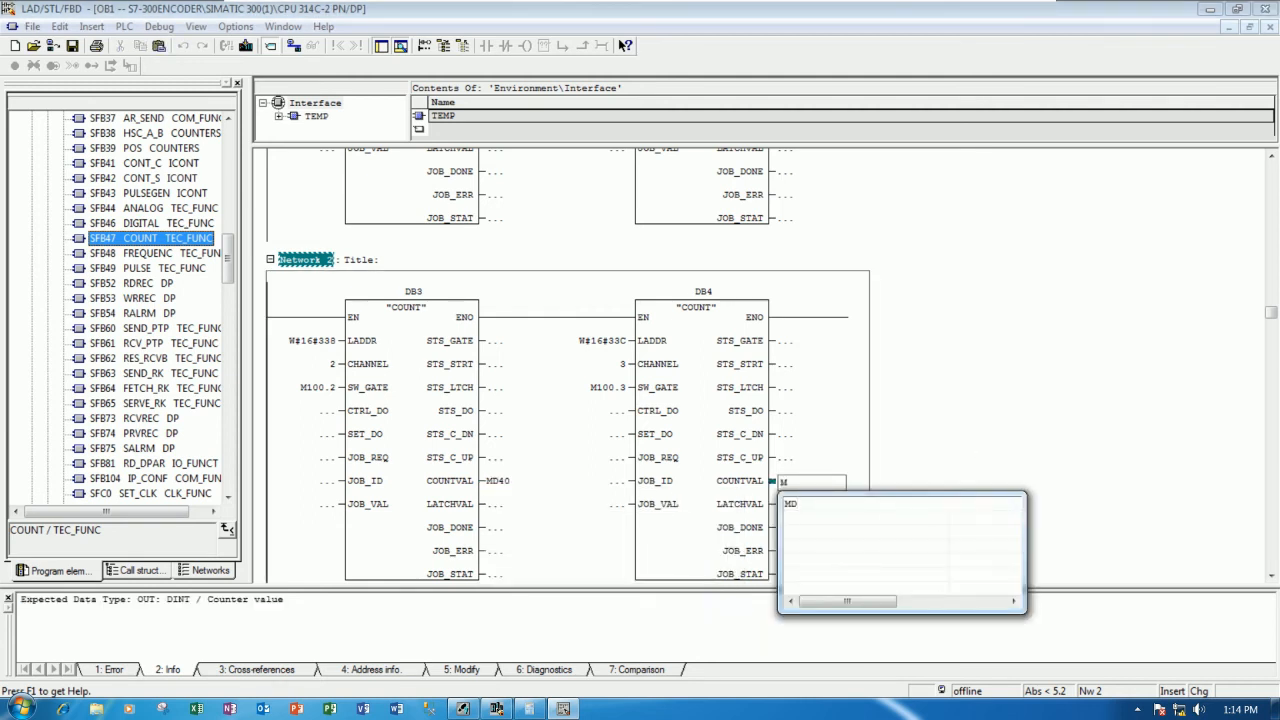
pyautogui.write('D50')
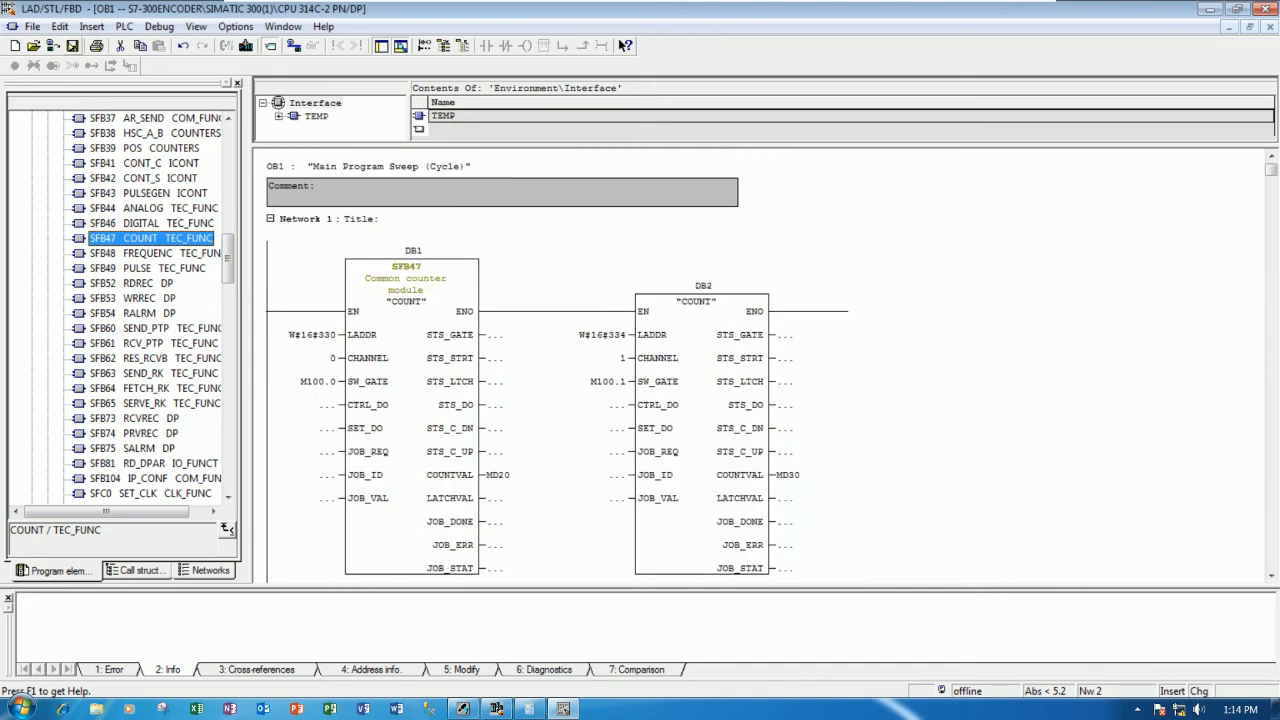
pyautogui.scroll(-3)
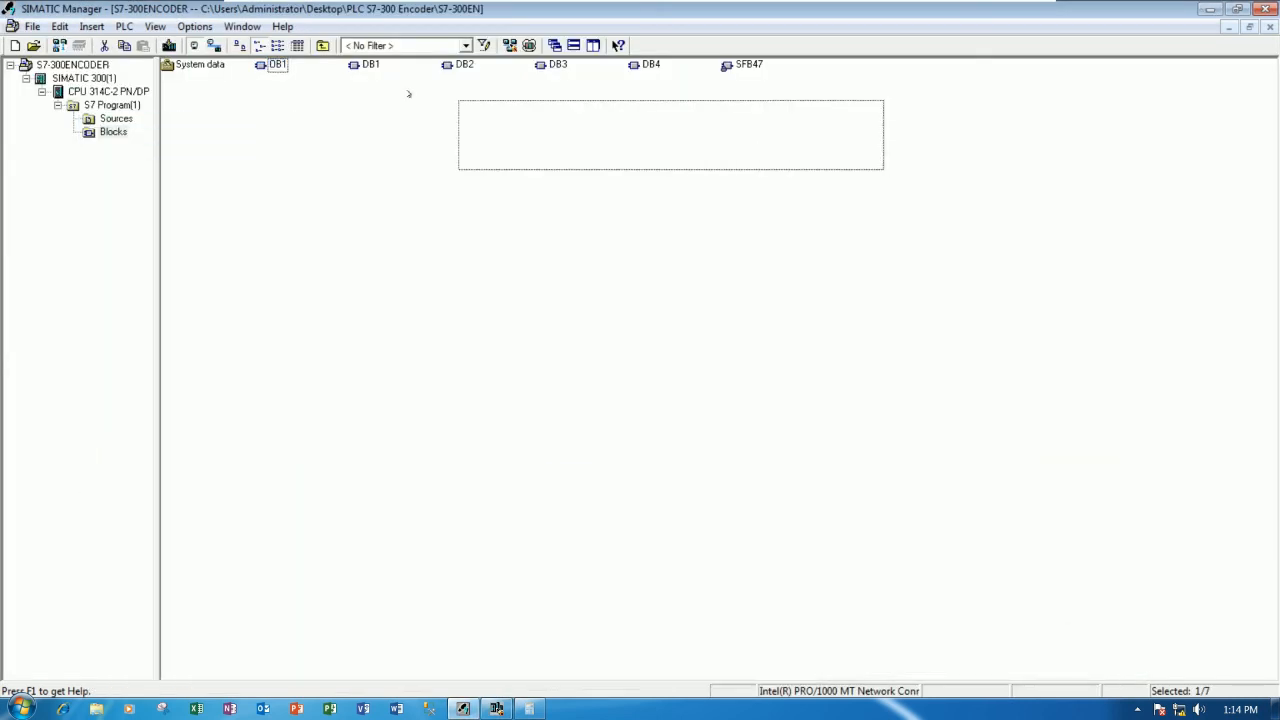
# Select OB1, DB1–DB4 and SFB47 and download them all, overwriting the CPU's blocks and allowing STOP.
pyautogui.press('ctrl+a')
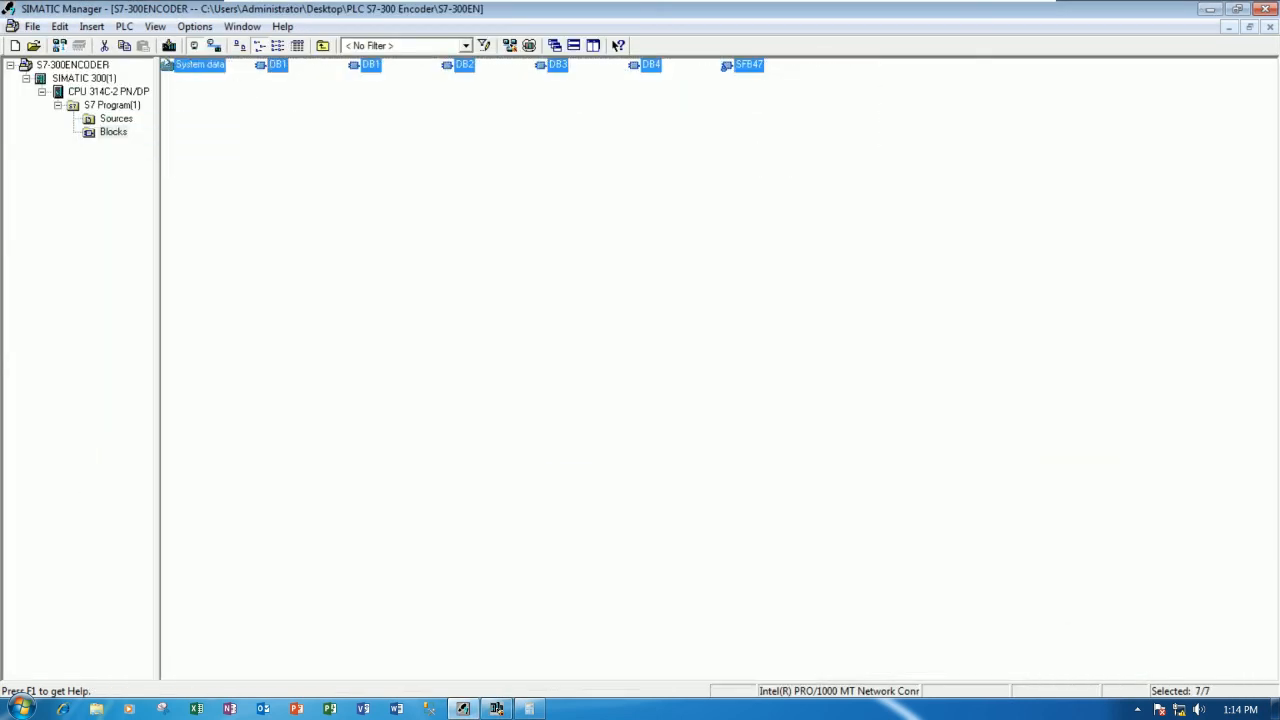
pyautogui.rightClick(198, 64)
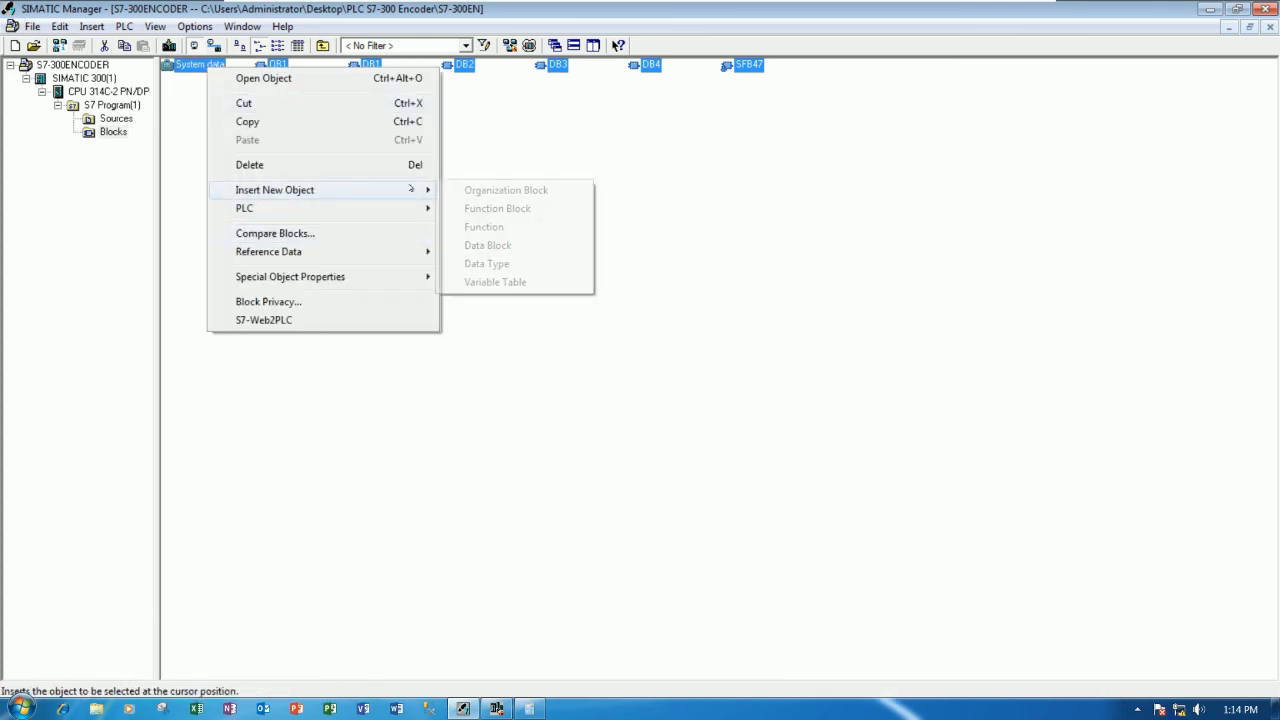
pyautogui.click(506, 190)
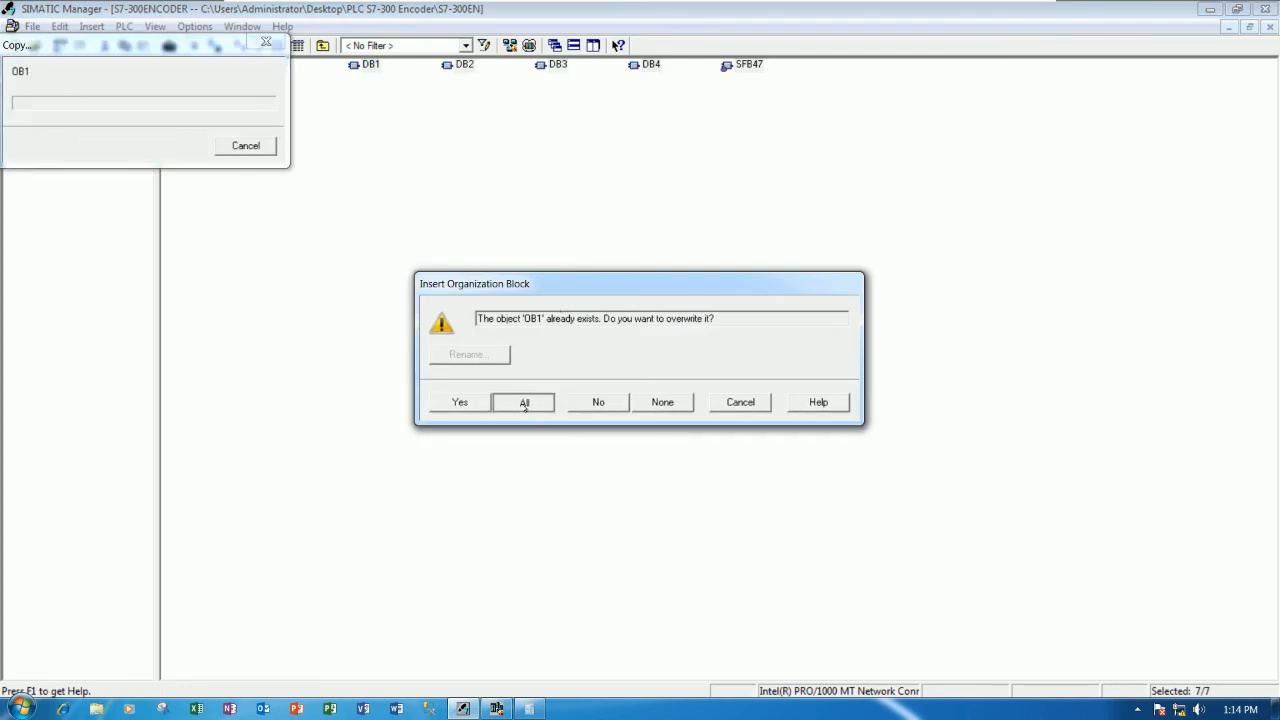
pyautogui.click(524, 400)
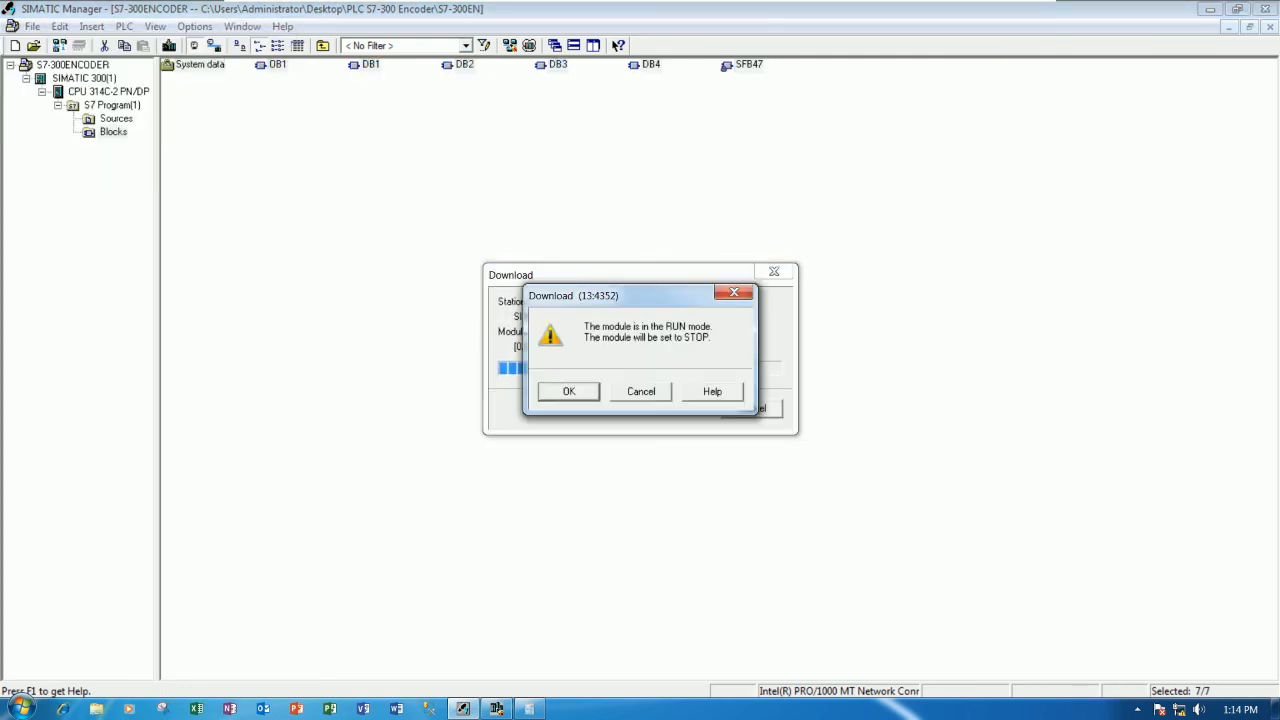
pyautogui.click(568, 390)
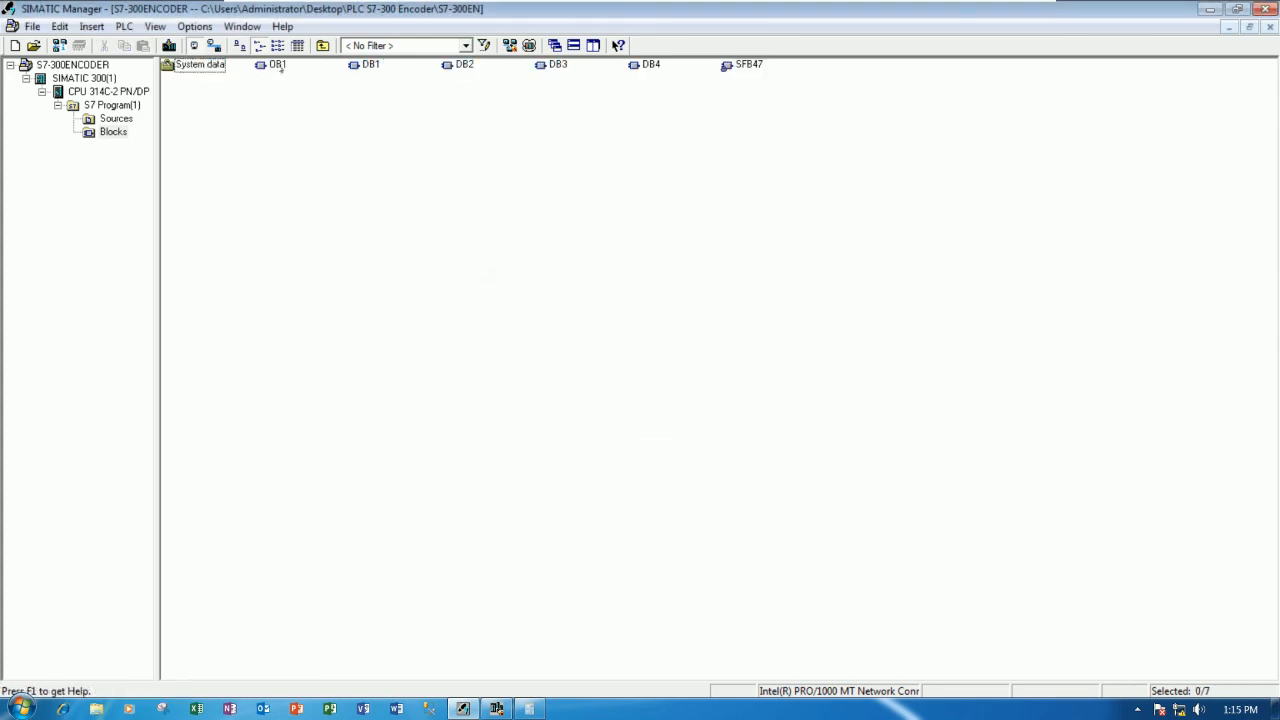
pyautogui.click(276, 64)
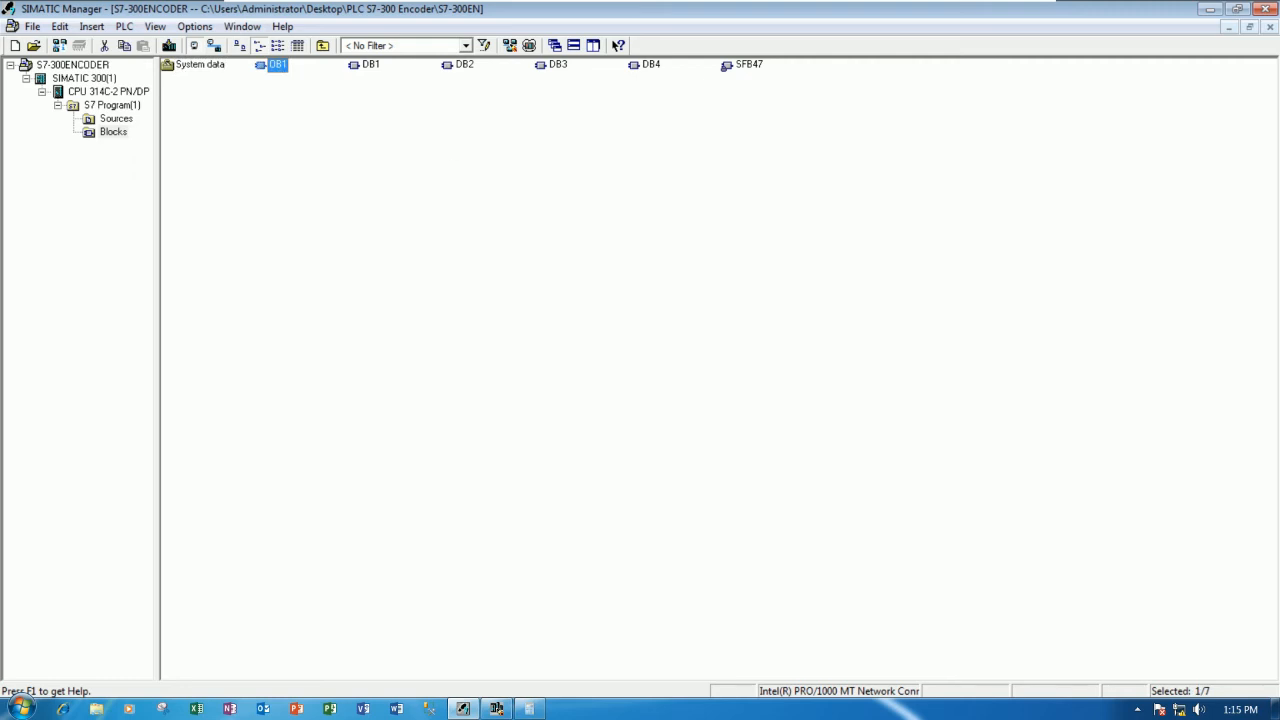
# Open OB1 from the Blocks folder to monitor the counter networks on the running CPU.
pyautogui.doubleClick(276, 64)
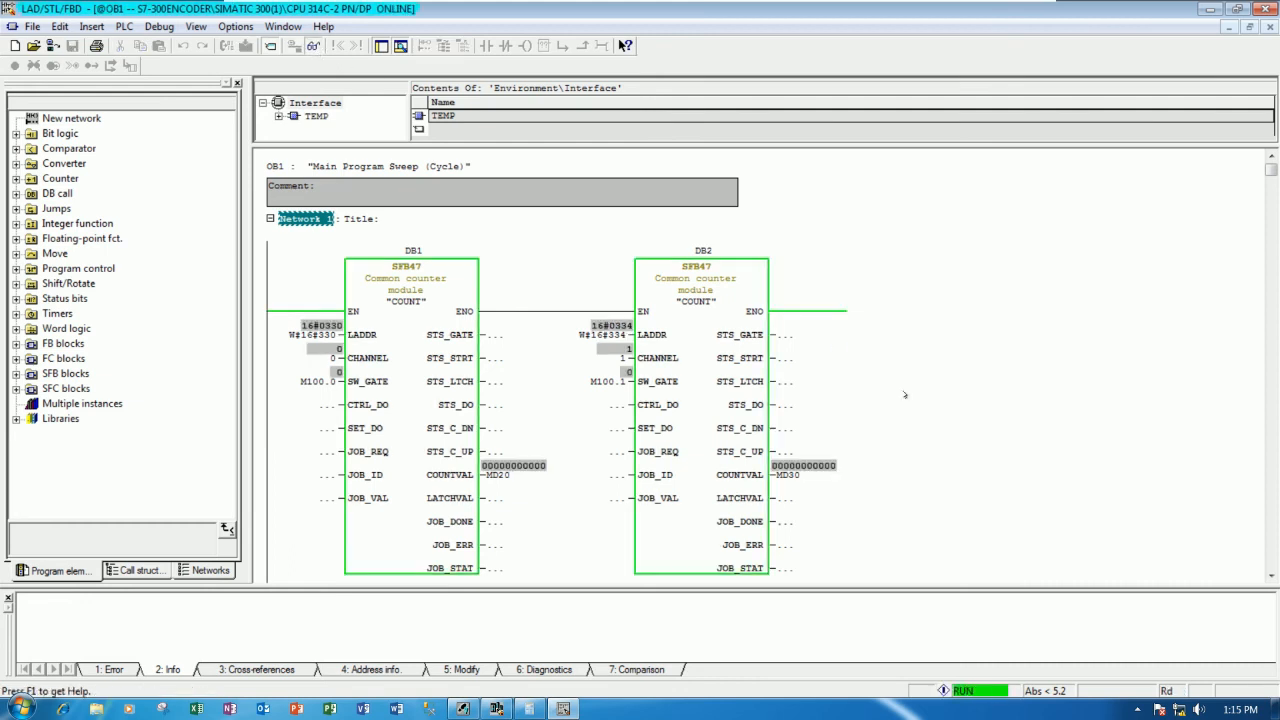
pyautogui.moveTo(920, 378)
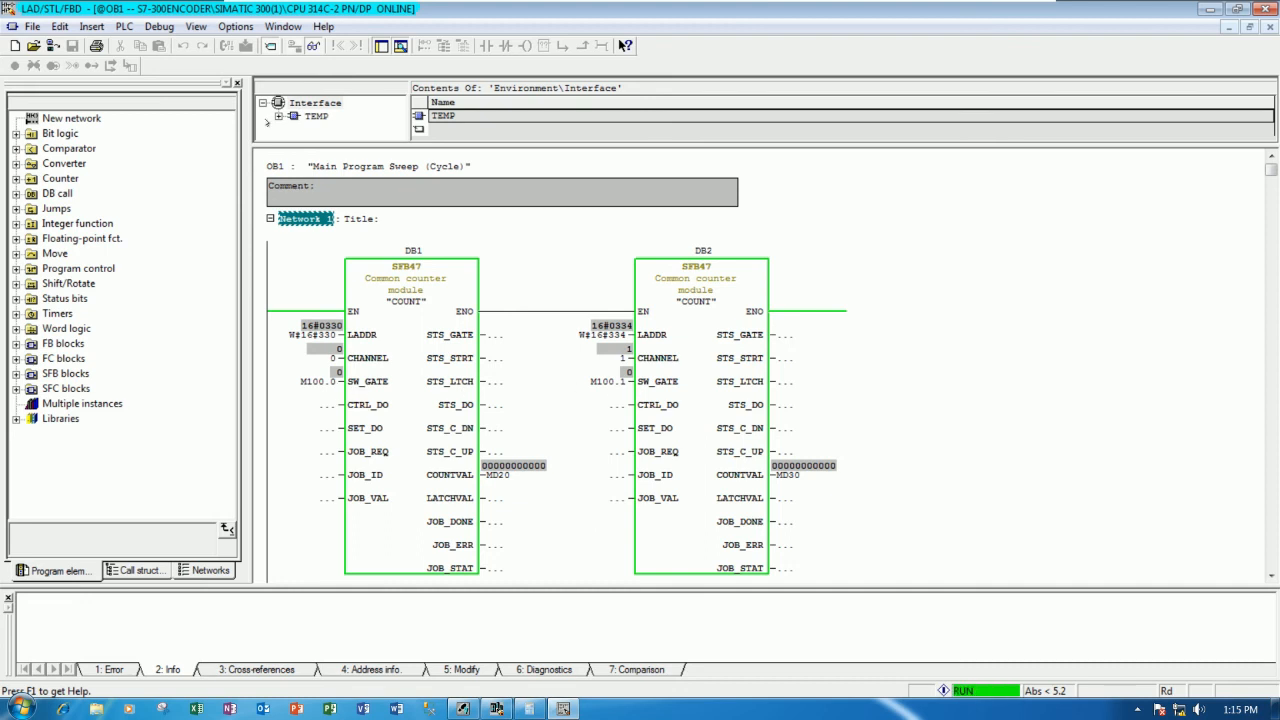
pyautogui.click(124, 26)
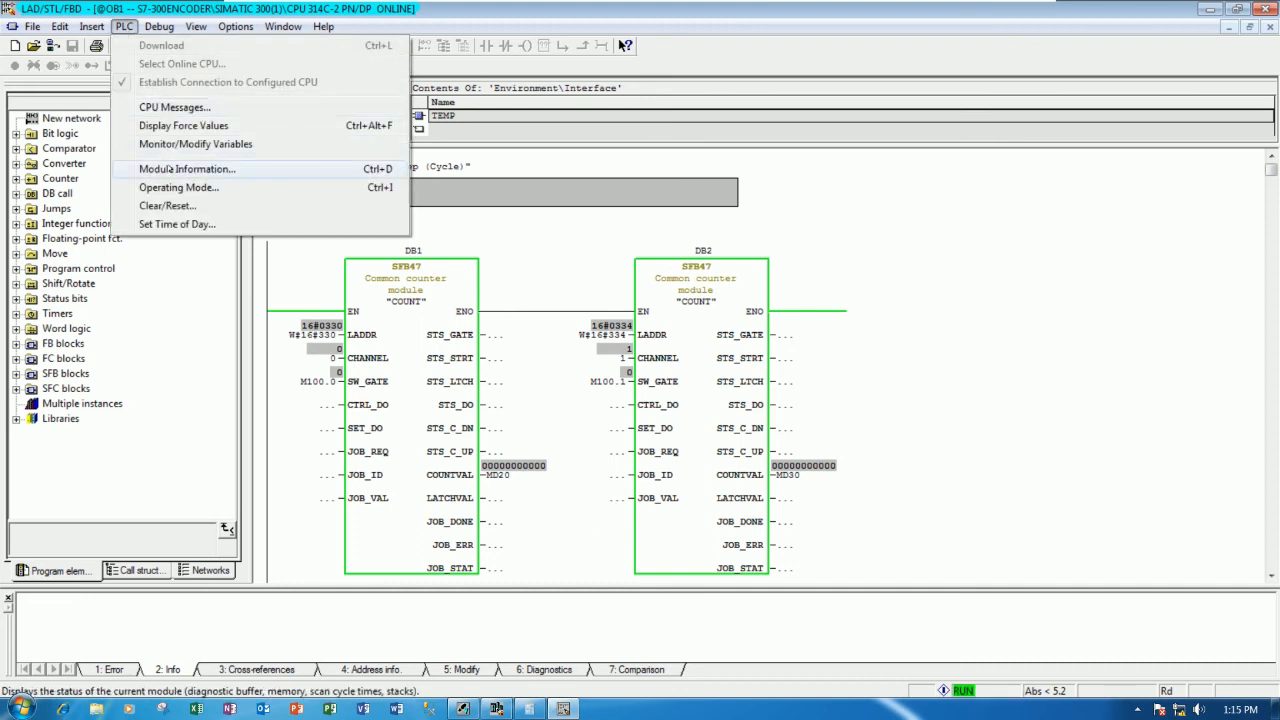
# Start a Monitor/Modify Variables table and position it beside the networks.
pyautogui.click(196, 144)
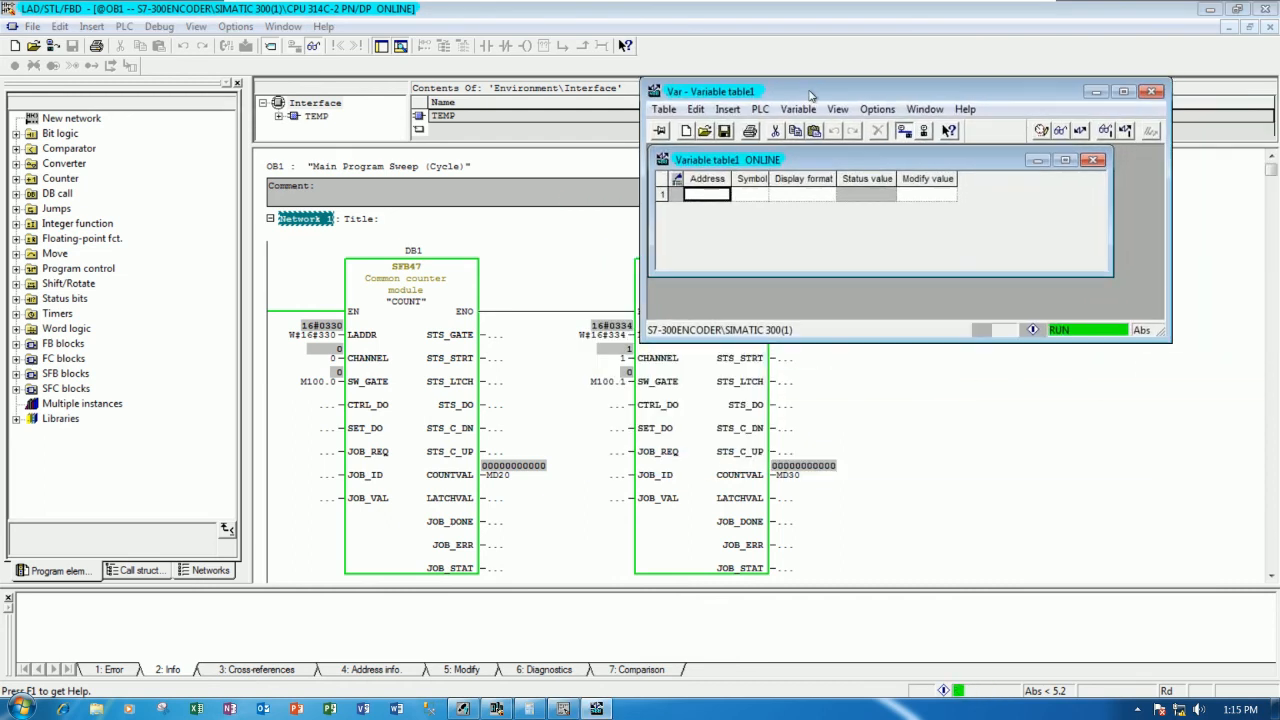
pyautogui.moveTo(710, 92); pyautogui.dragTo(860, 56)
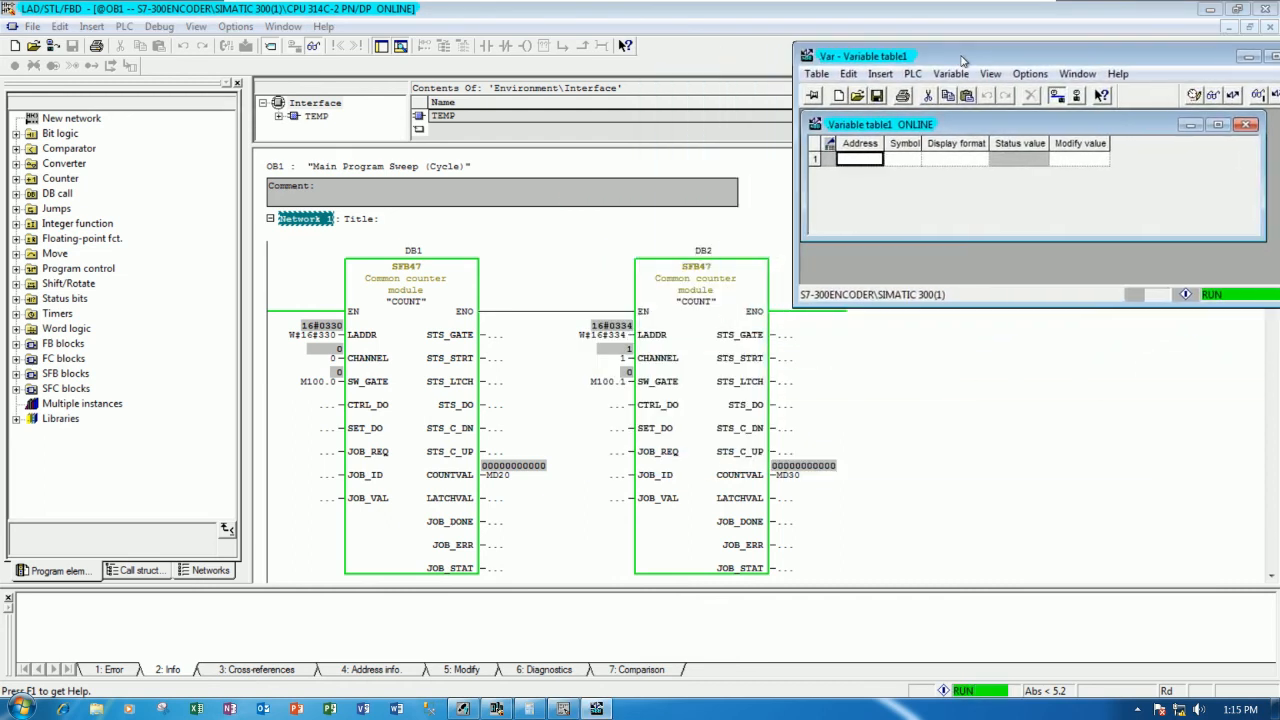
pyautogui.moveTo(960, 56); pyautogui.dragTo(940, 38)
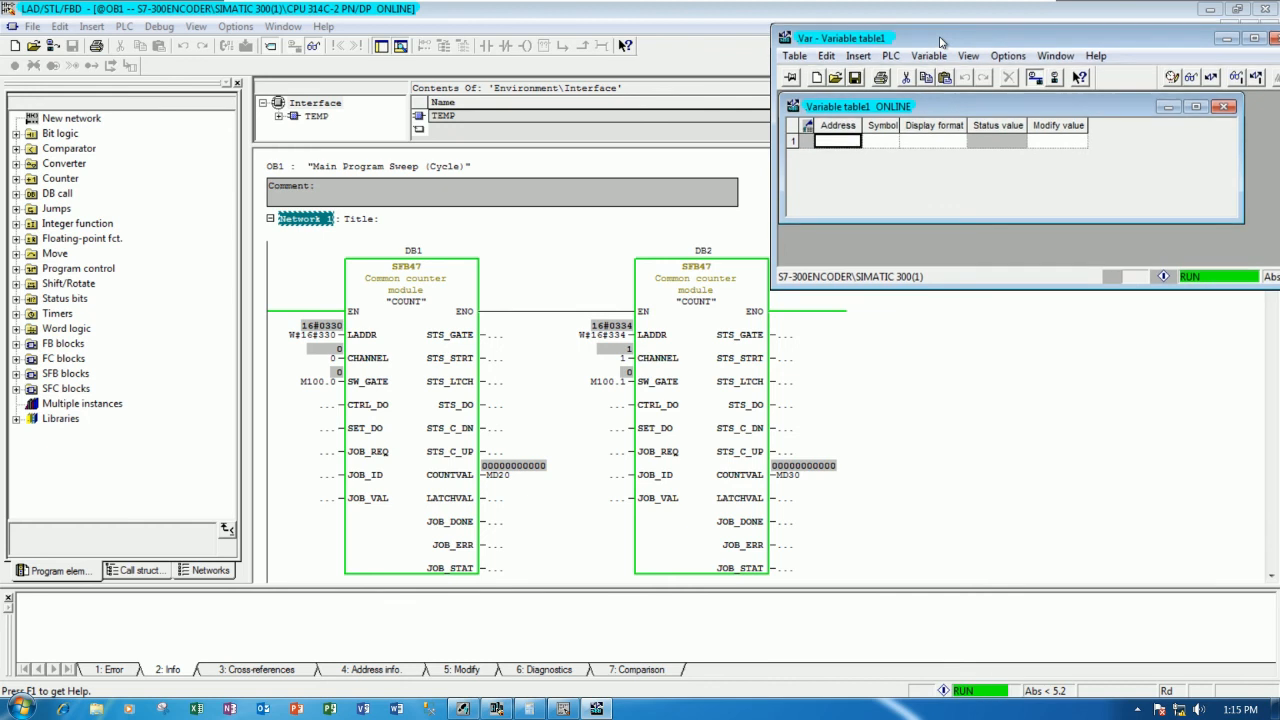
# Enter M100.0–M100.3 with modify value true and send the forced values to the CPU.
pyautogui.write('M1')
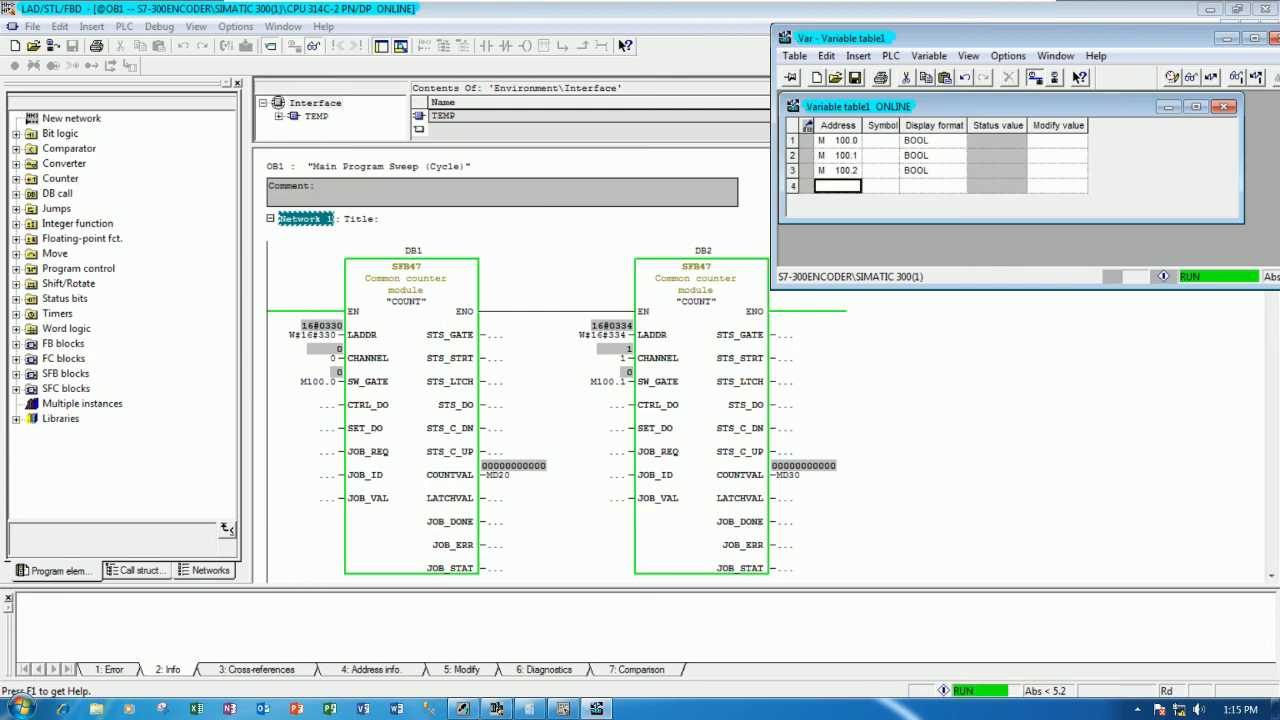
pyautogui.write('M100.3')
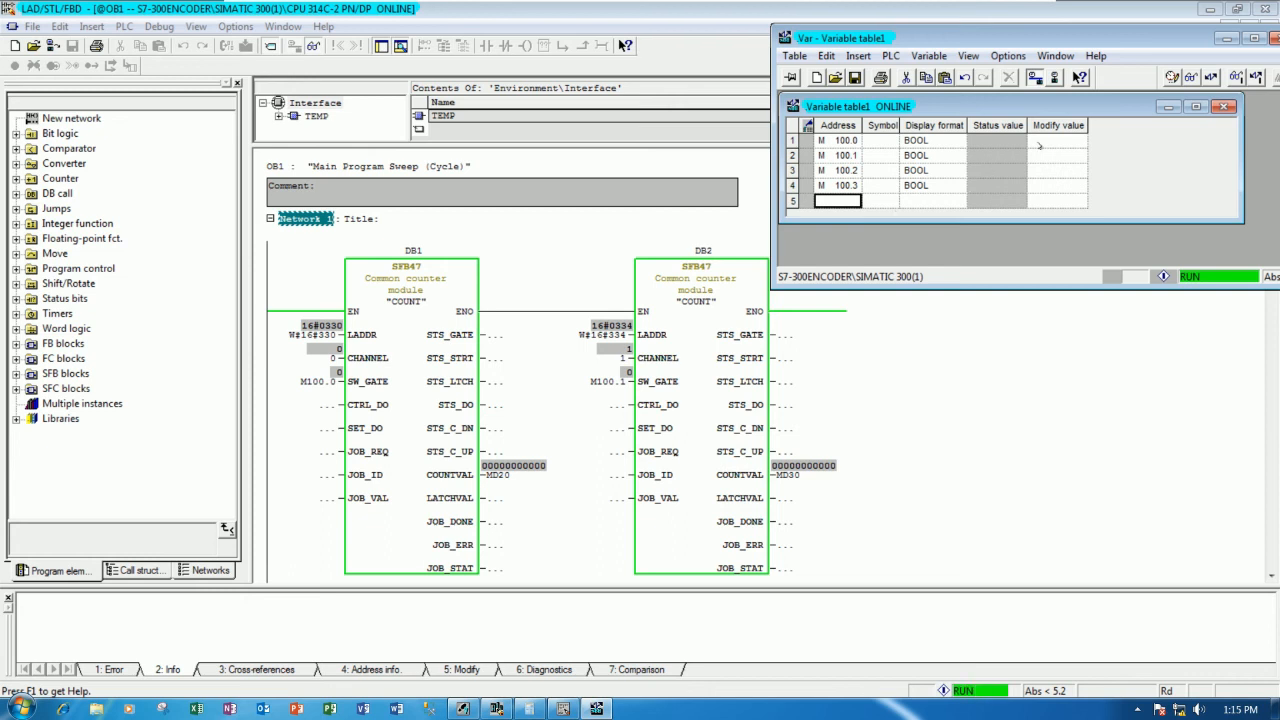
pyautogui.write('true')
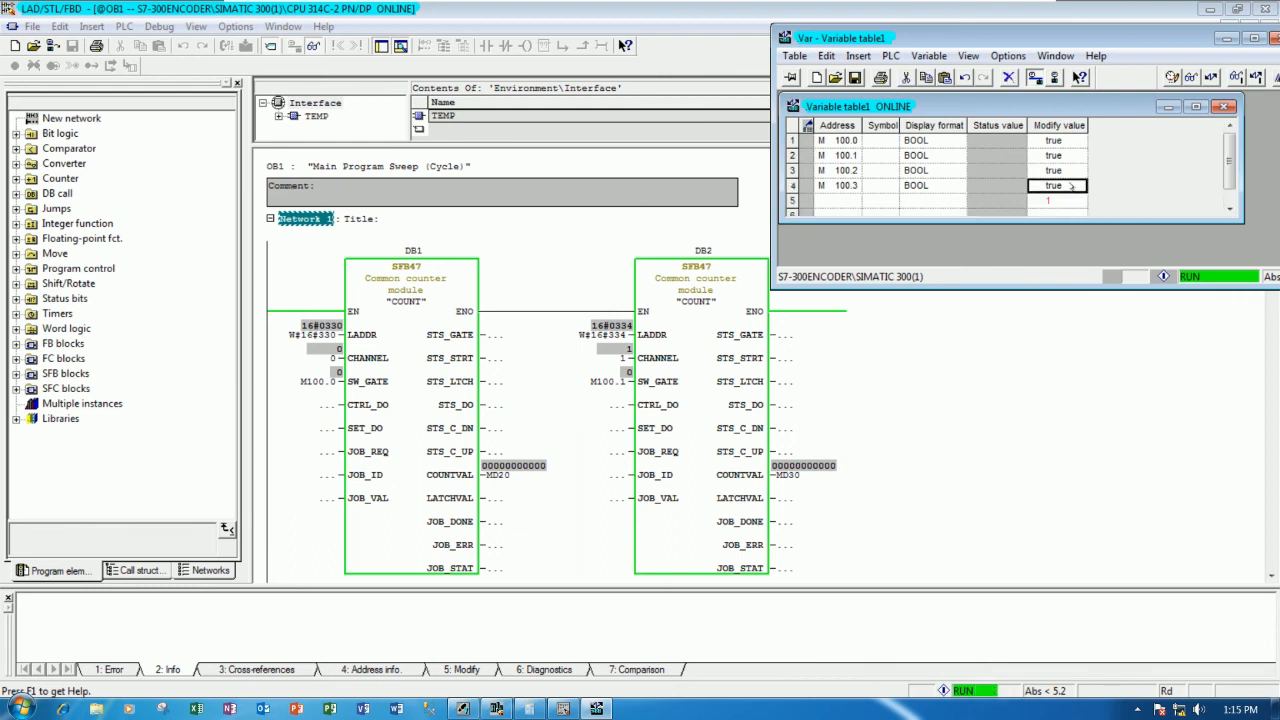
pyautogui.doubleClick(1052, 184)
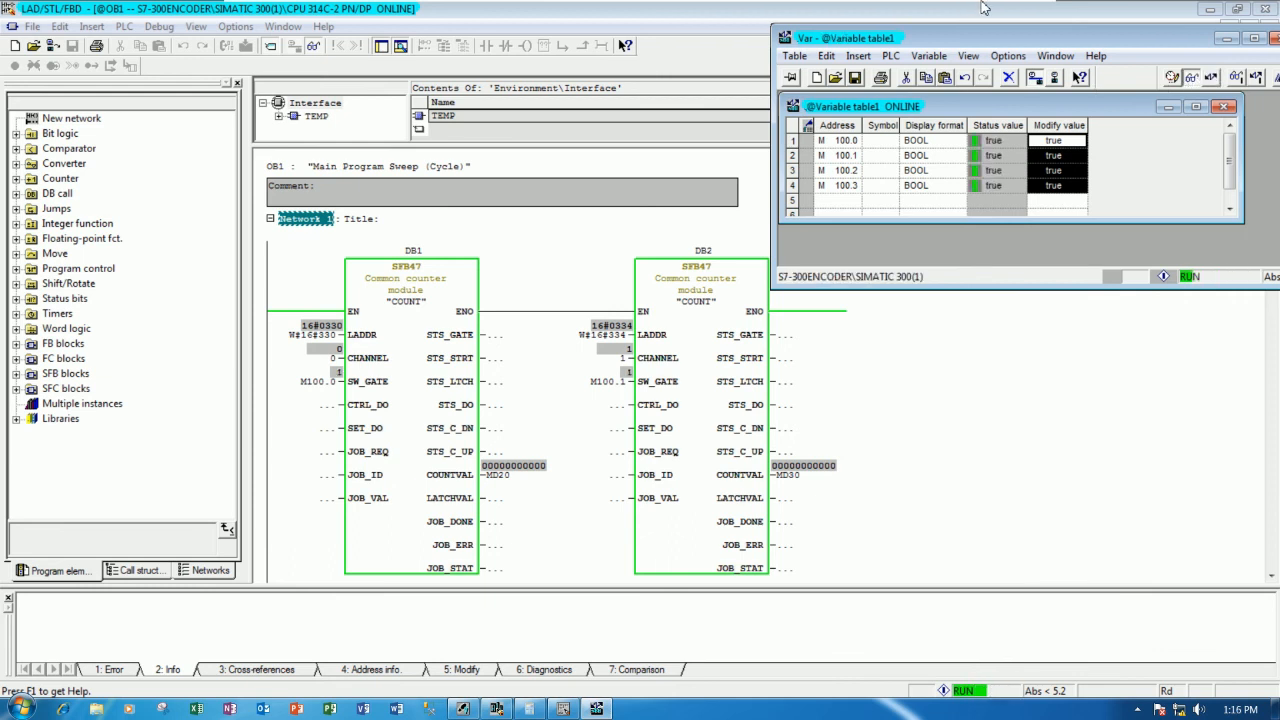
pyautogui.click(1056, 140)
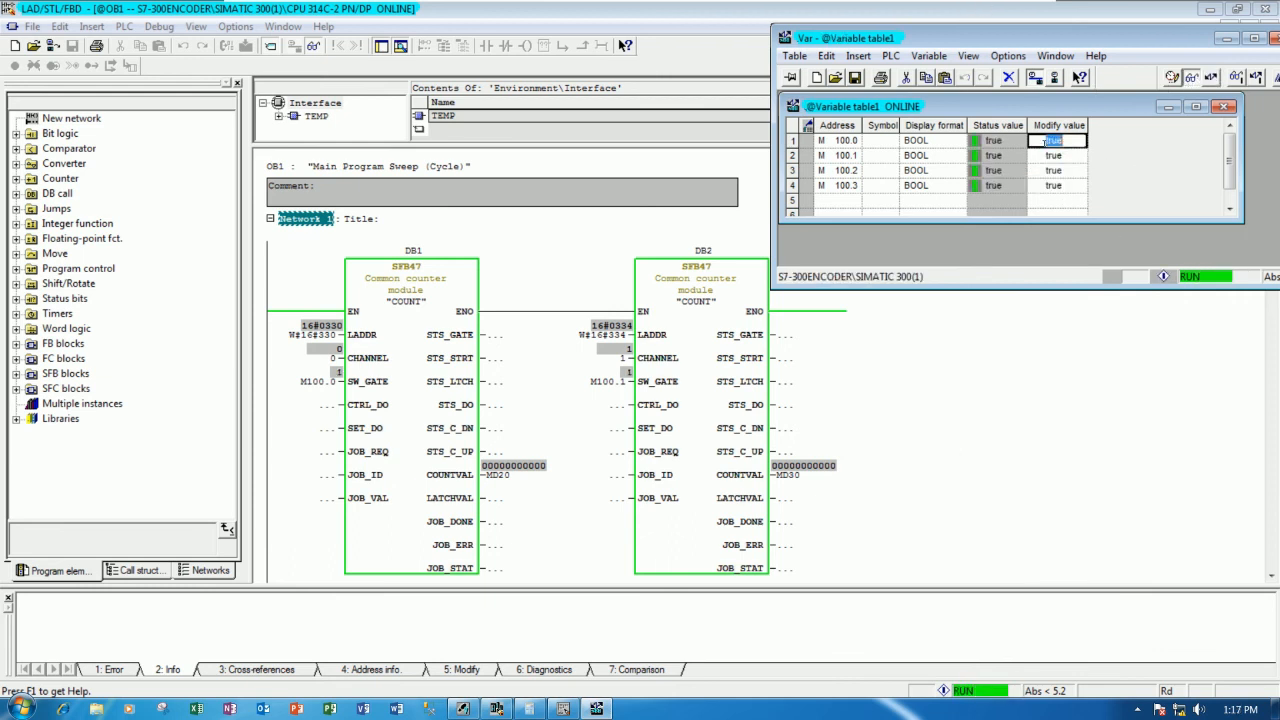